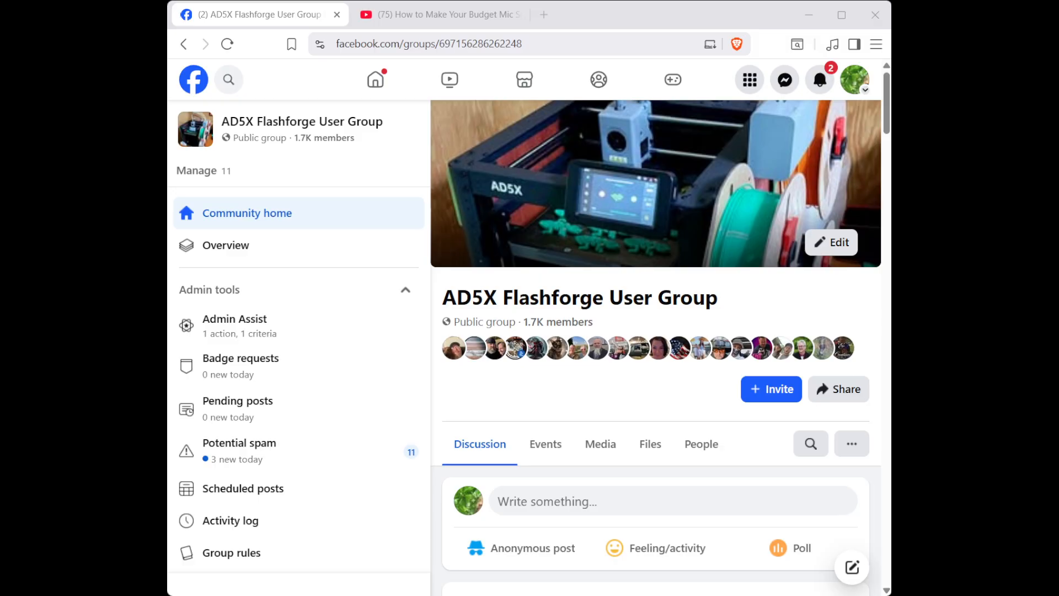
Bring up OrcaSlicer with the print-in-place train boxcar project and AD5X presets.
left_click(683, 579)
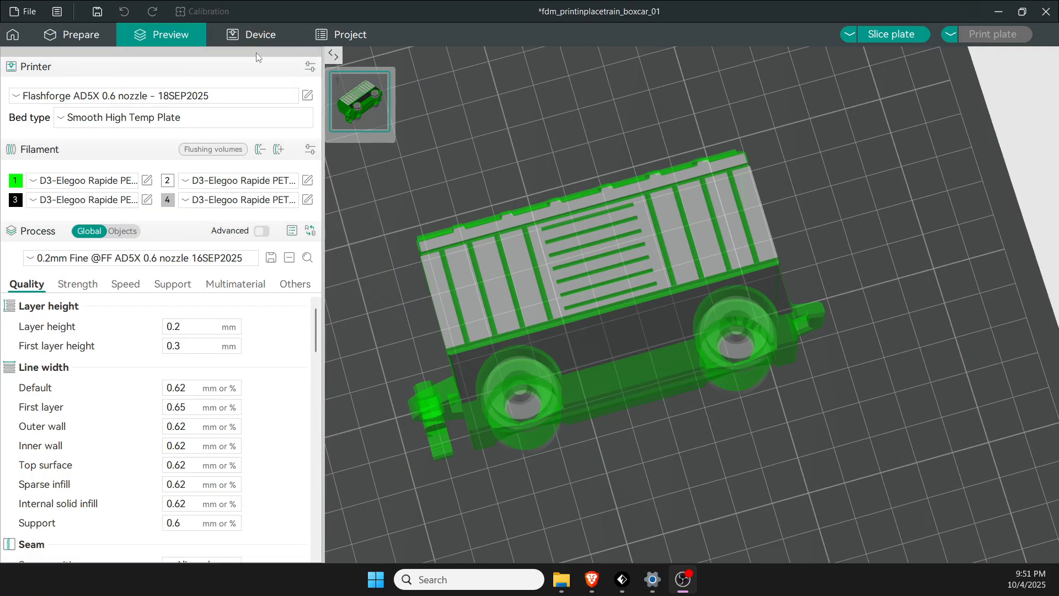
mouse_move(308, 98)
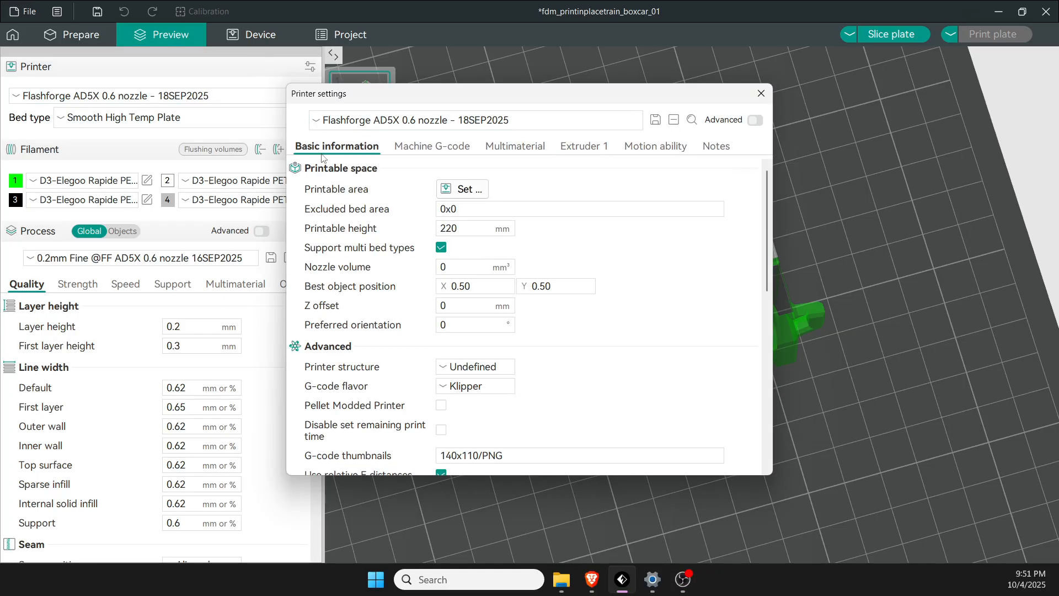
left_click(474, 325)
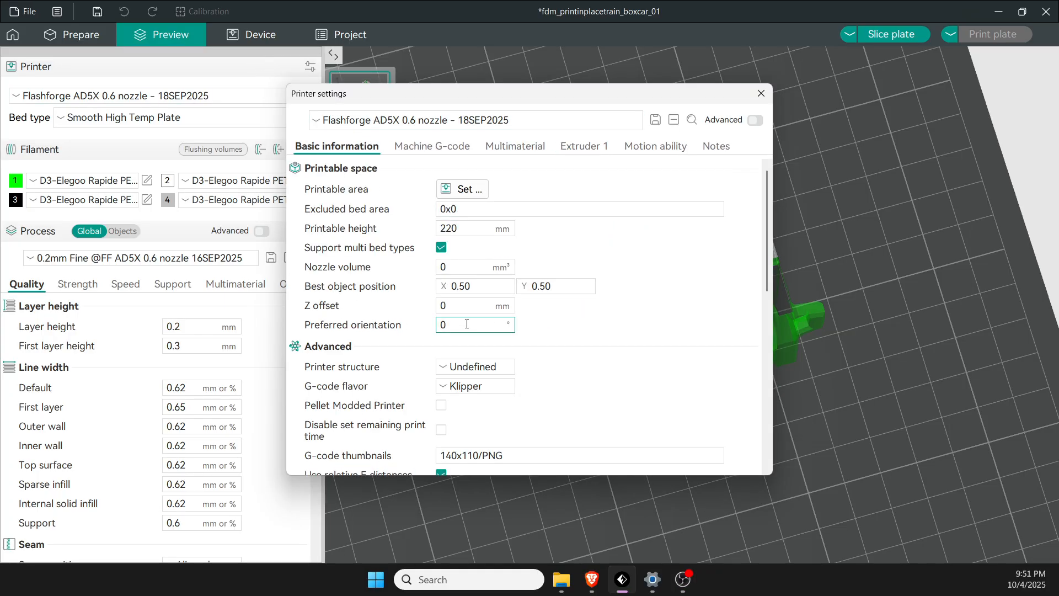
left_click(473, 305)
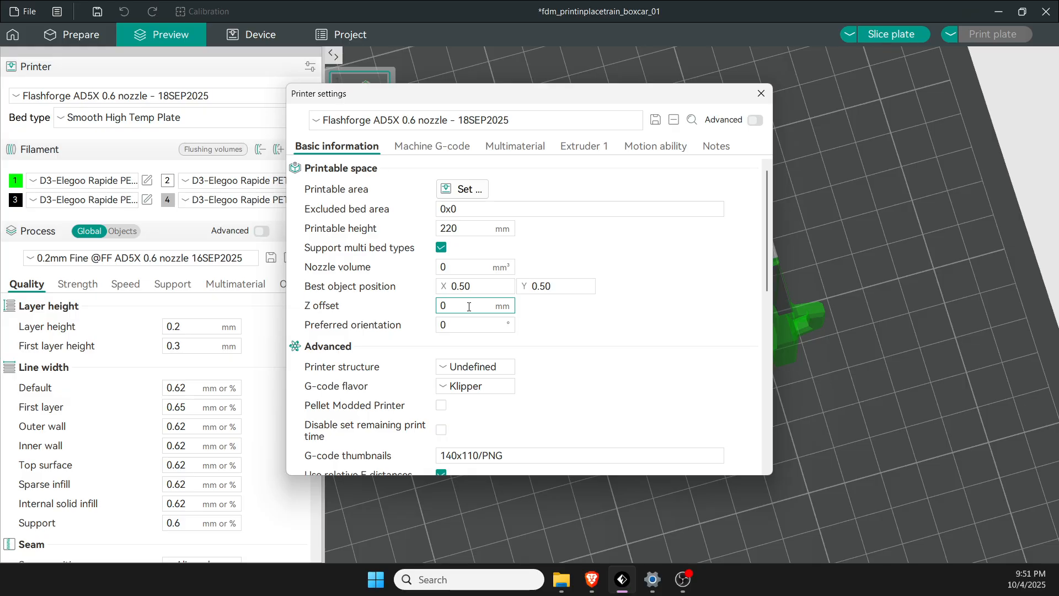
left_click(474, 305)
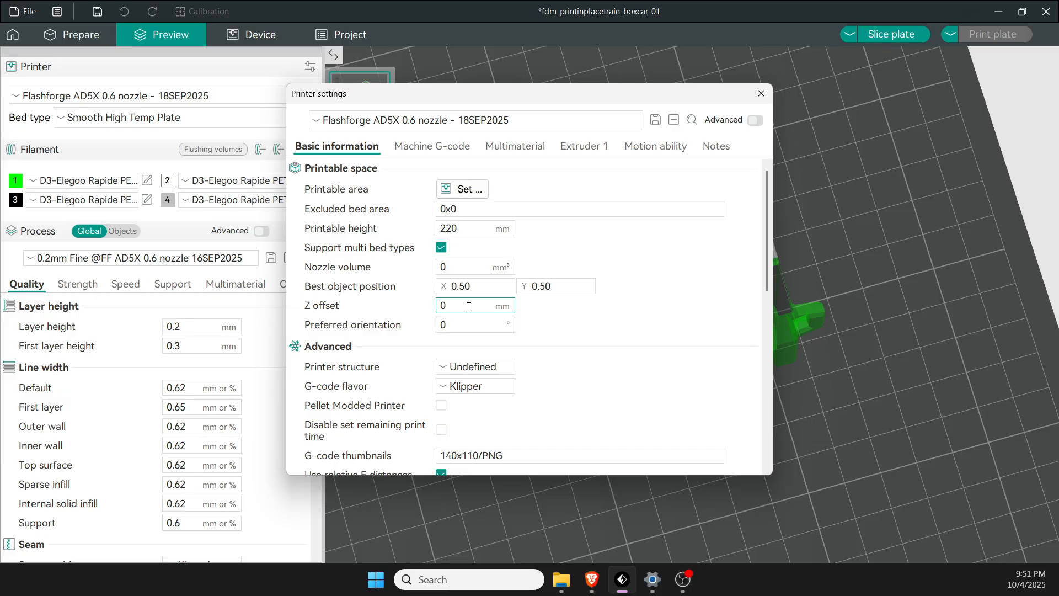
left_click(469, 306)
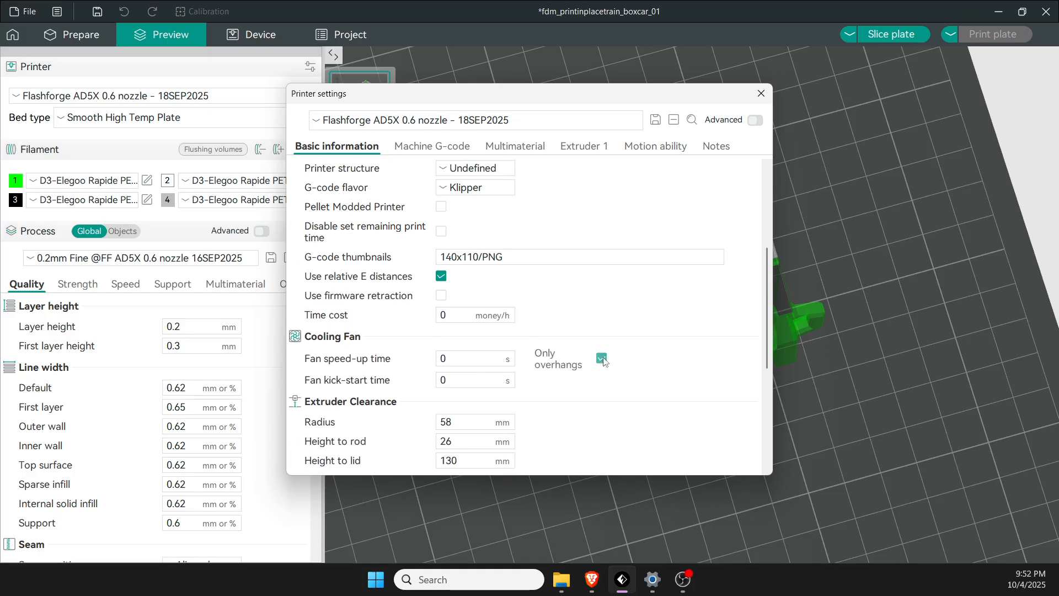
scroll("down", 3)
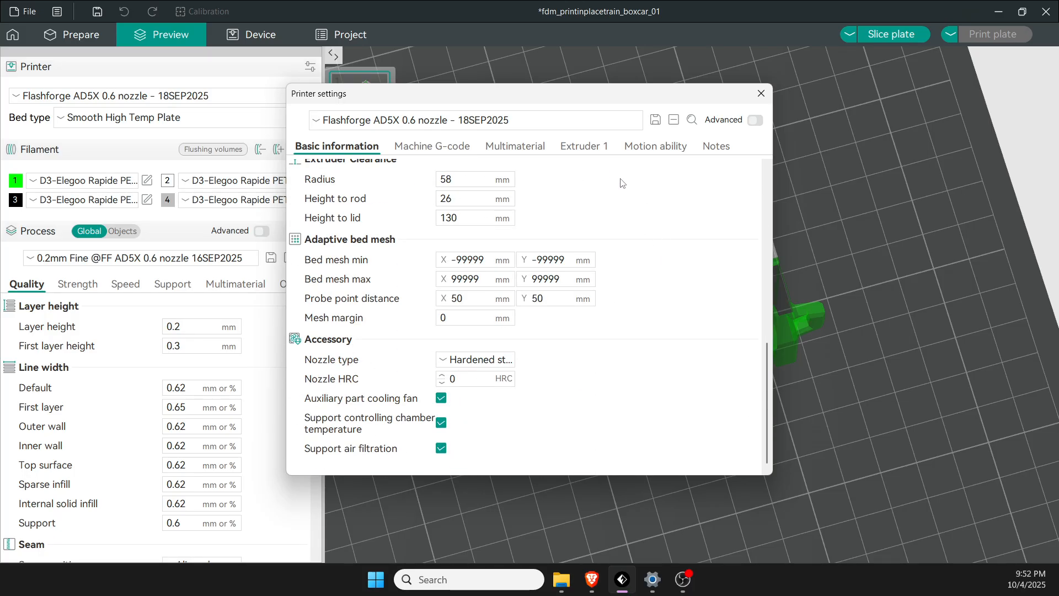
Review Extruder 1 basics: 0.6 mm nozzle and 0.8 mm retraction at 35 mm/s.
left_click(579, 145)
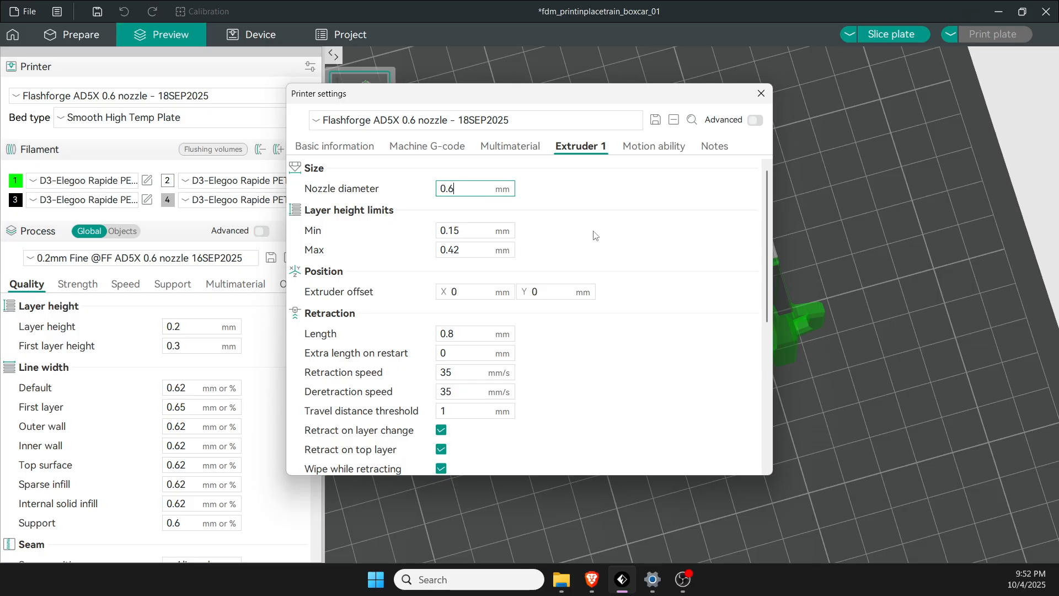
scroll("down", 3)
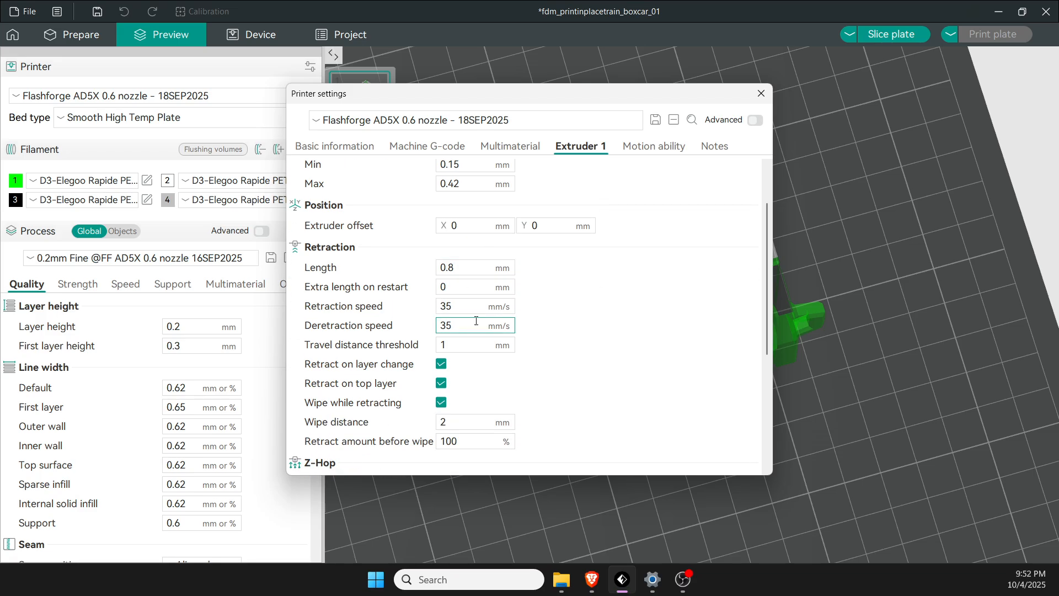
left_click(473, 306)
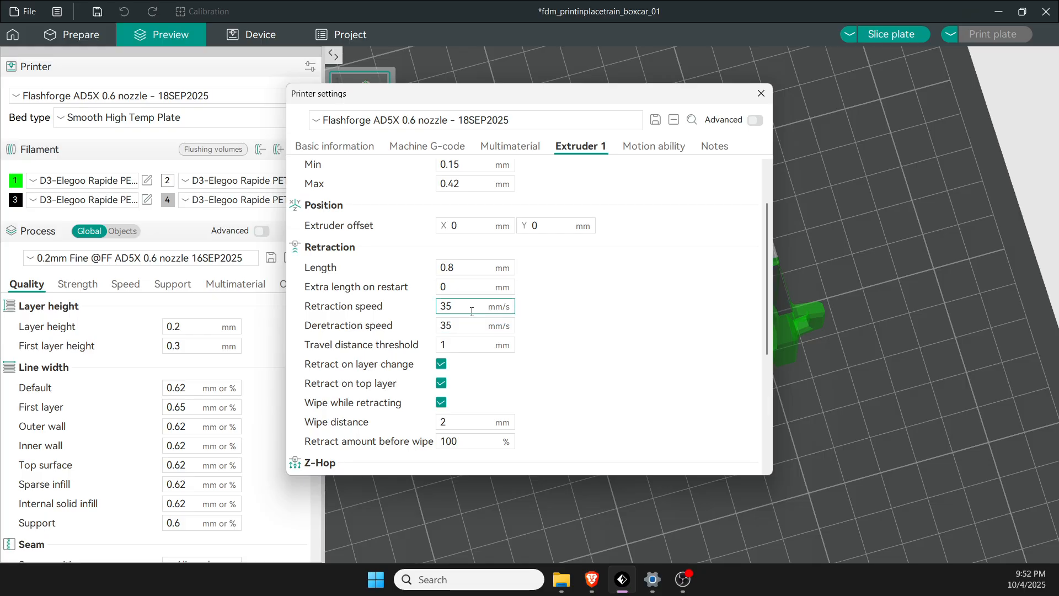
scroll("down", 3)
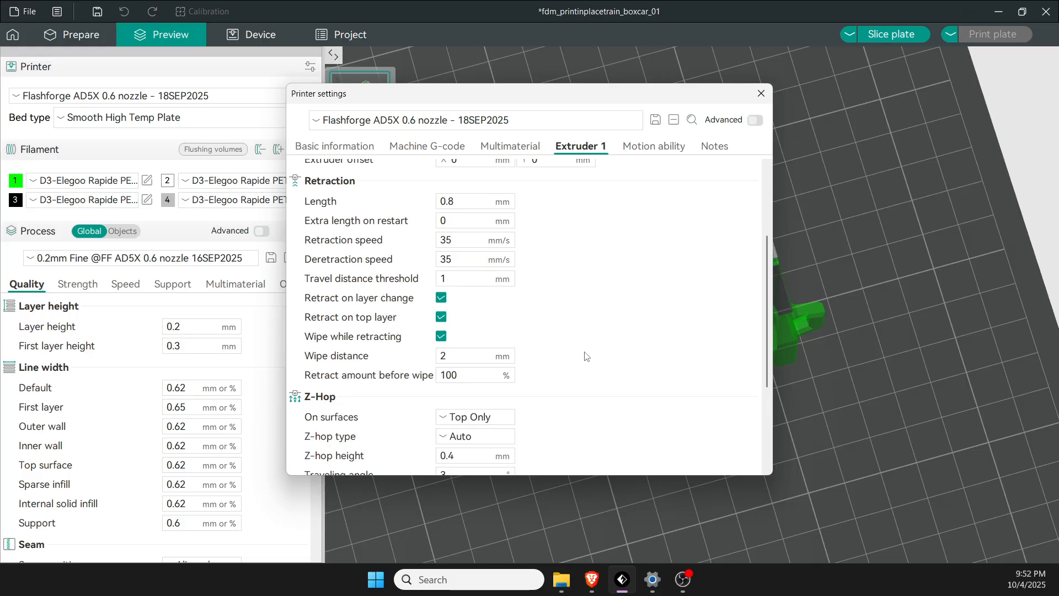
Review Z-hop (top surfaces only) and material-switch retraction values, leaving them unchanged.
left_click(473, 356)
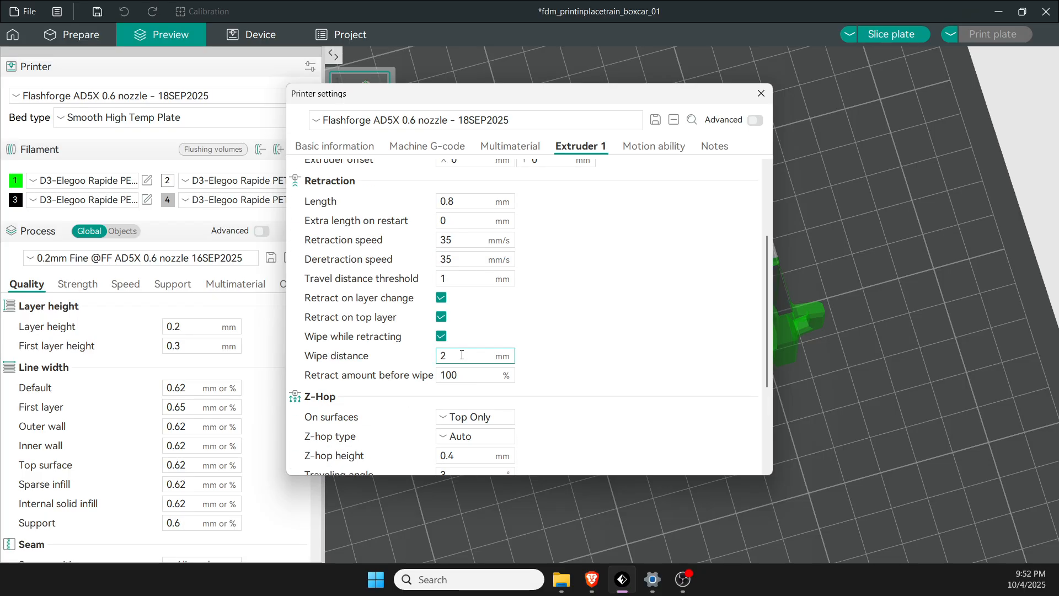
scroll("down", 3)
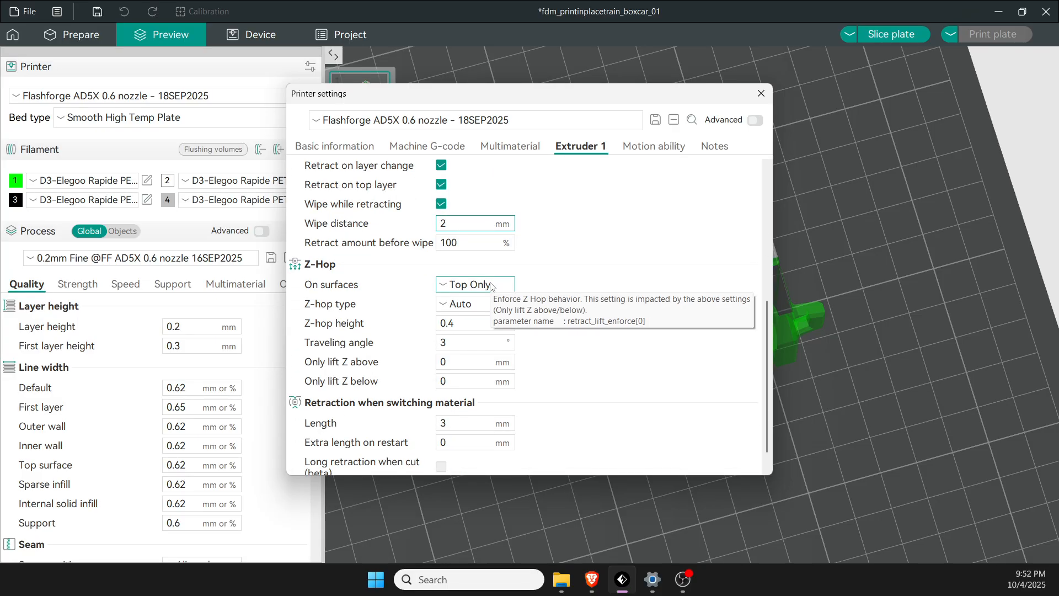
left_click(474, 223)
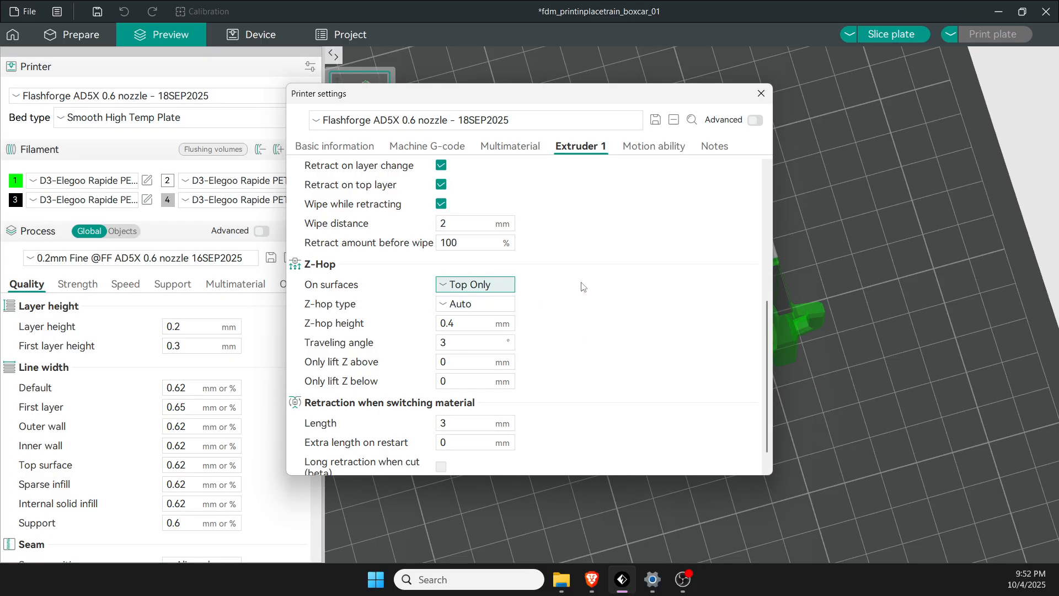
left_click(475, 342)
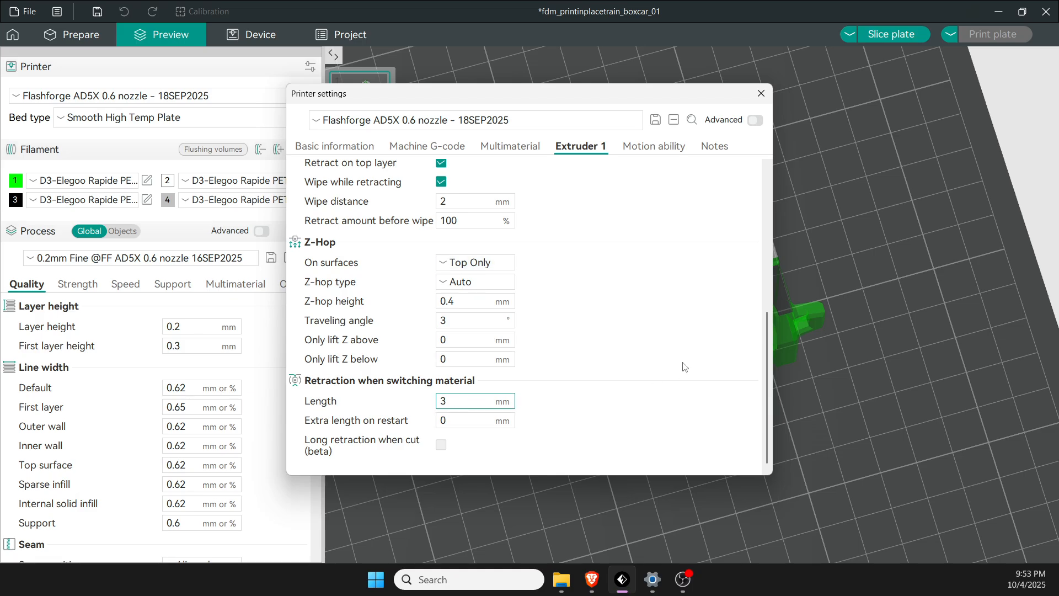
mouse_move(677, 357)
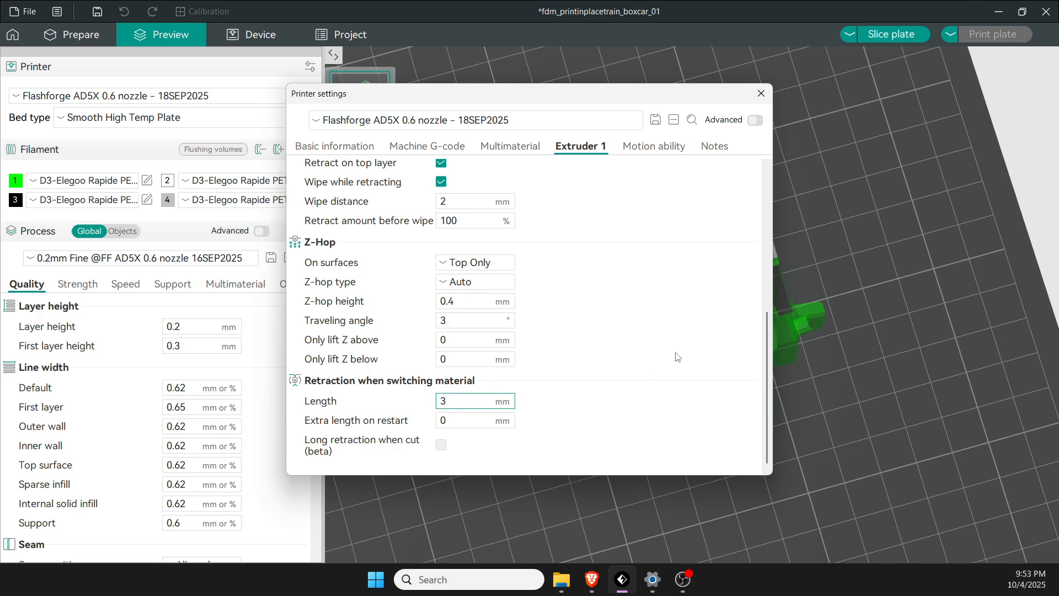
mouse_move(642, 245)
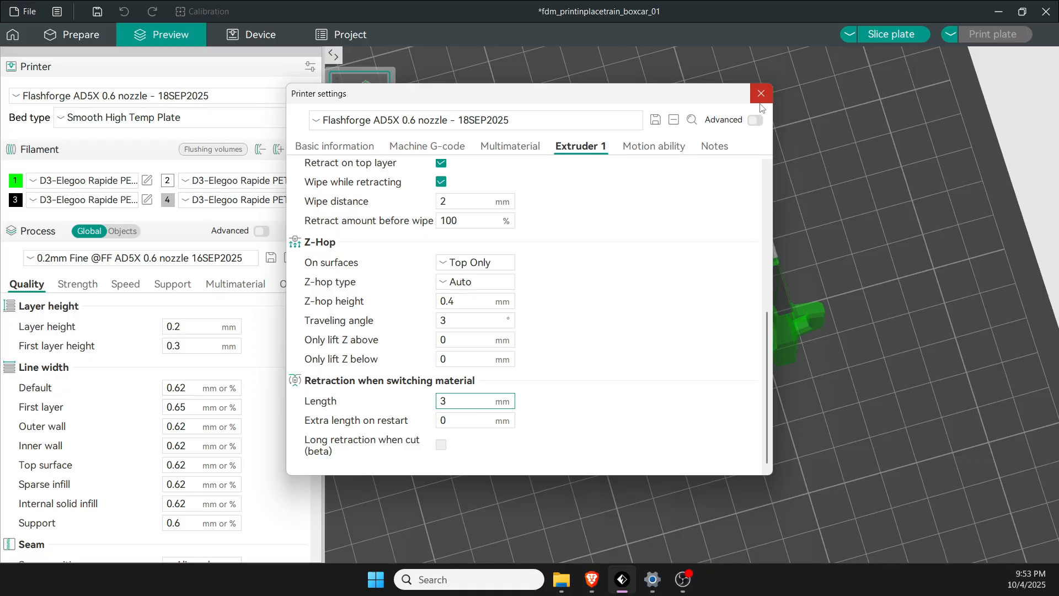
left_click(760, 93)
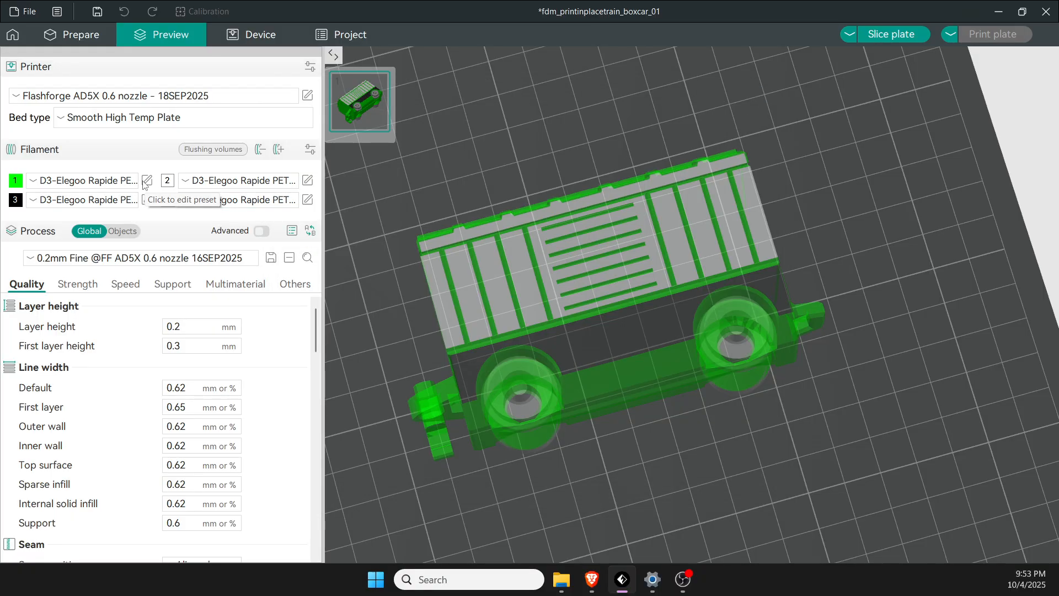
left_click(147, 180)
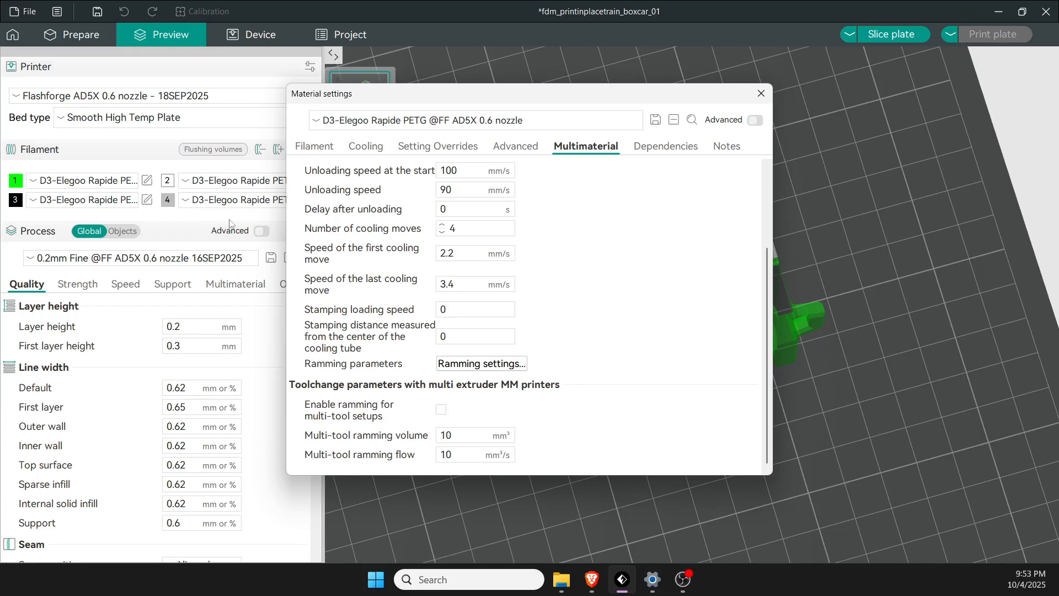
mouse_move(677, 272)
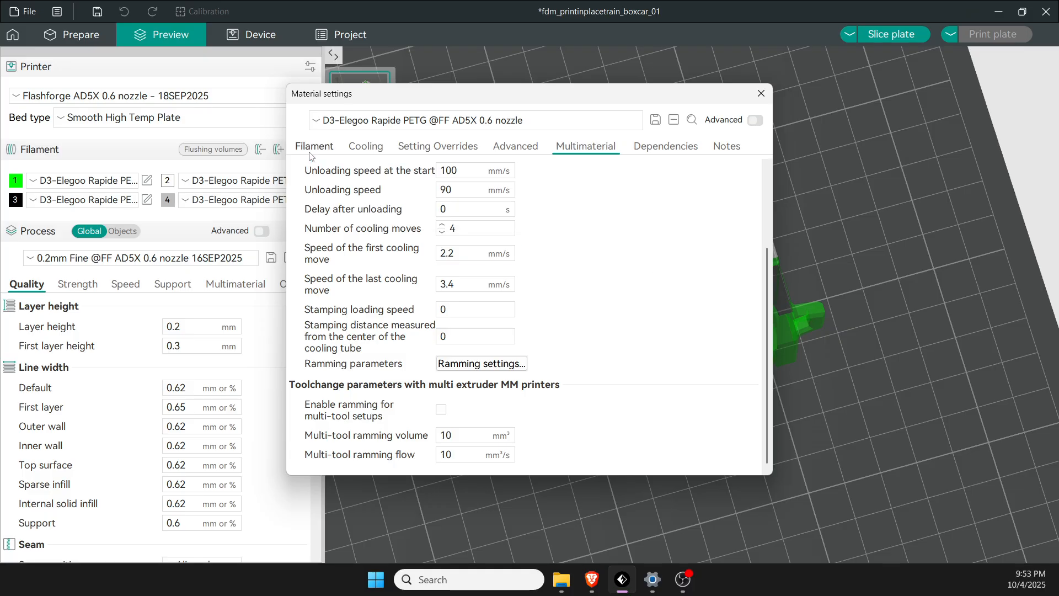
left_click(314, 145)
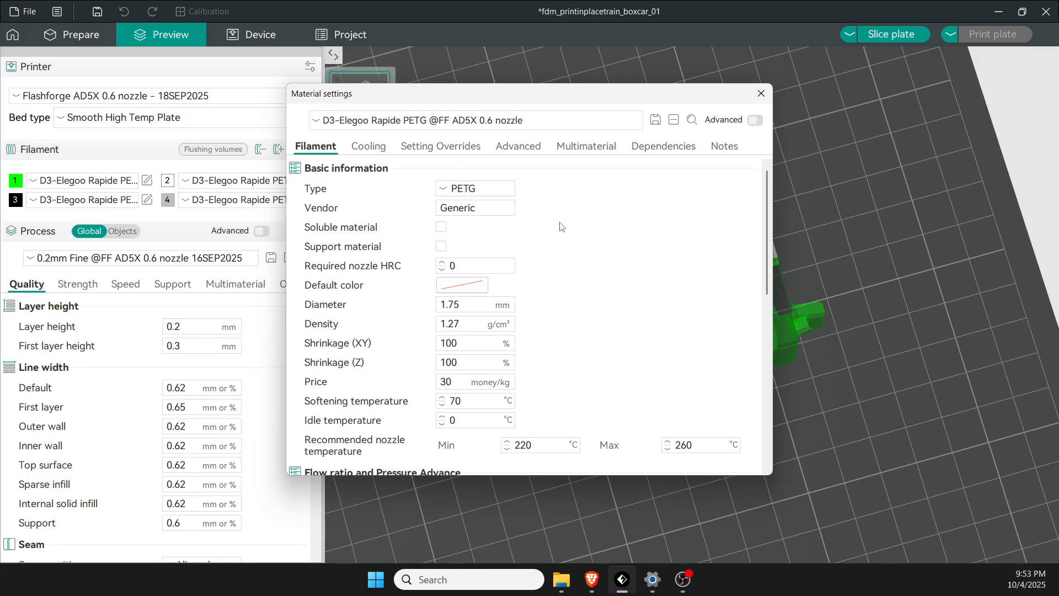
mouse_move(557, 220)
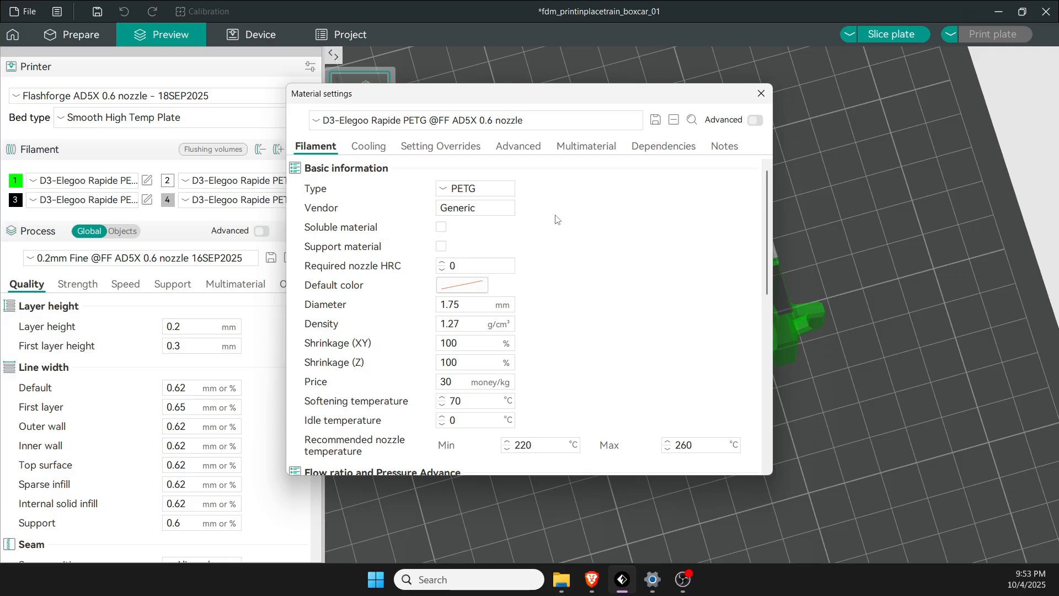
mouse_move(534, 203)
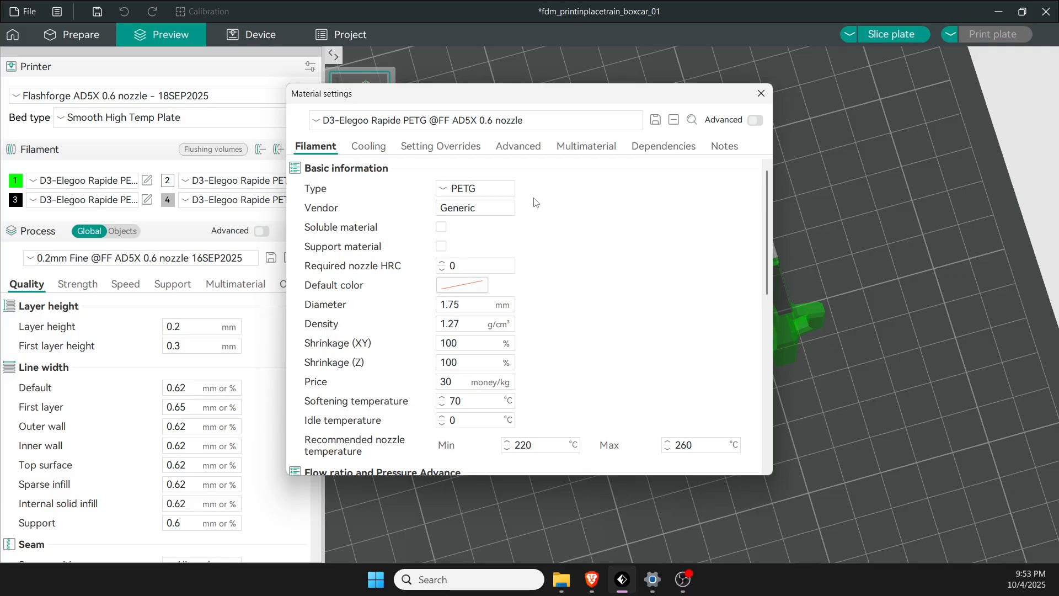
scroll("down", 3)
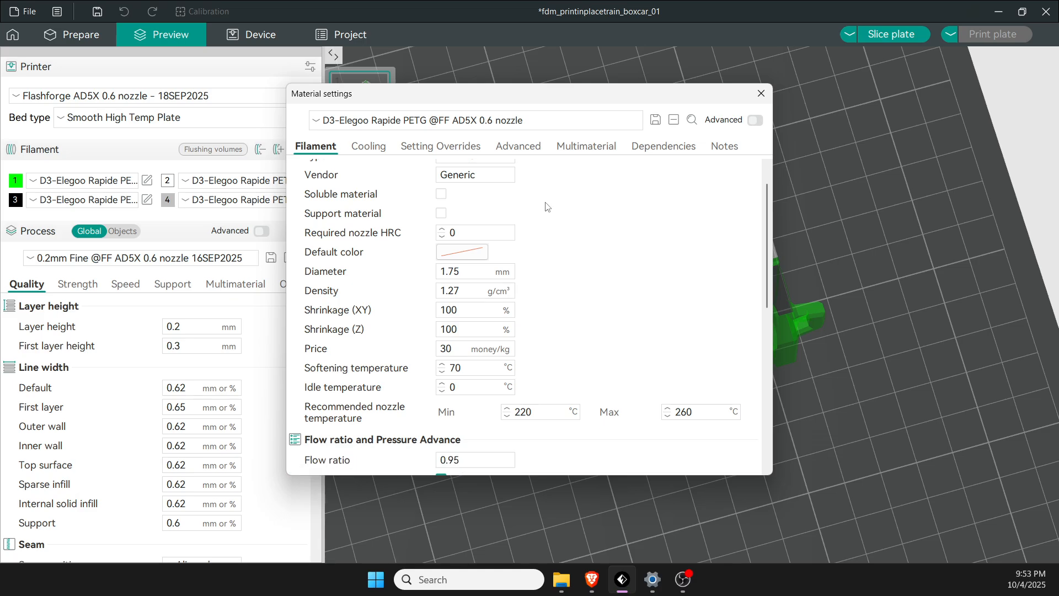
scroll("down", 3)
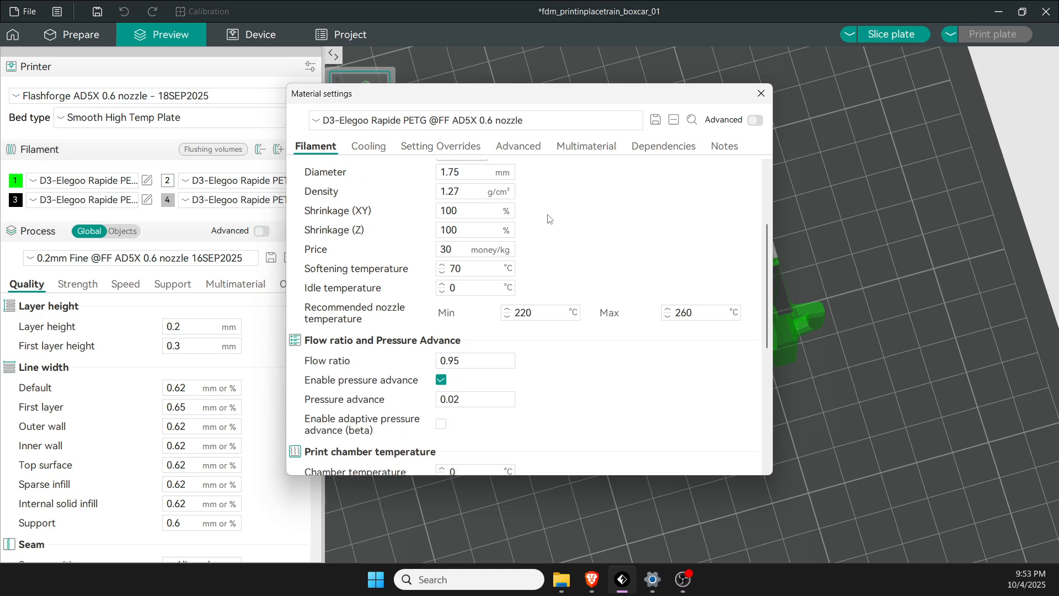
scroll("down", 3)
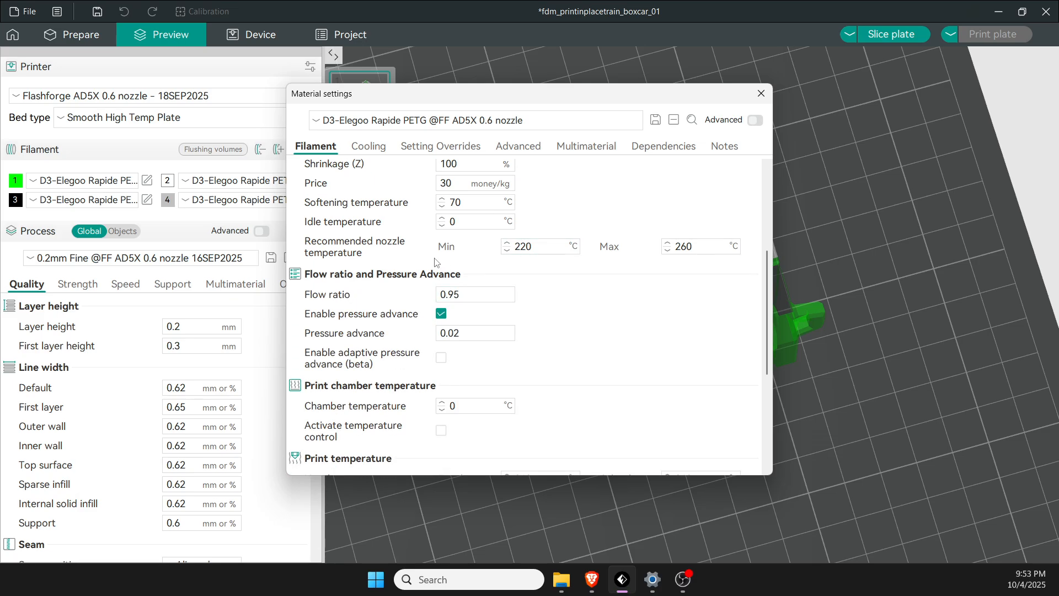
left_click(540, 246)
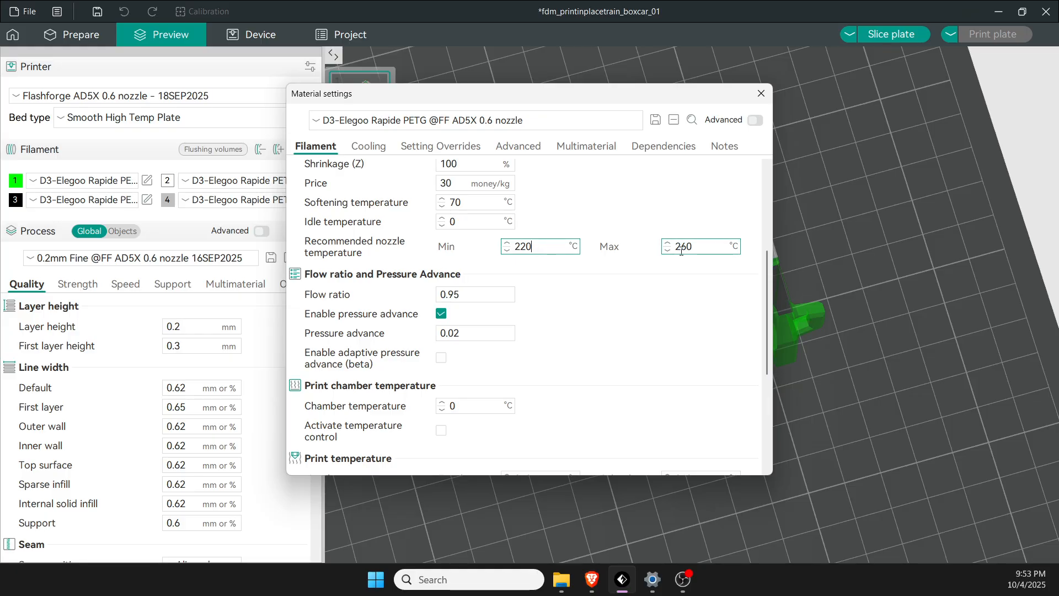
mouse_move(475, 293)
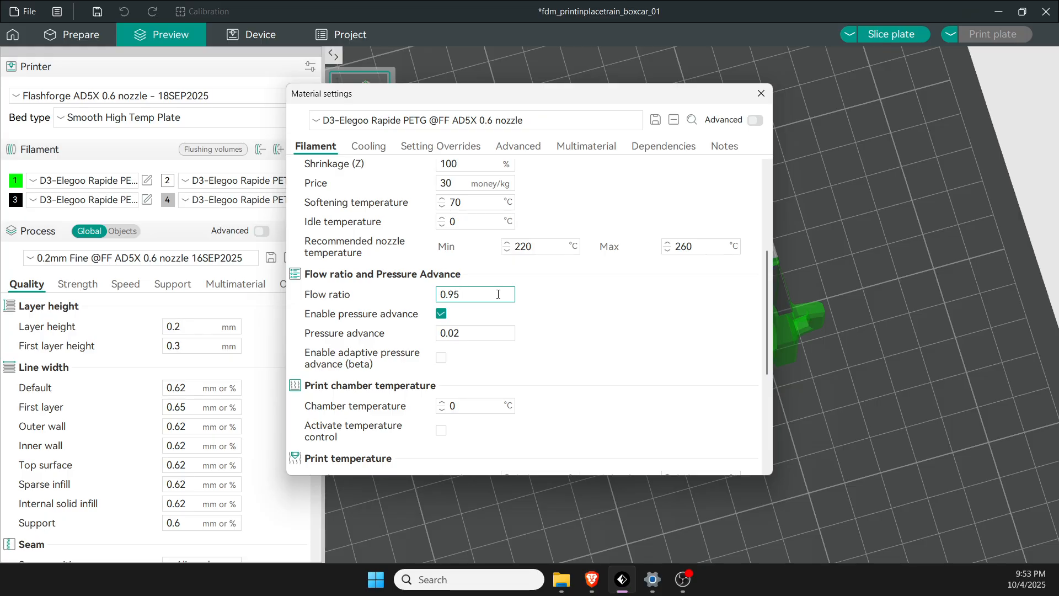
scroll("down", 3)
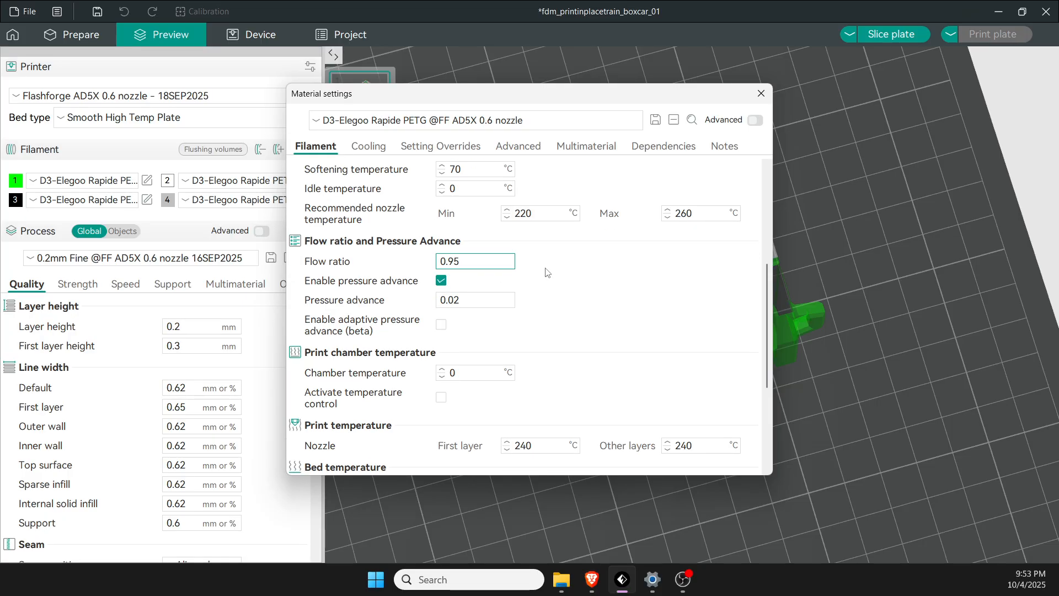
left_click(474, 262)
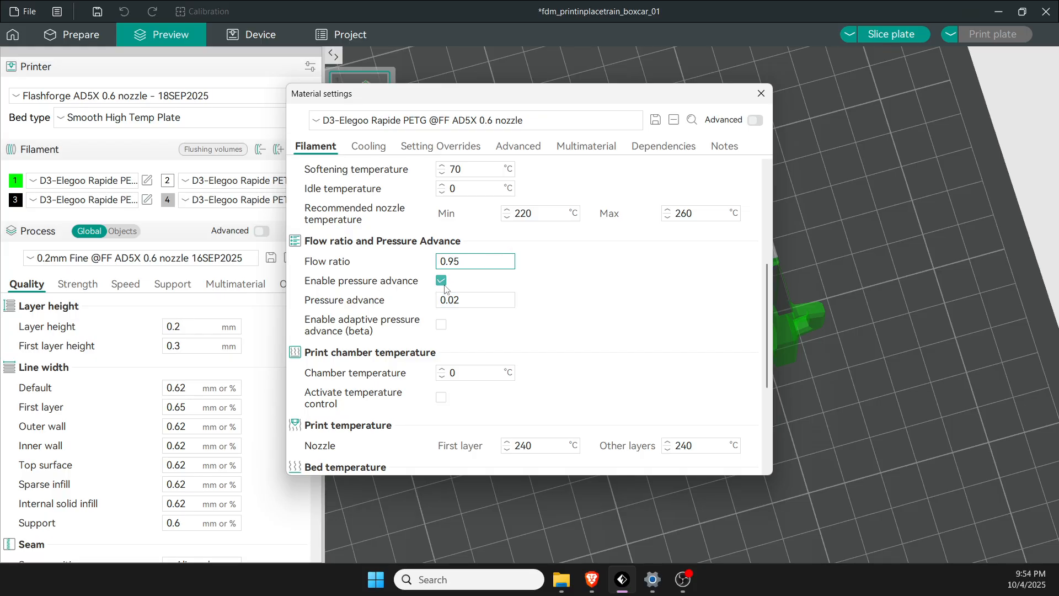
left_click(474, 260)
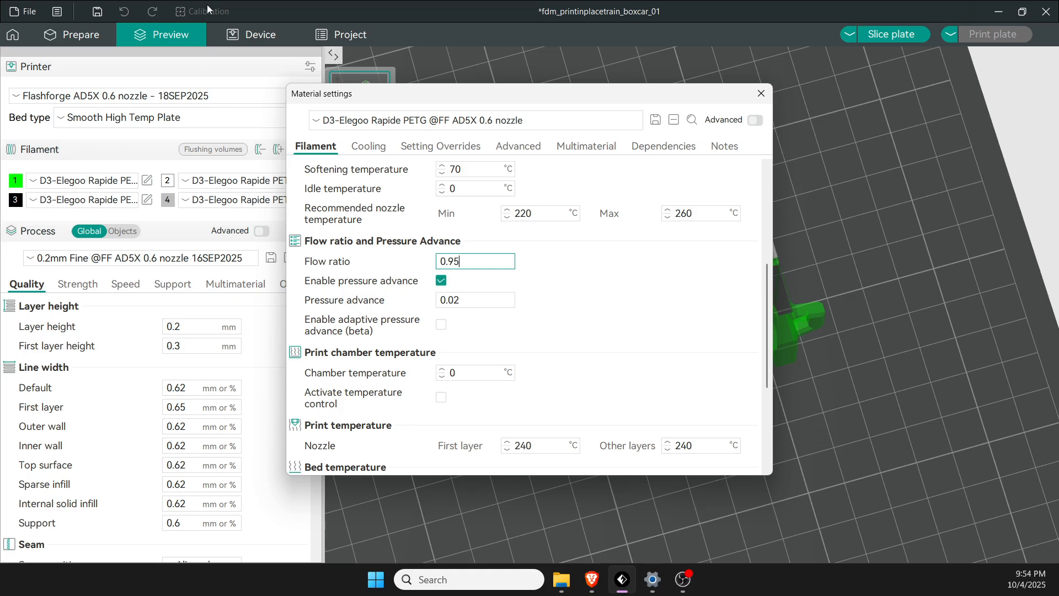
mouse_move(386, 347)
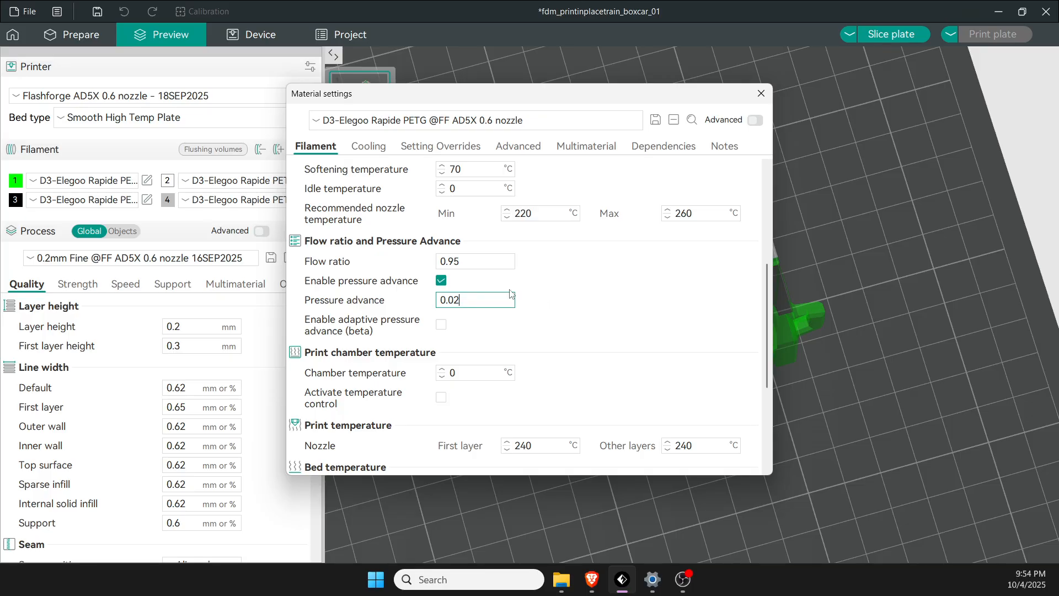
mouse_move(469, 299)
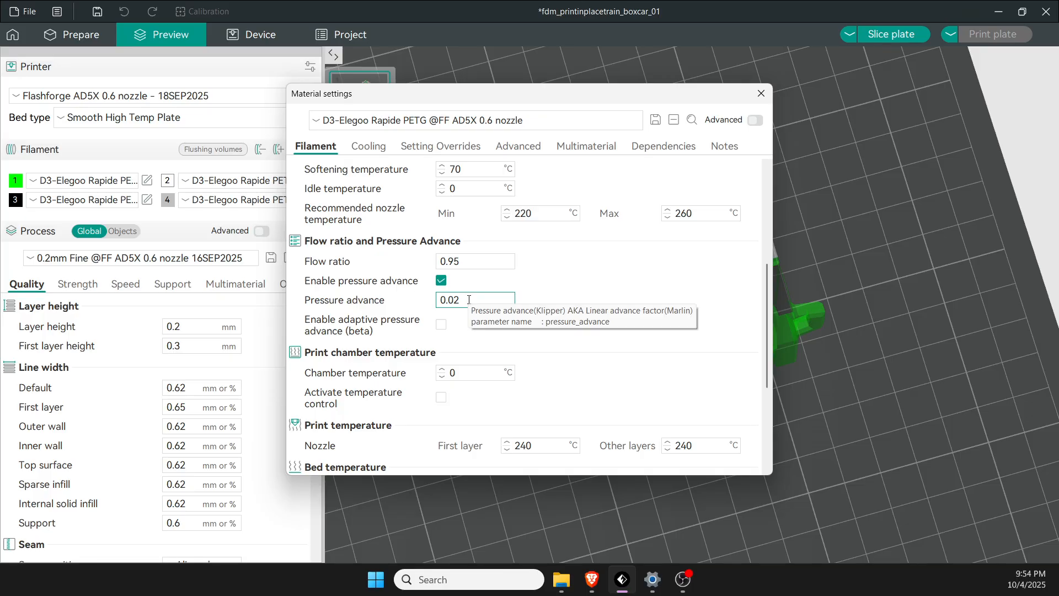
Review PETG print and bed temperatures and the max volumetric speed value.
scroll("down", 3)
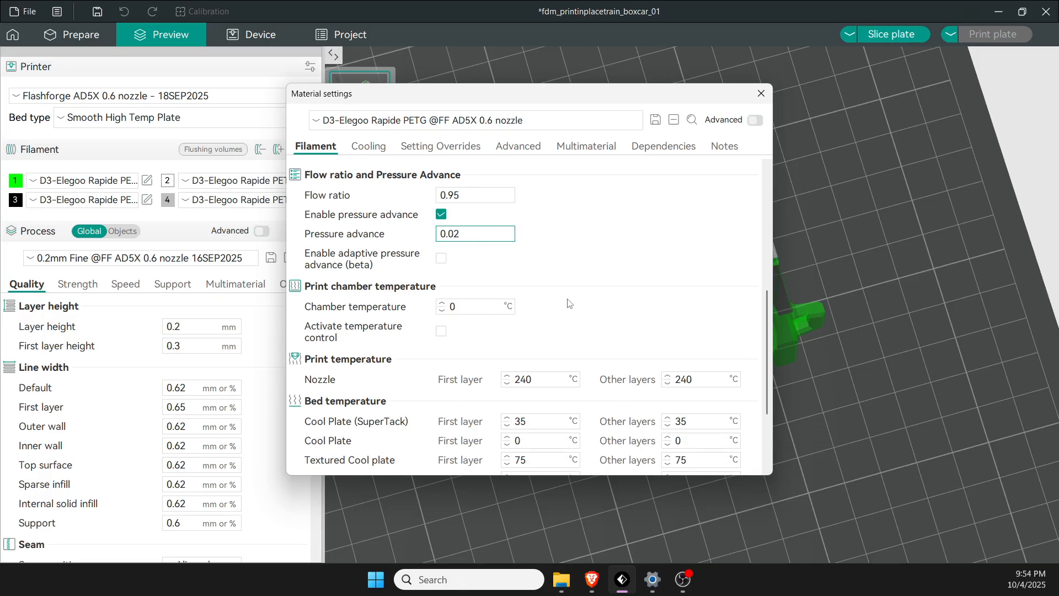
scroll("down", 3)
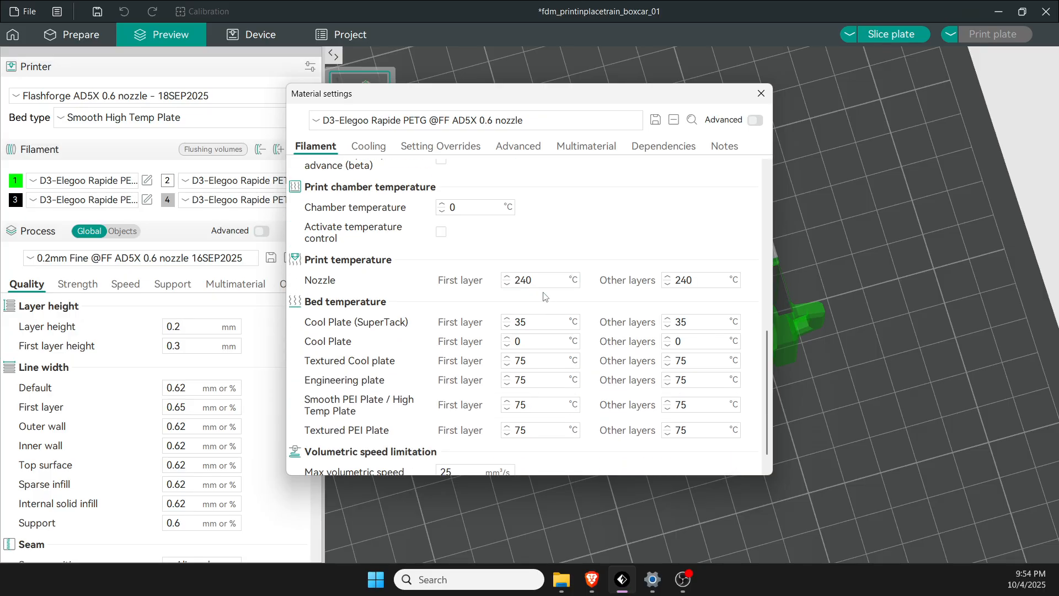
mouse_move(551, 276)
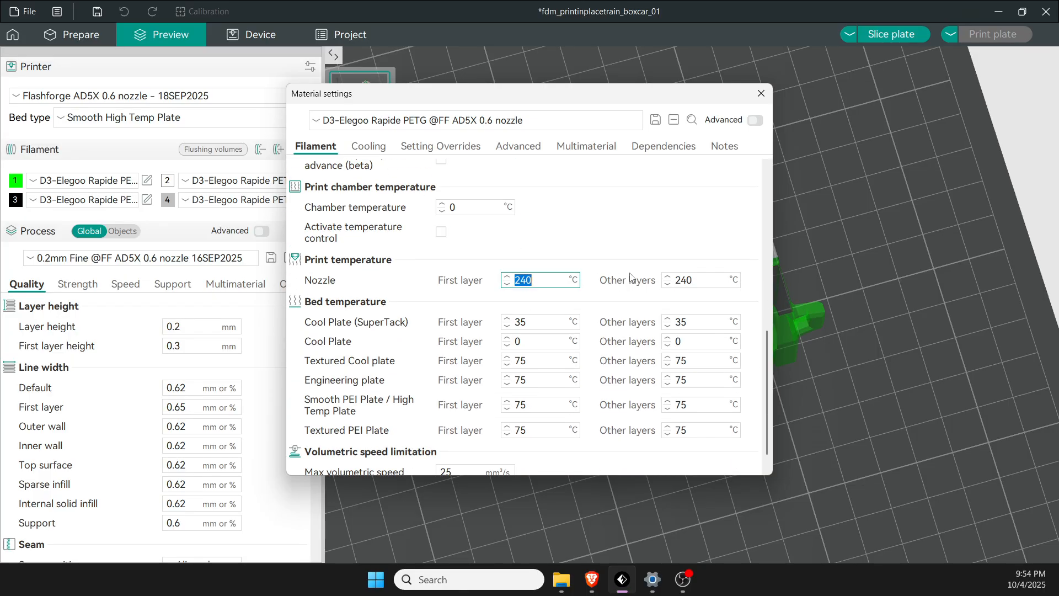
mouse_move(699, 279)
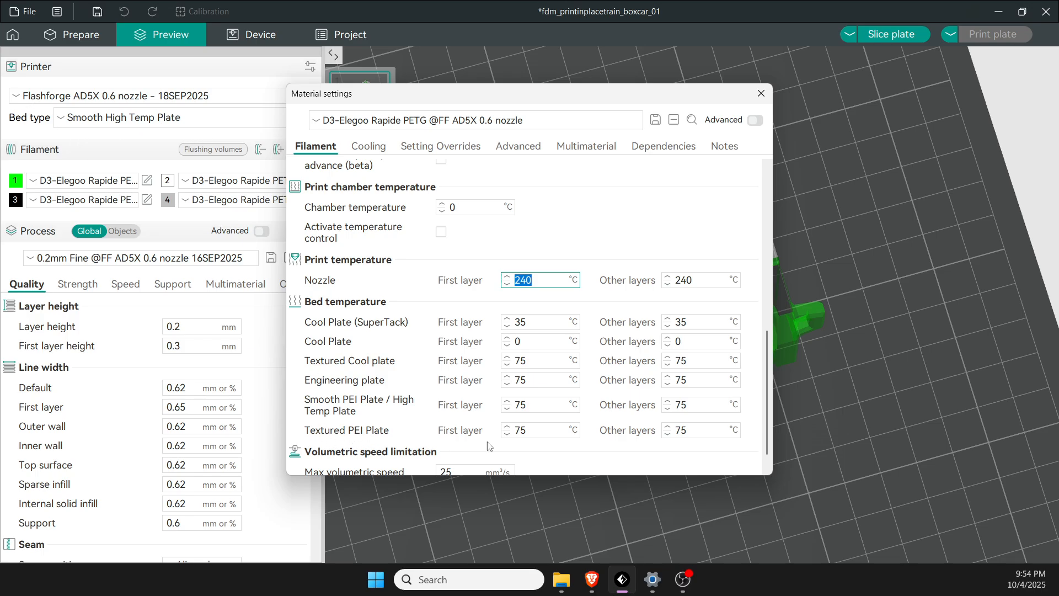
scroll("down", 3)
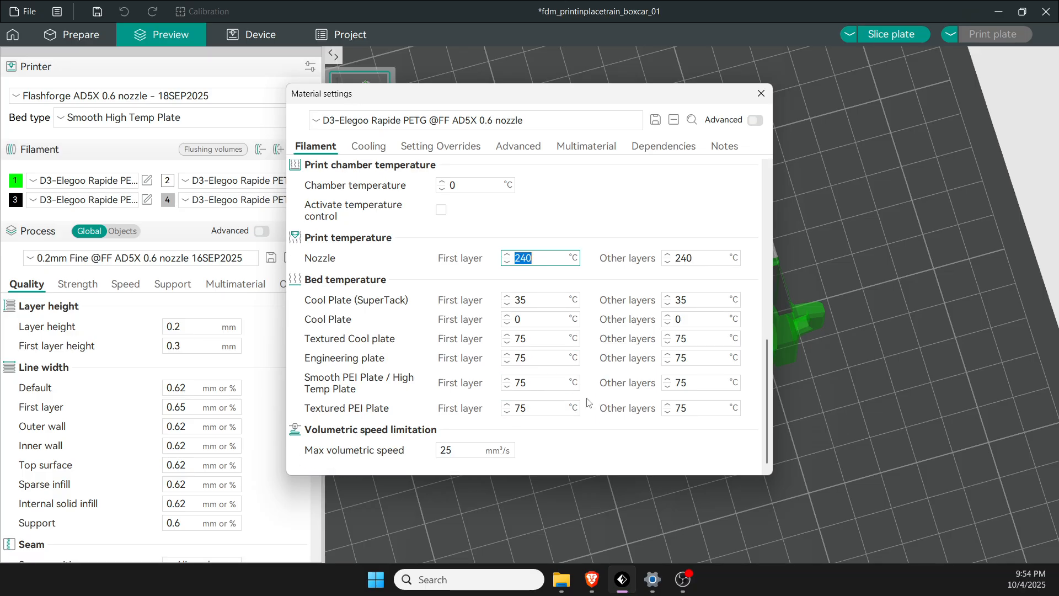
left_click(474, 450)
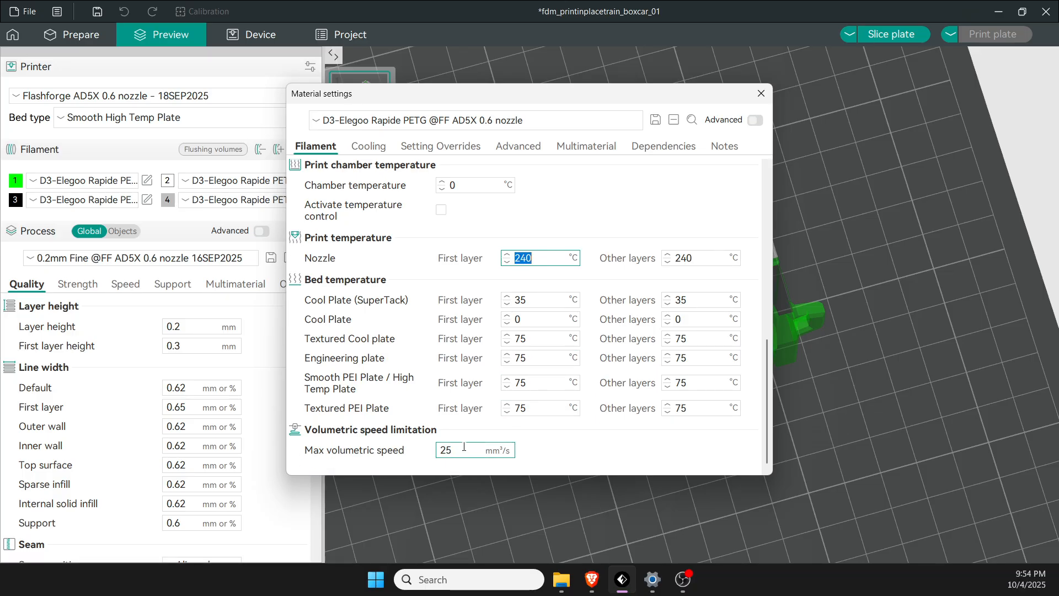
left_click(474, 451)
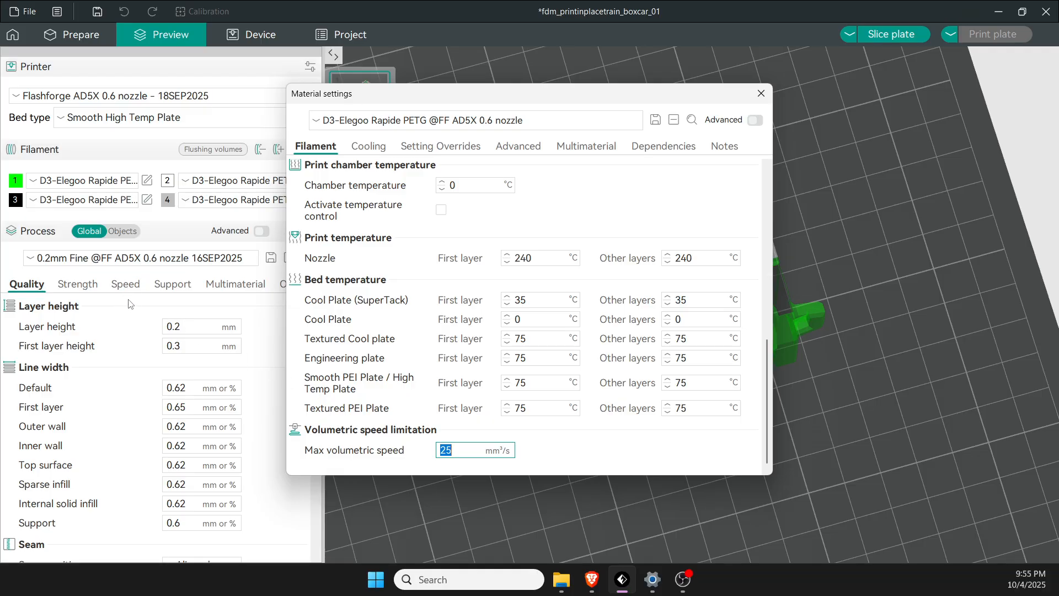
mouse_move(380, 162)
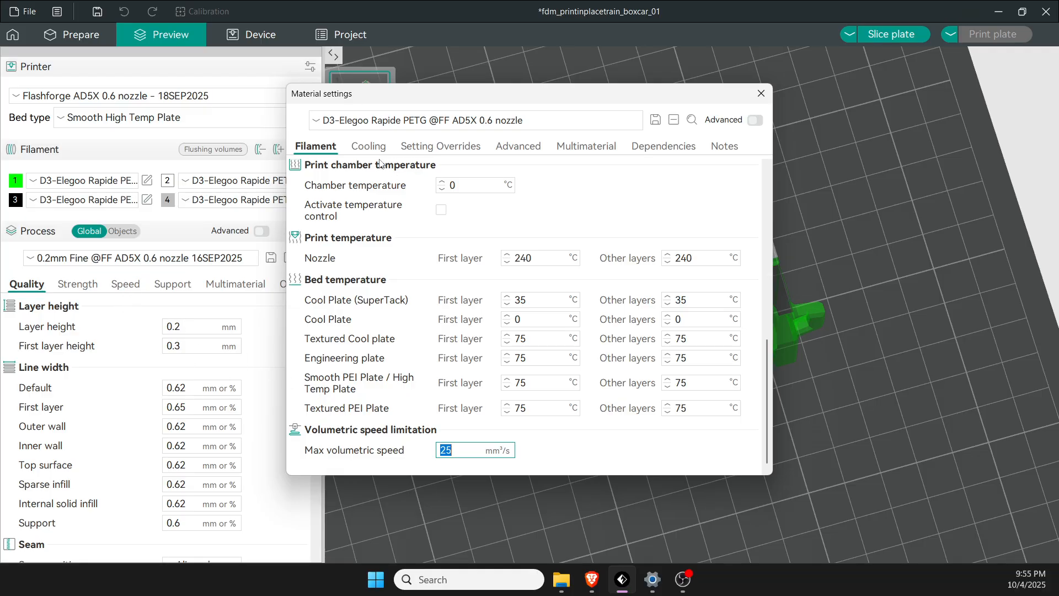
Review PETG cooling: fan 60–80%, minimum print speed 30 mm/s, auxiliary fan 50%.
left_click(366, 146)
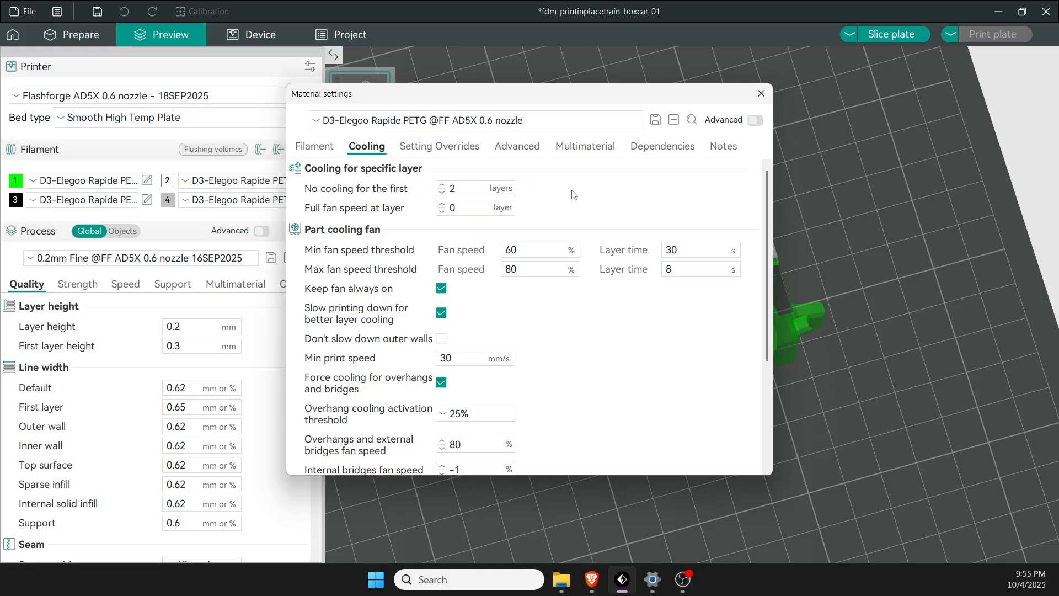
mouse_move(547, 265)
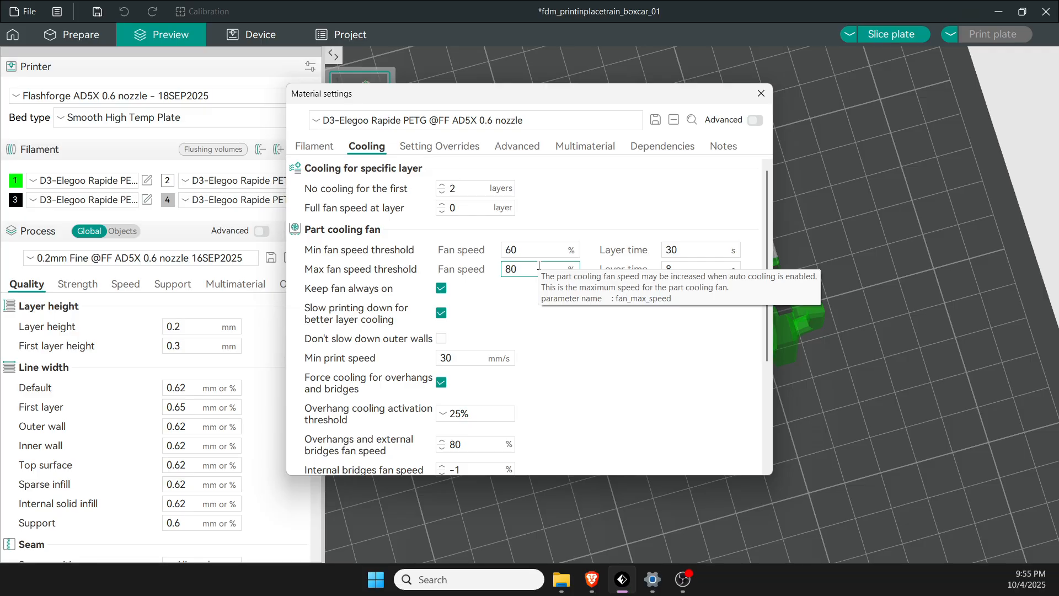
mouse_move(530, 298)
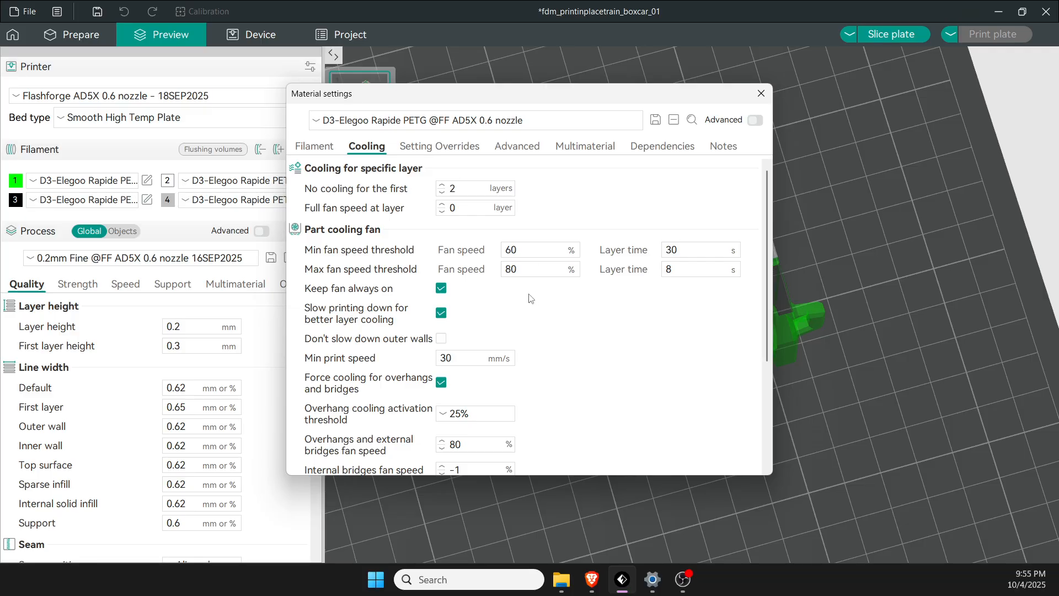
scroll("down", 3)
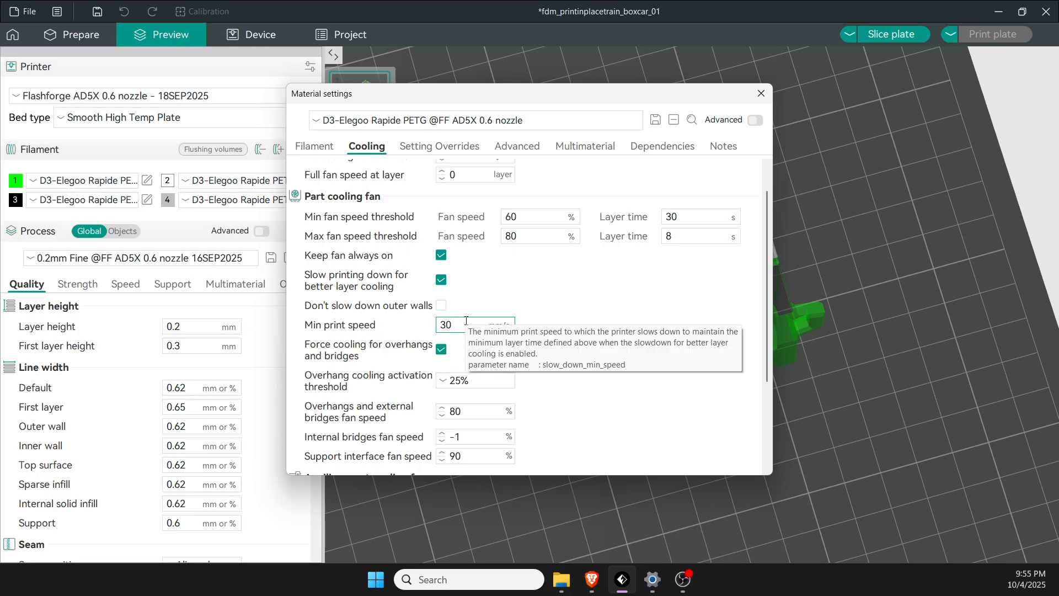
triple_click(445, 324)
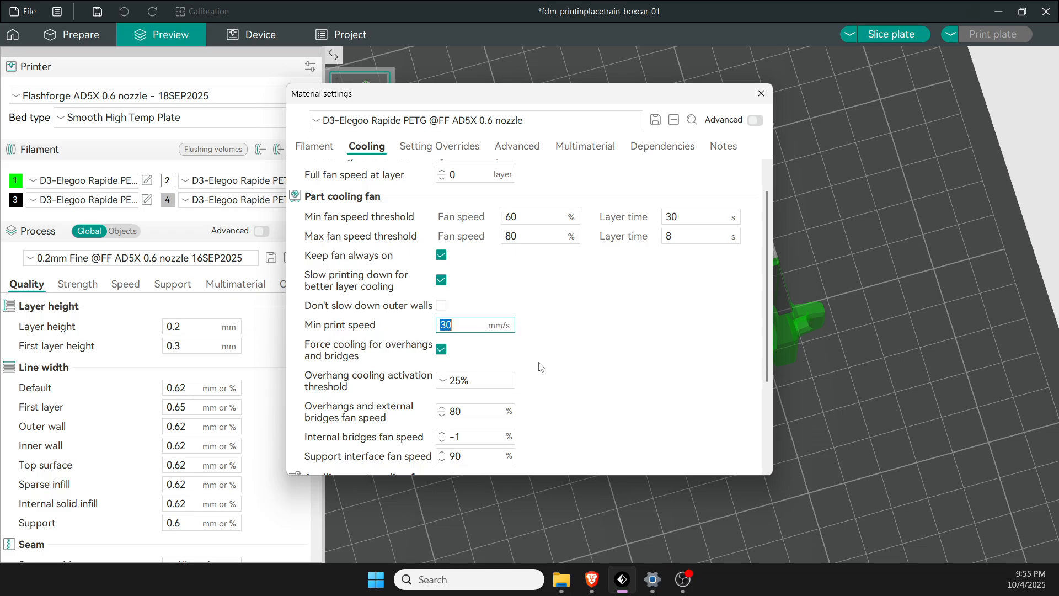
mouse_move(576, 324)
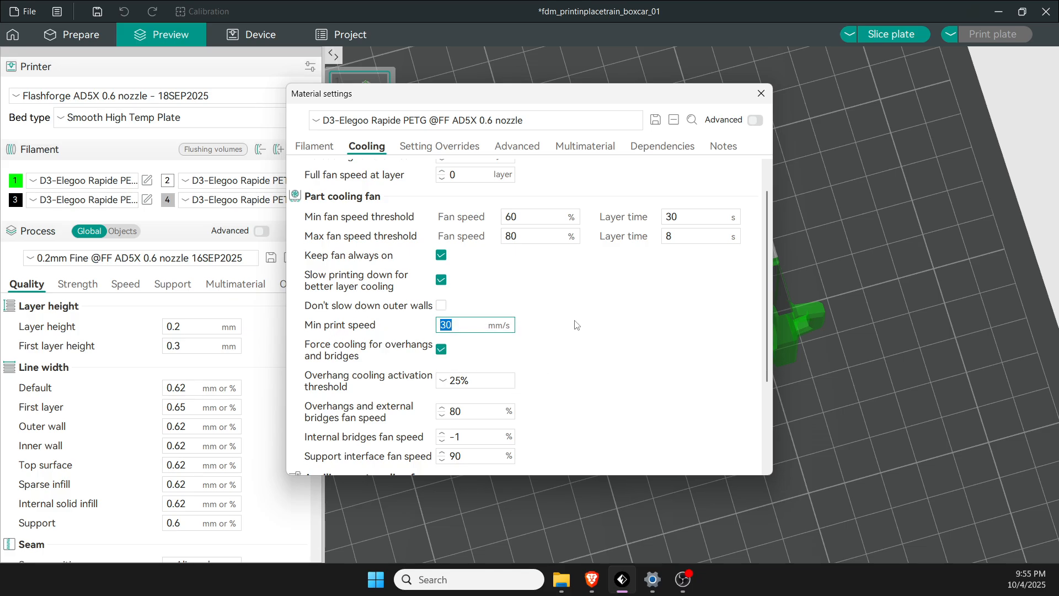
scroll("down", 3)
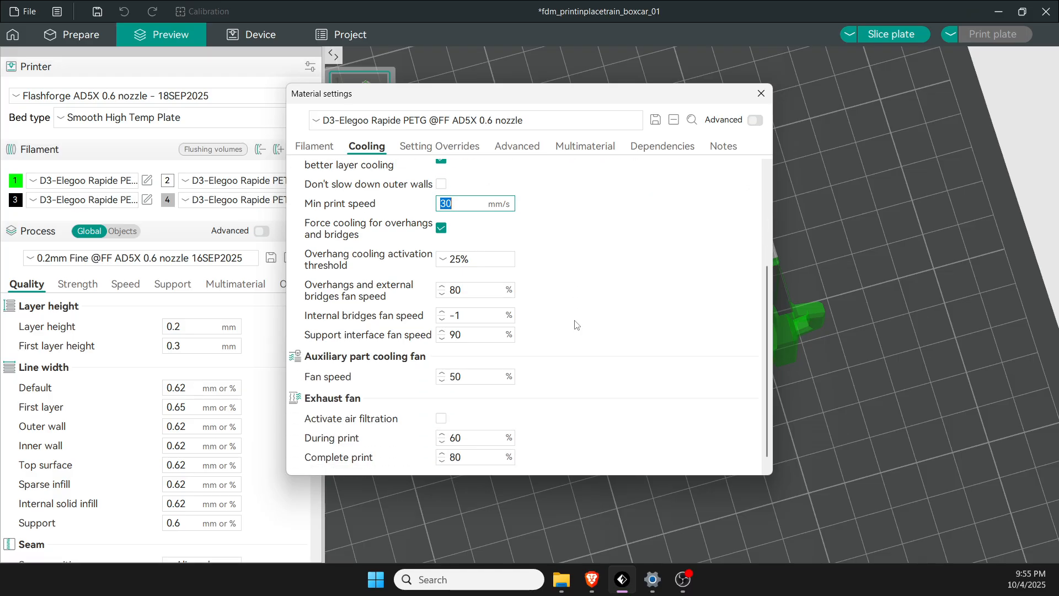
Review the PETG filament's overrides, multimaterial and dependencies pages and close the dialog.
left_click(439, 146)
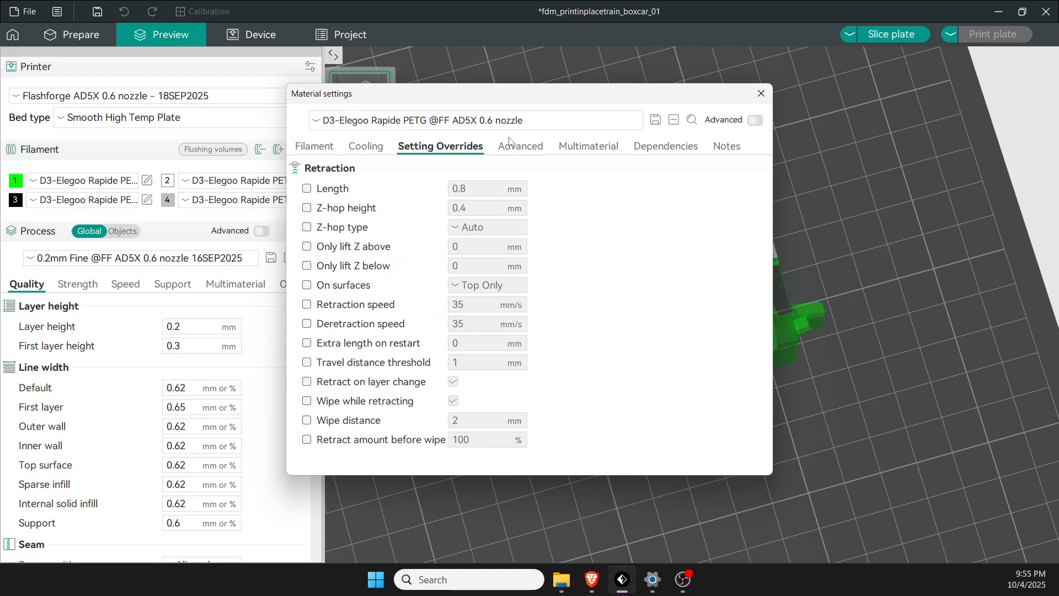
left_click(586, 146)
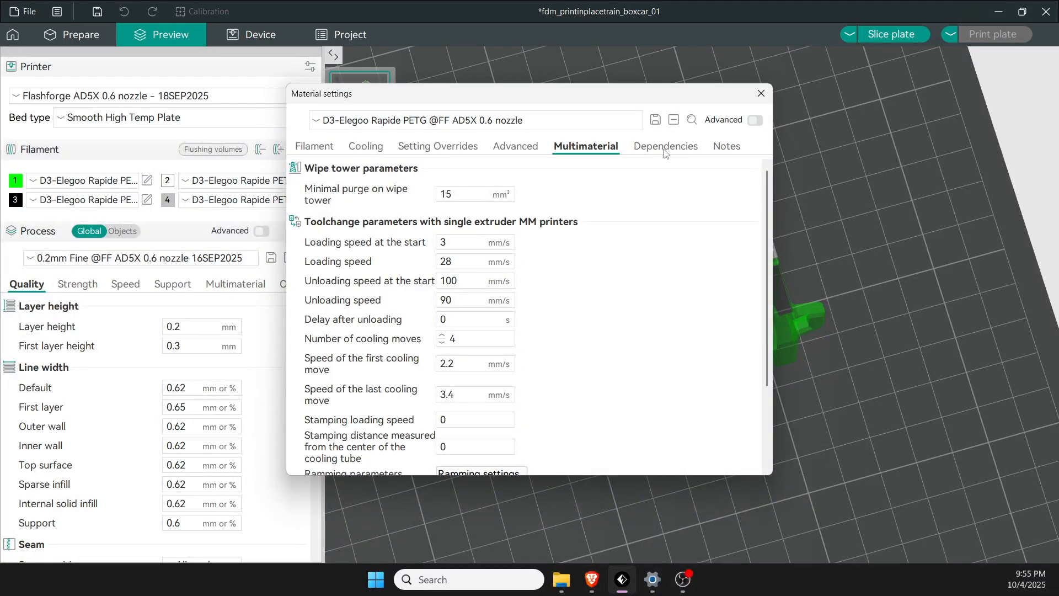
left_click(661, 146)
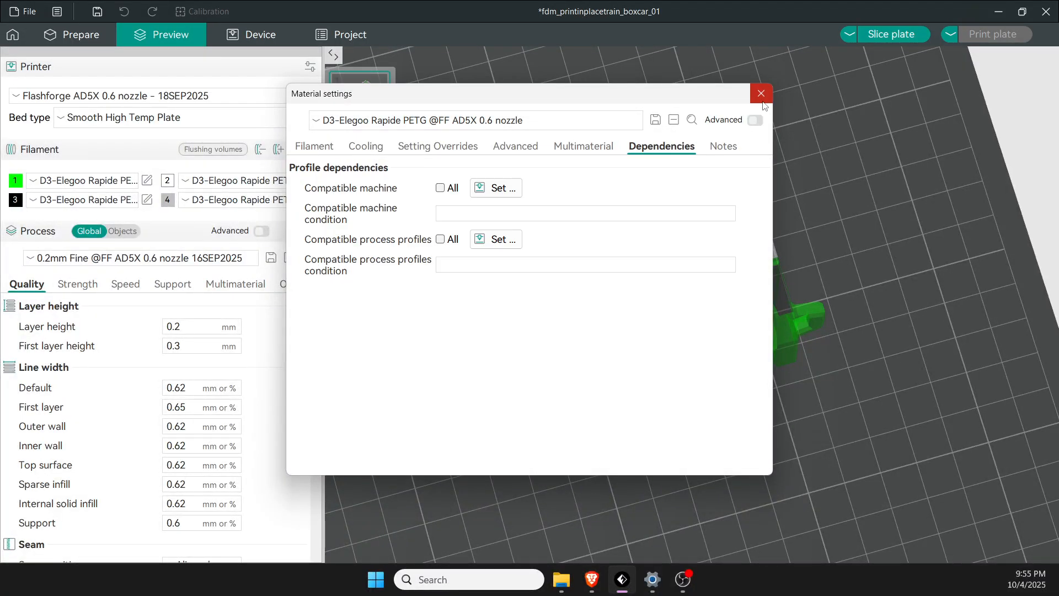
left_click(760, 92)
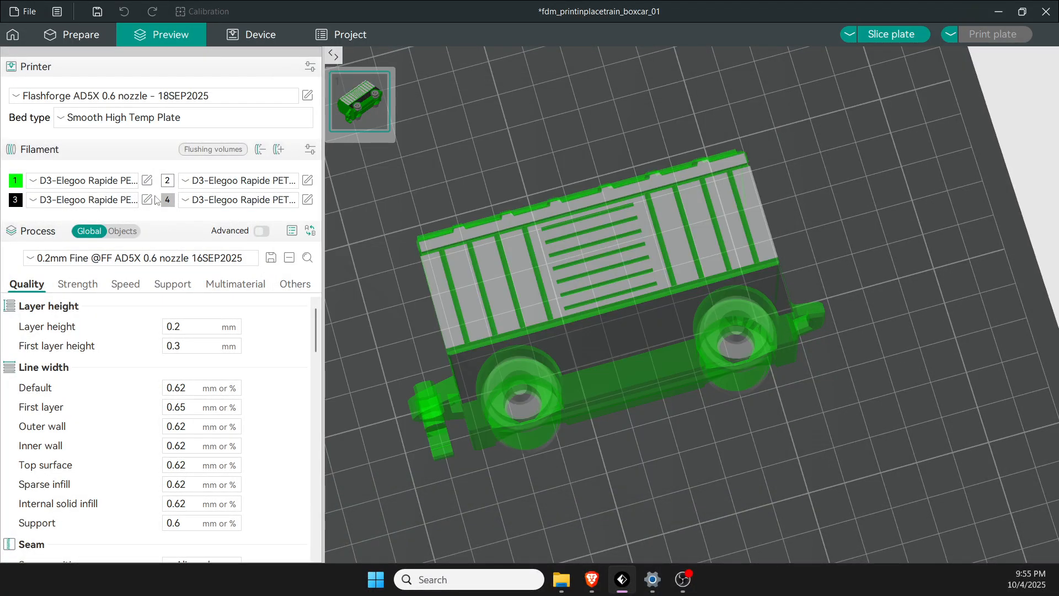
Reopen the filament settings to recheck its dependencies, then return to the sliced boxcar.
left_click(146, 180)
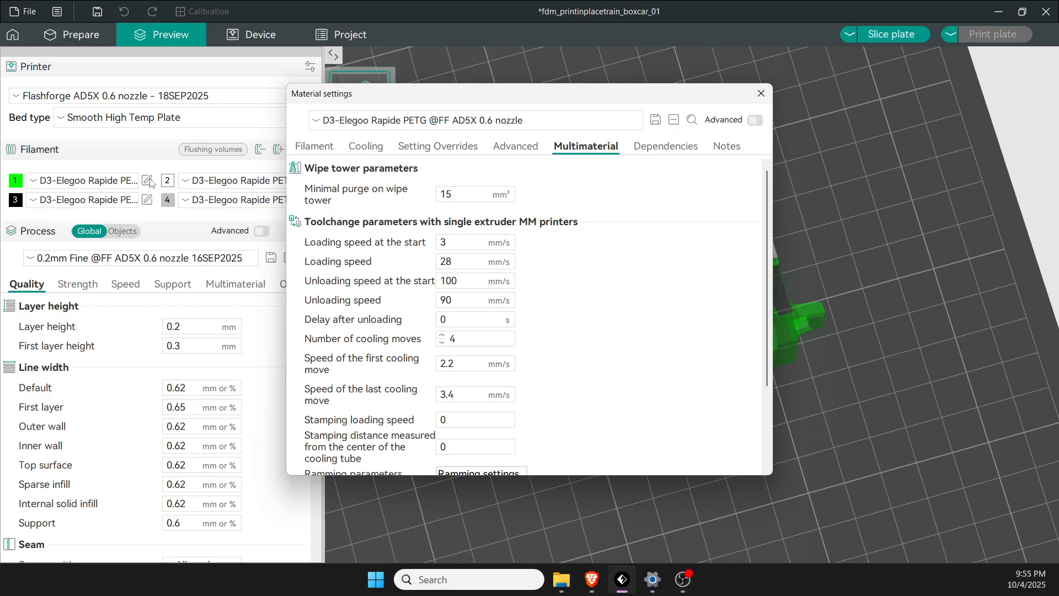
left_click(660, 145)
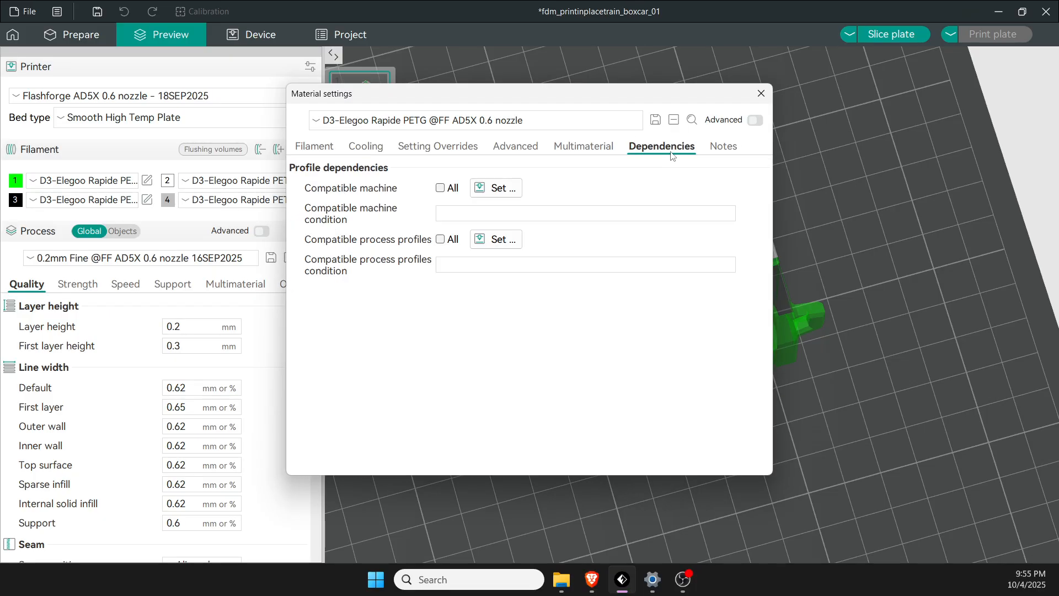
mouse_move(678, 57)
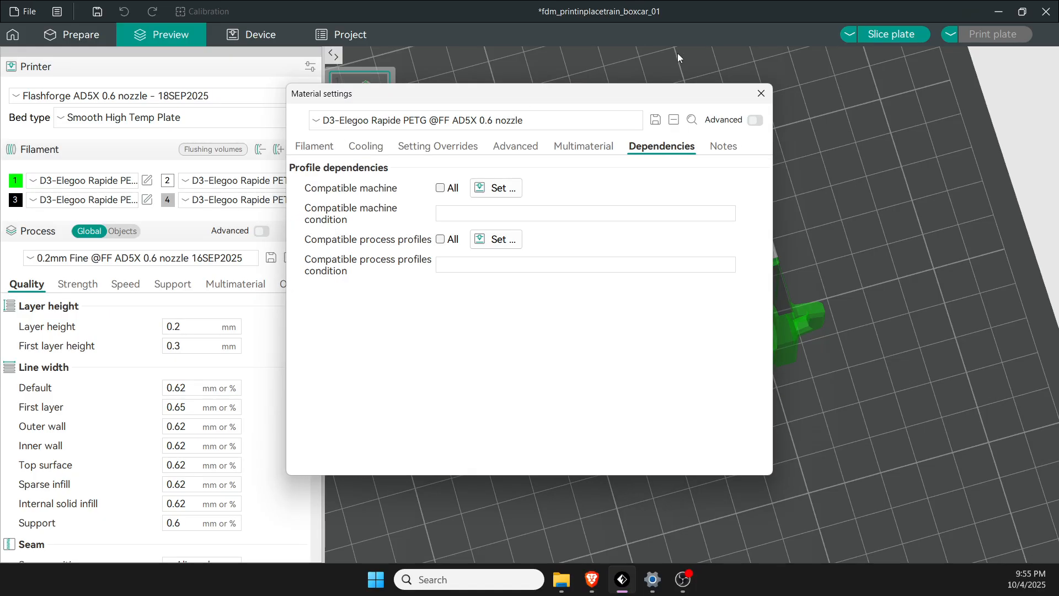
left_click(760, 93)
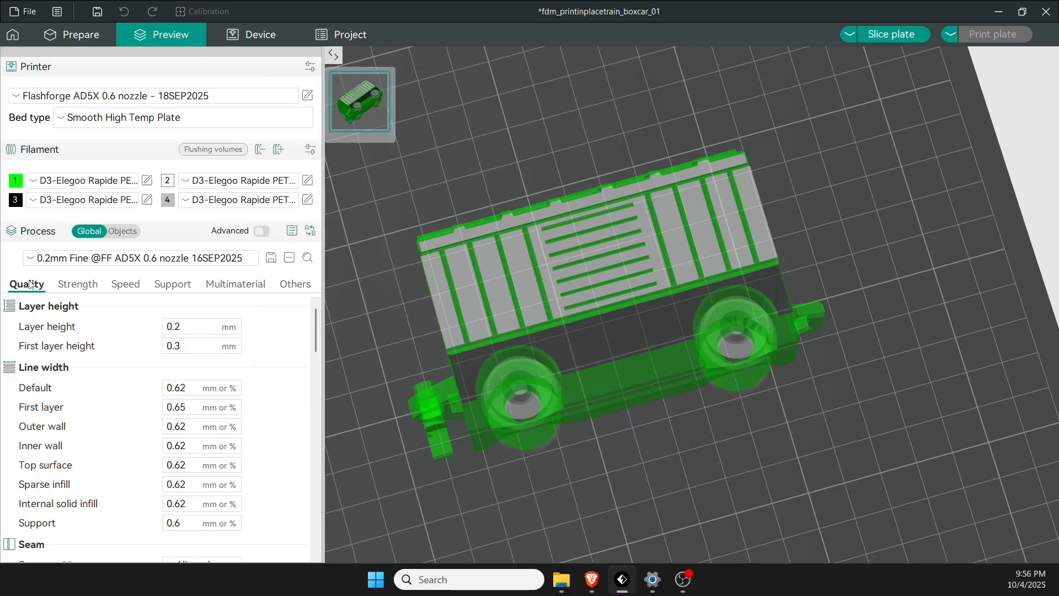
left_click(201, 326)
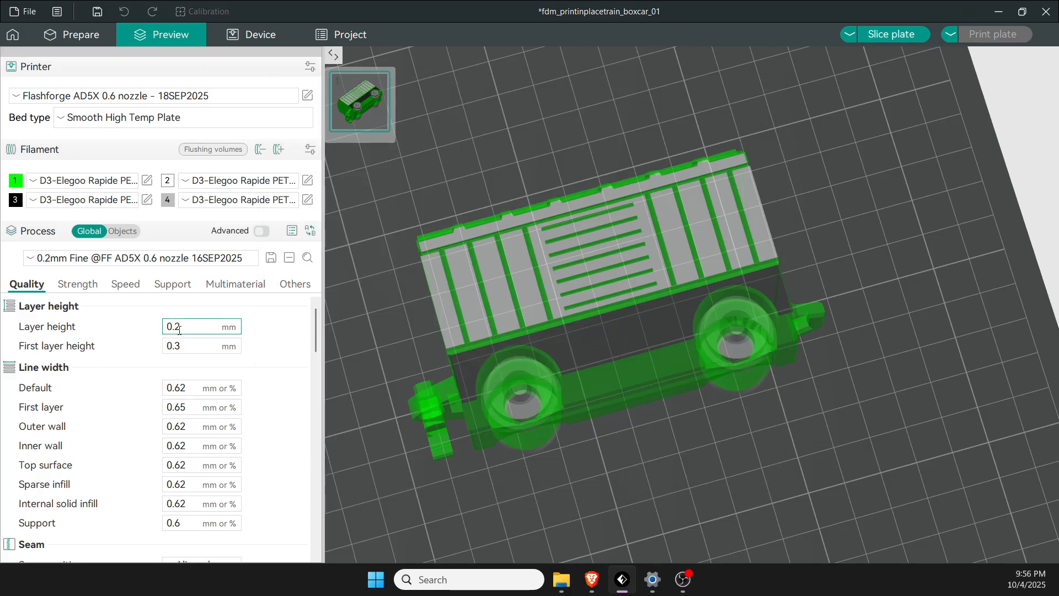
mouse_move(178, 326)
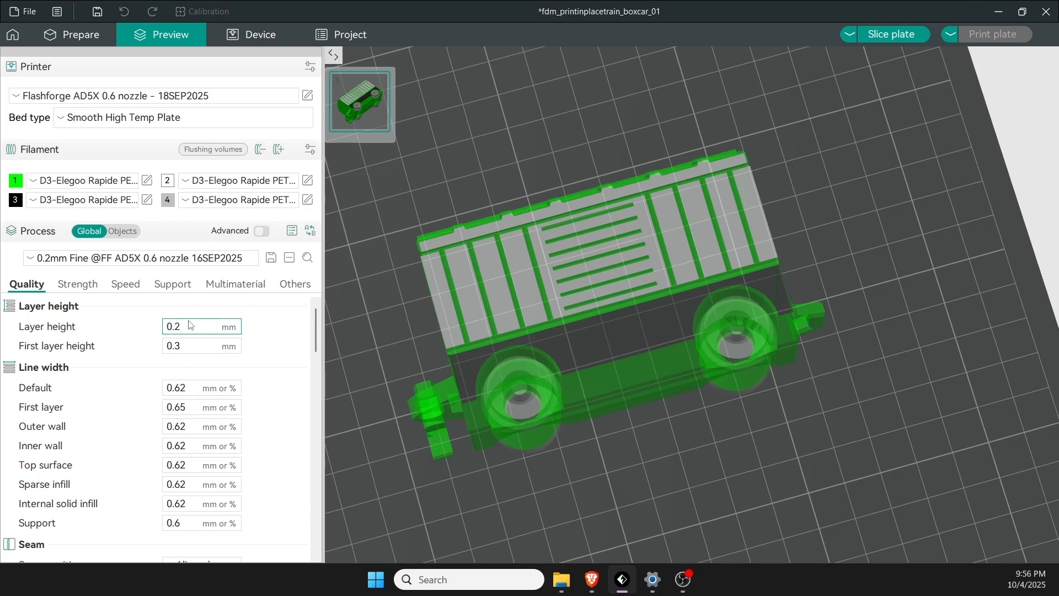
left_click(196, 326)
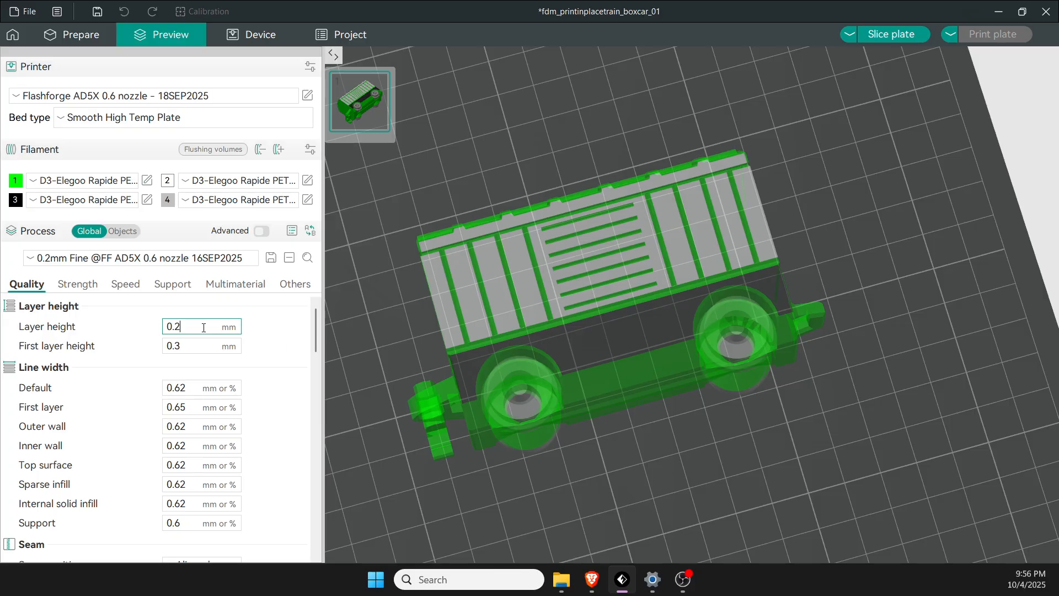
mouse_move(200, 346)
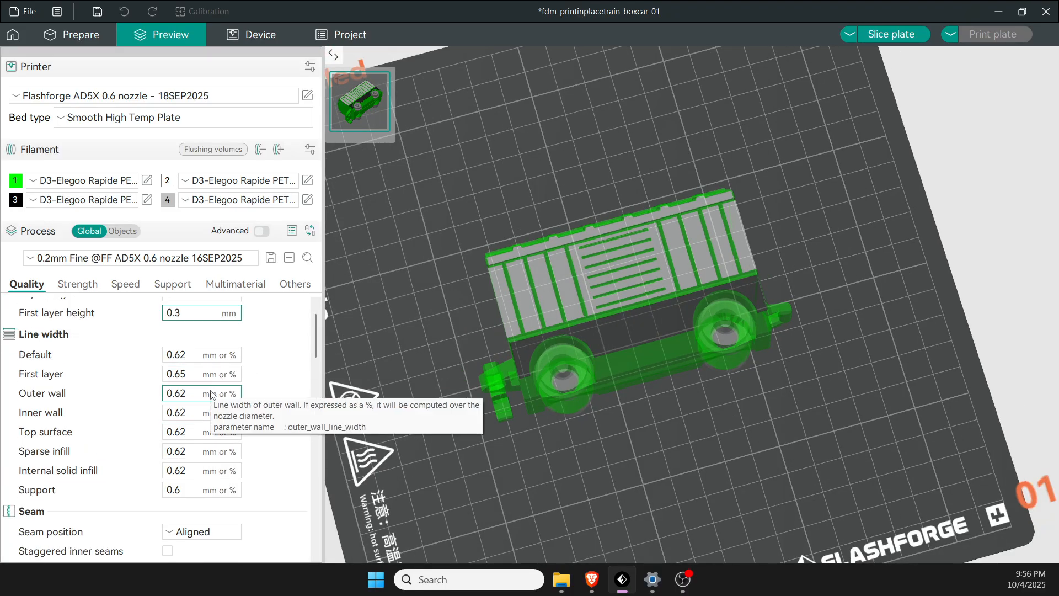
mouse_move(142, 366)
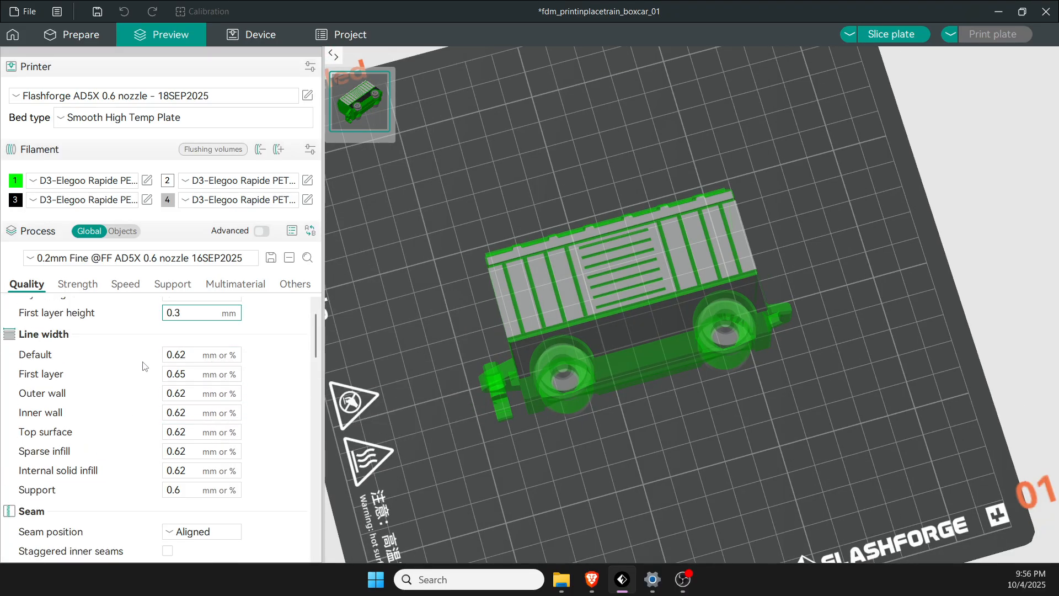
left_click(201, 393)
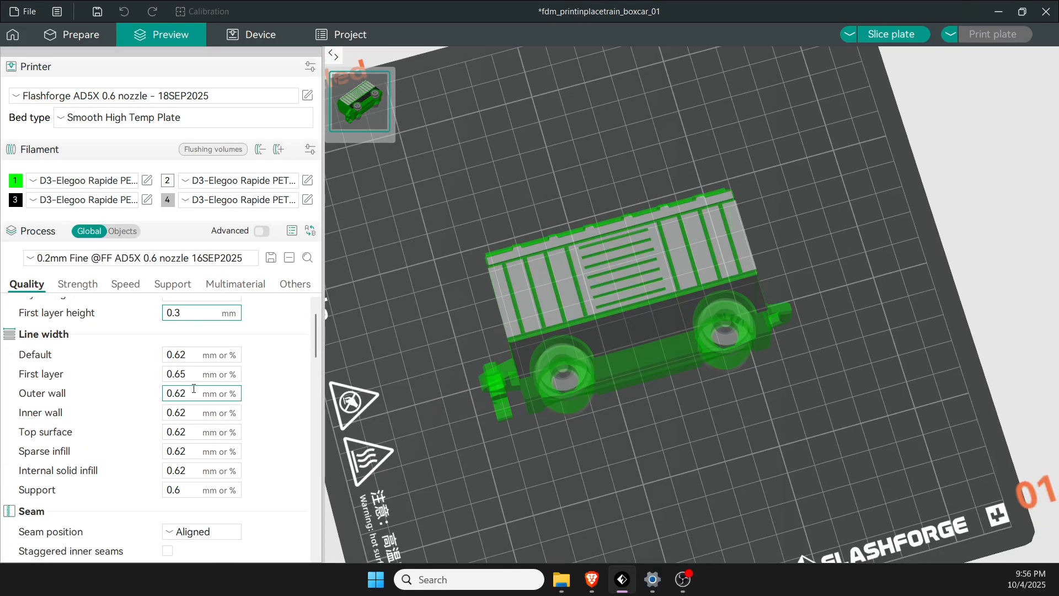
mouse_move(189, 411)
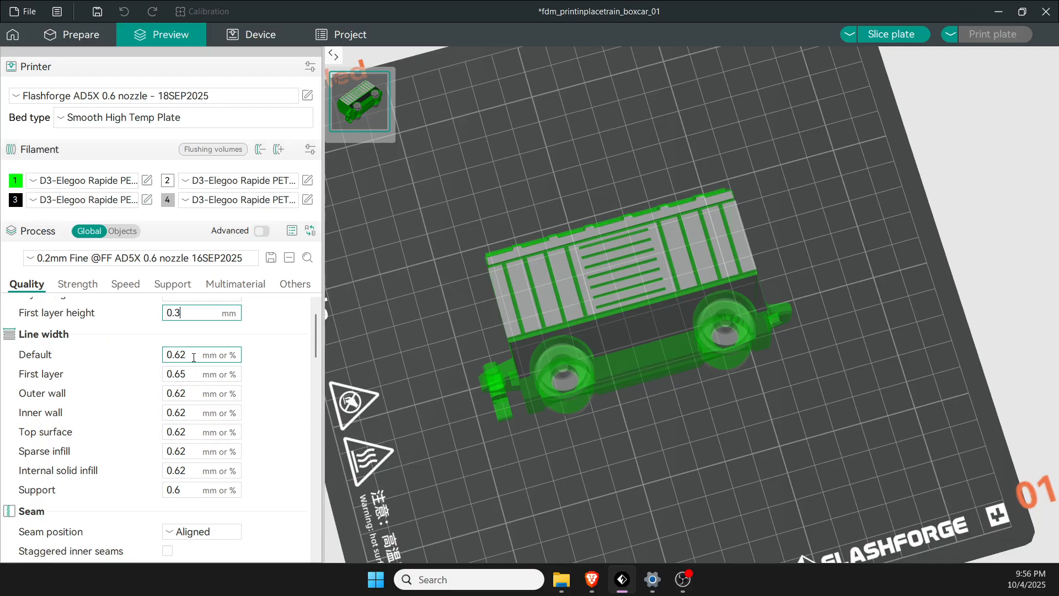
mouse_move(196, 374)
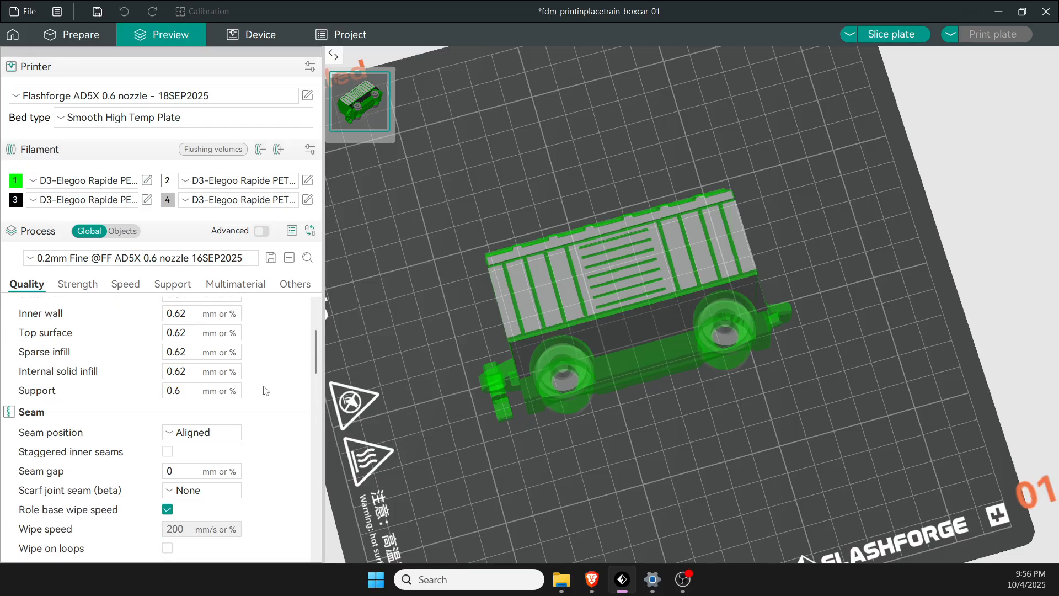
Try seam position Back and re-slice the boxcar plate.
scroll("down", 3)
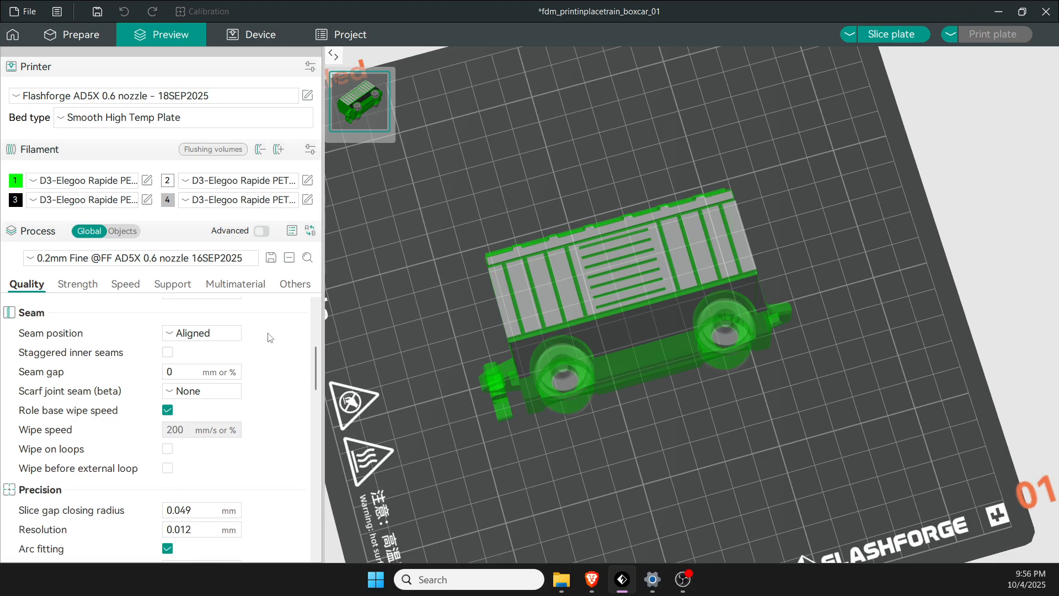
left_click(201, 332)
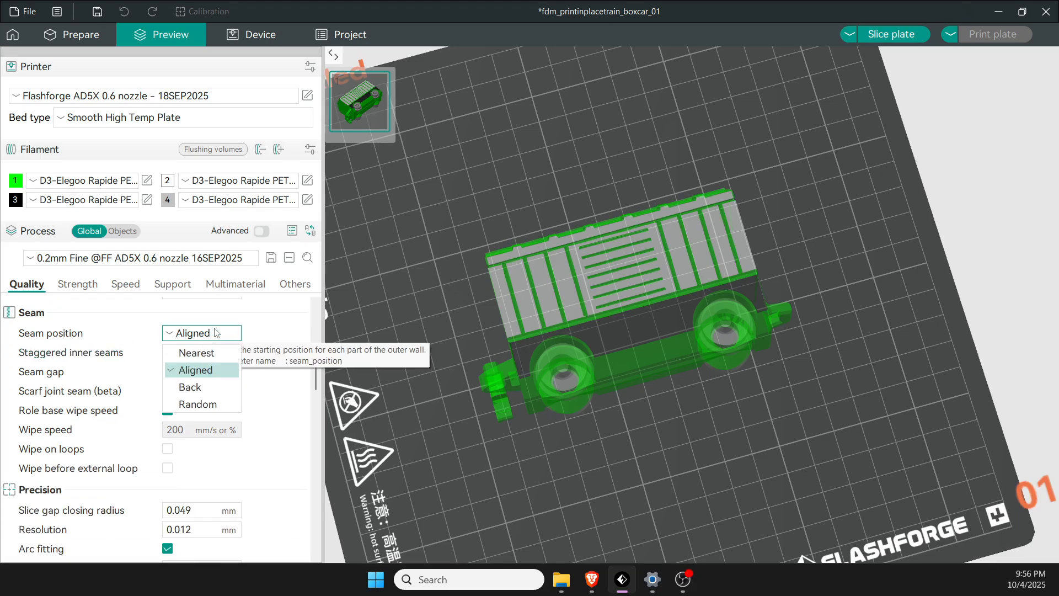
left_click(189, 386)
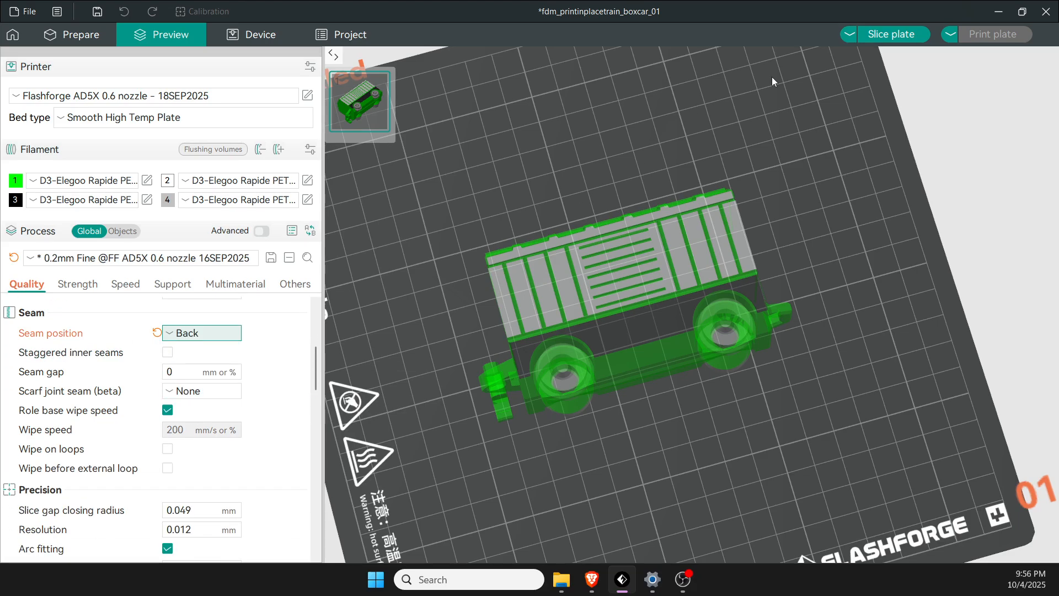
left_click(893, 35)
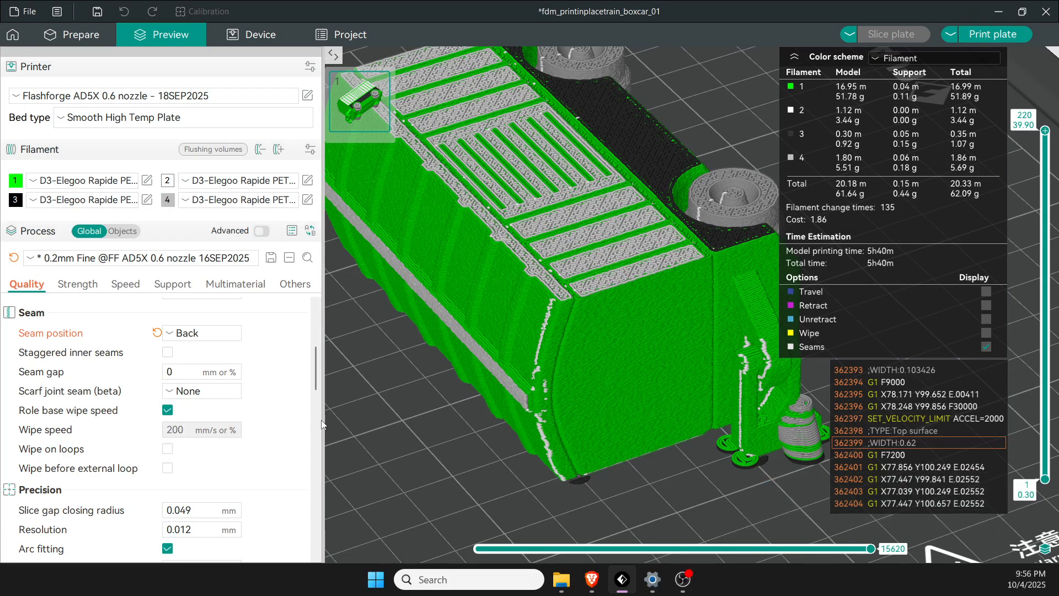
Return seam position to Aligned and re-slice: 5h40m, 62.09 g.
left_click(199, 332)
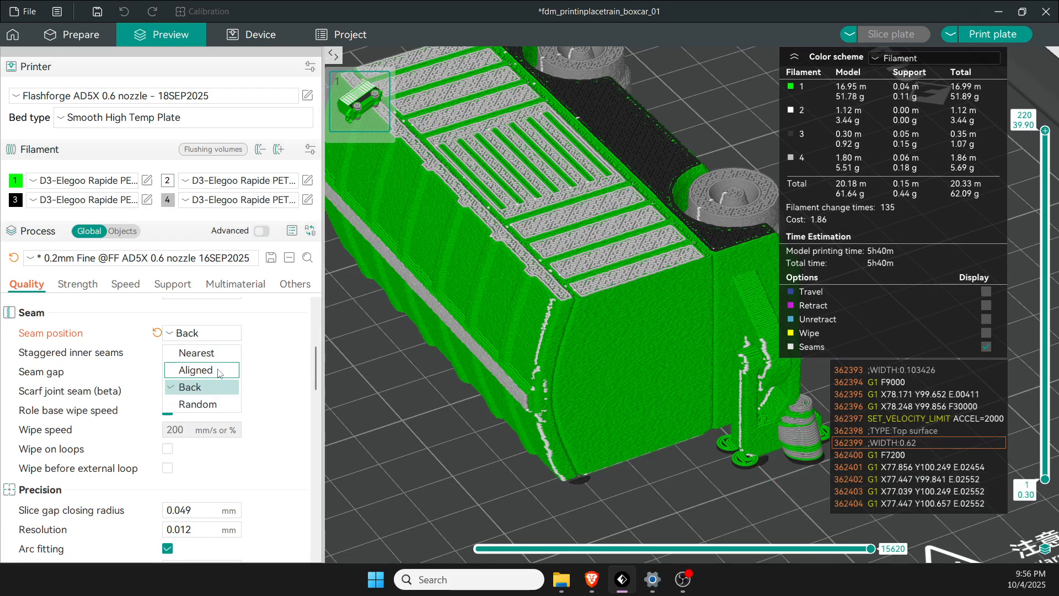
left_click(195, 370)
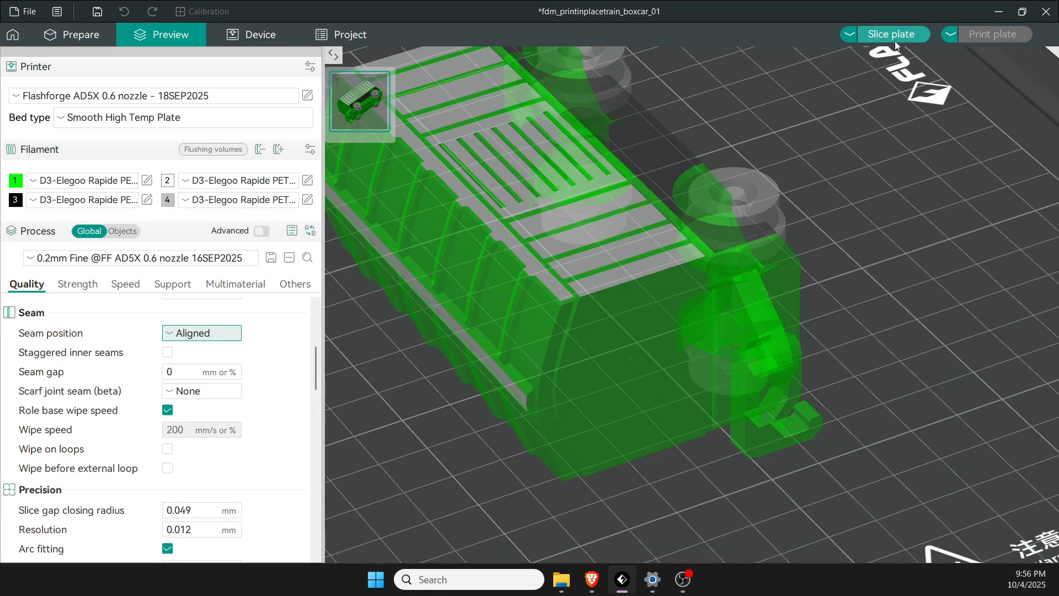
left_click(894, 34)
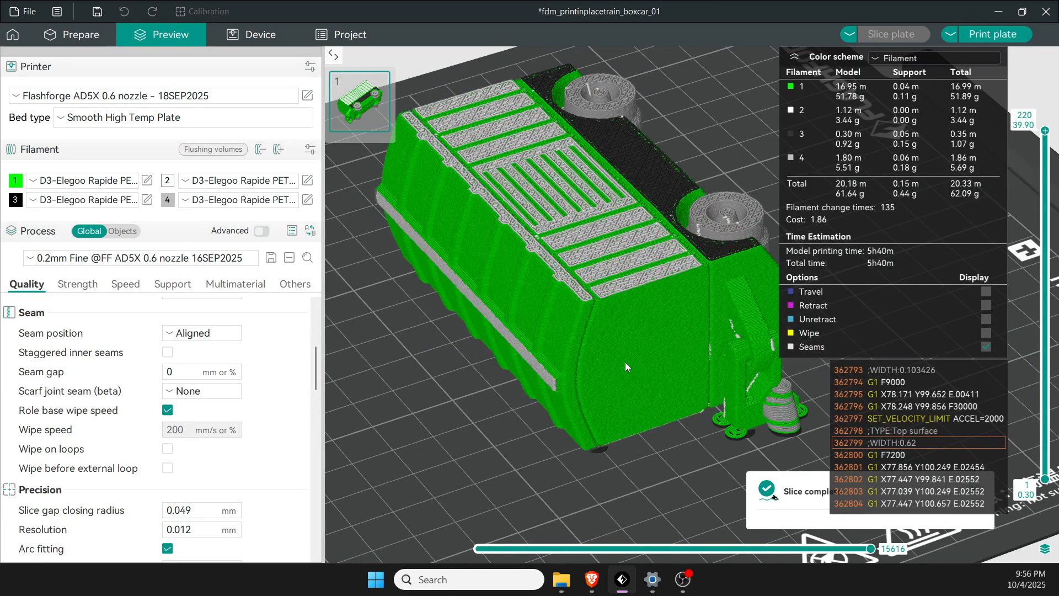
mouse_move(454, 371)
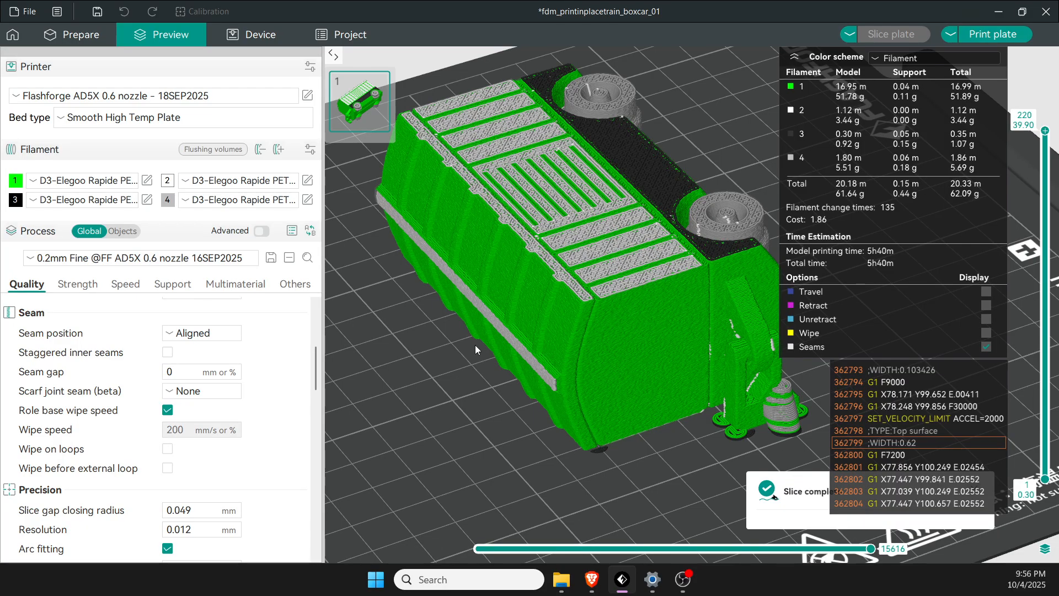
mouse_move(747, 361)
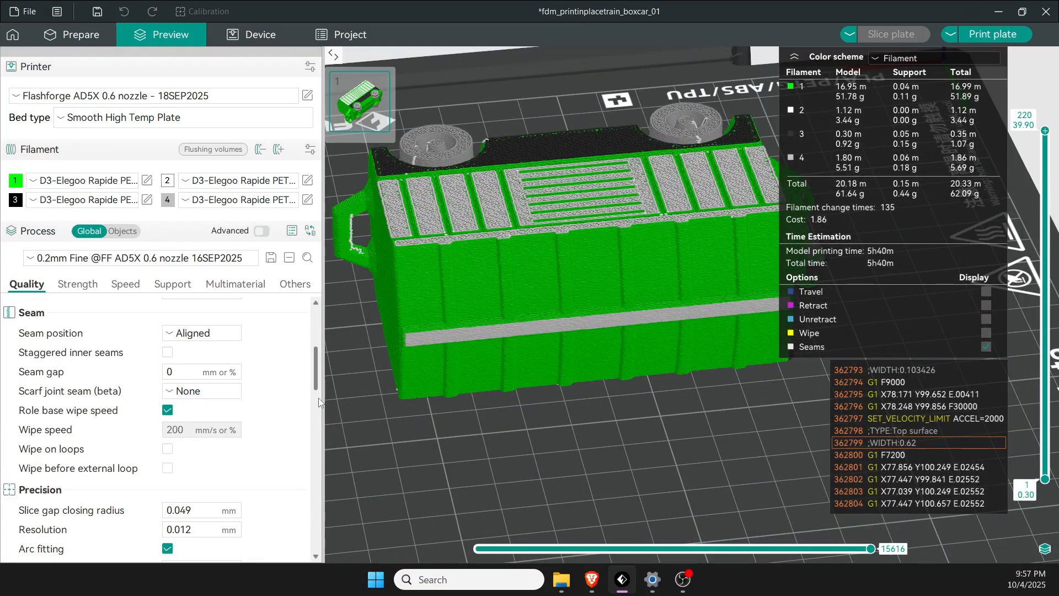
left_click(196, 372)
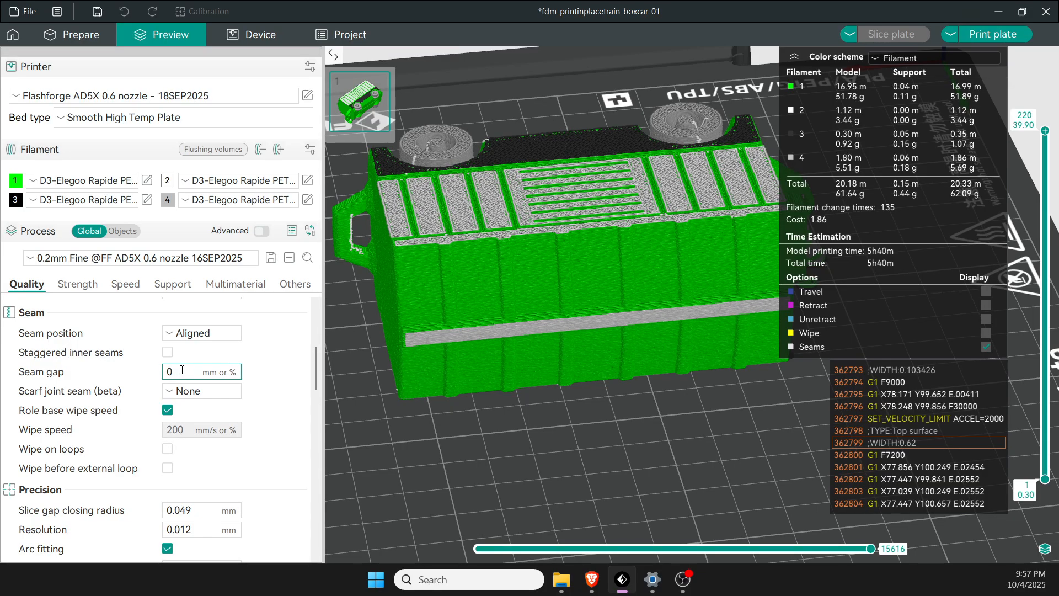
mouse_move(177, 368)
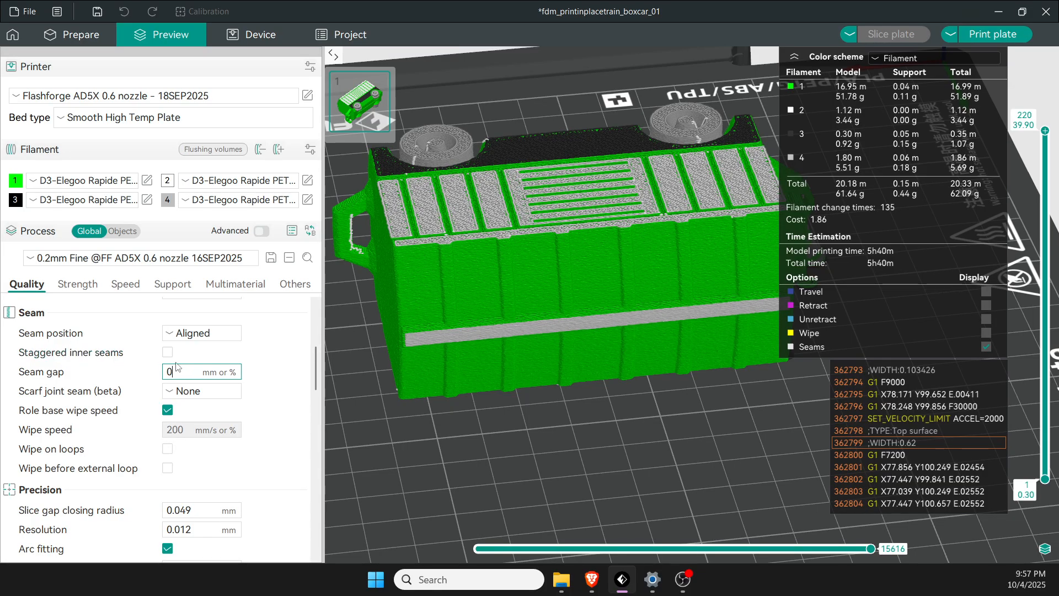
left_click(201, 371)
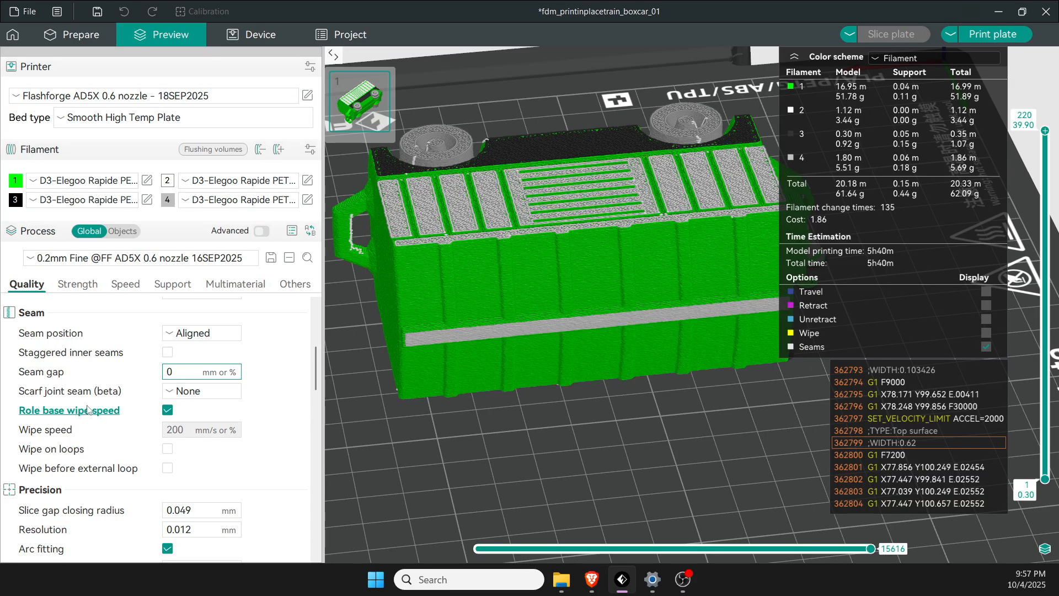
left_click(200, 390)
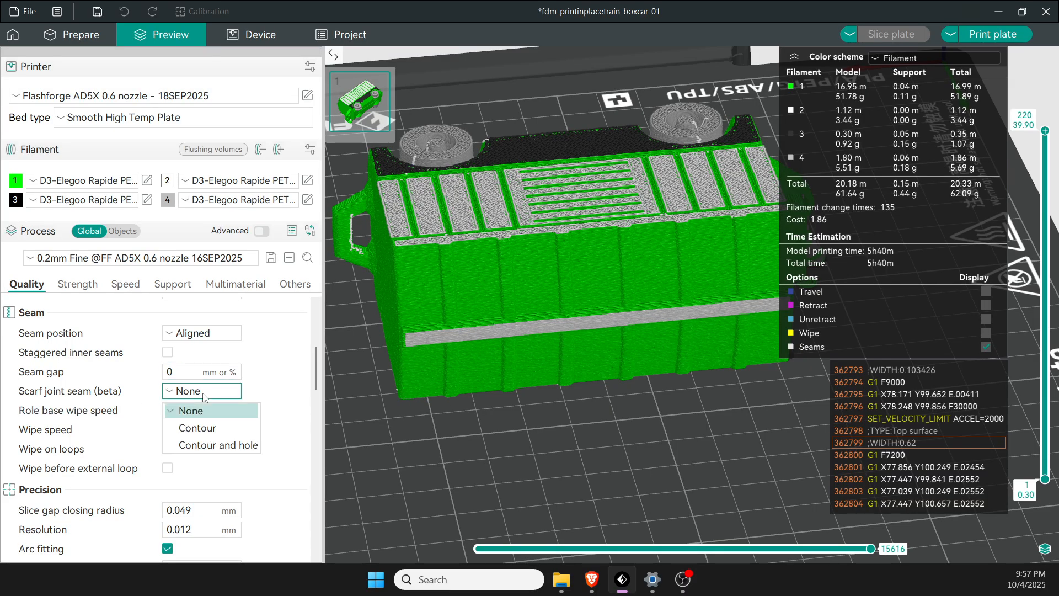
left_click(191, 411)
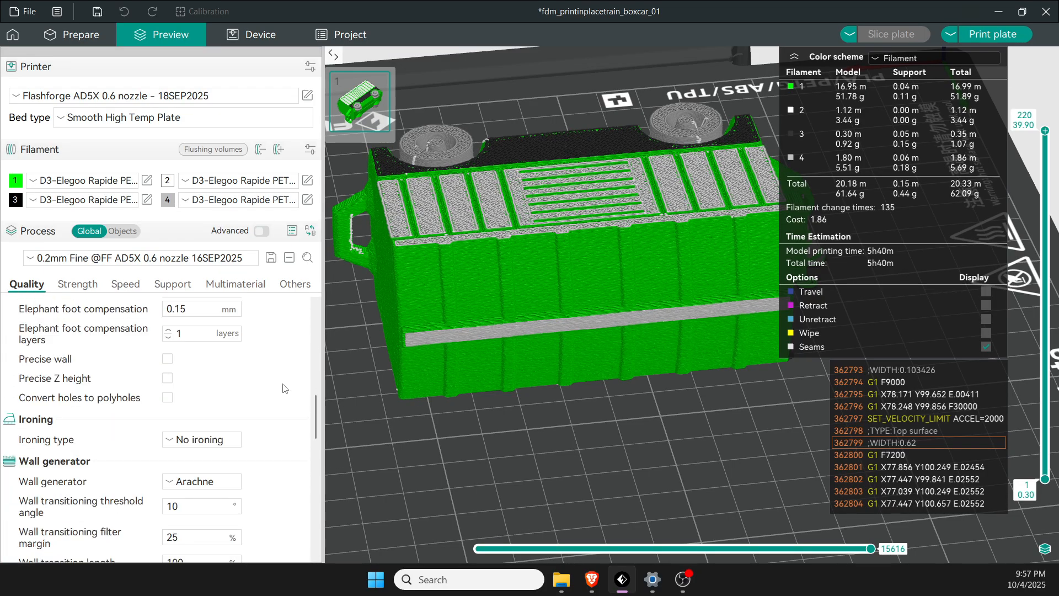
Scroll the Quality page down to the Walls and surfaces settings.
scroll("down", 3)
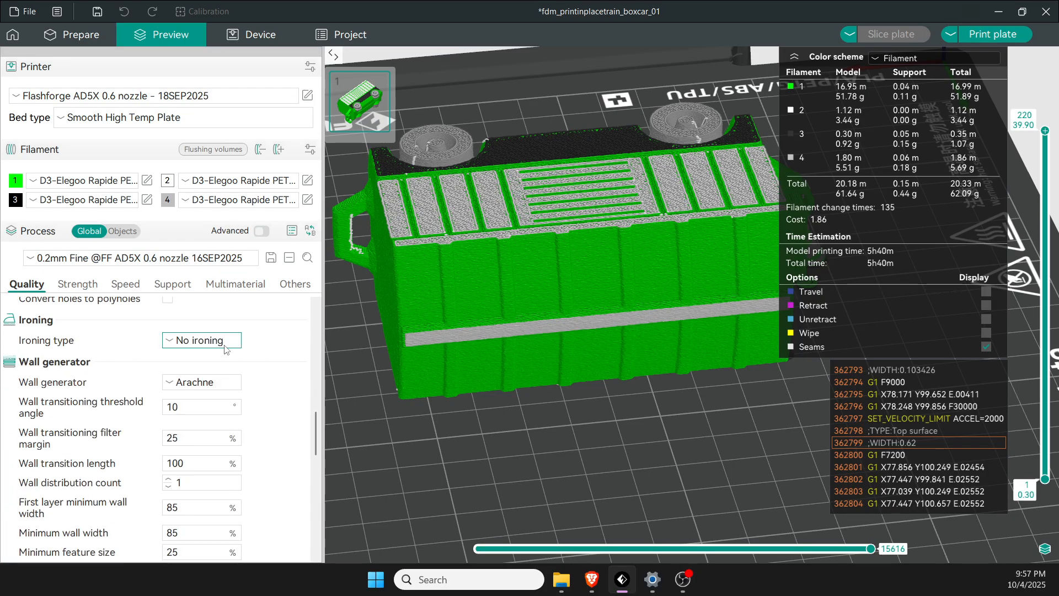
mouse_move(226, 344)
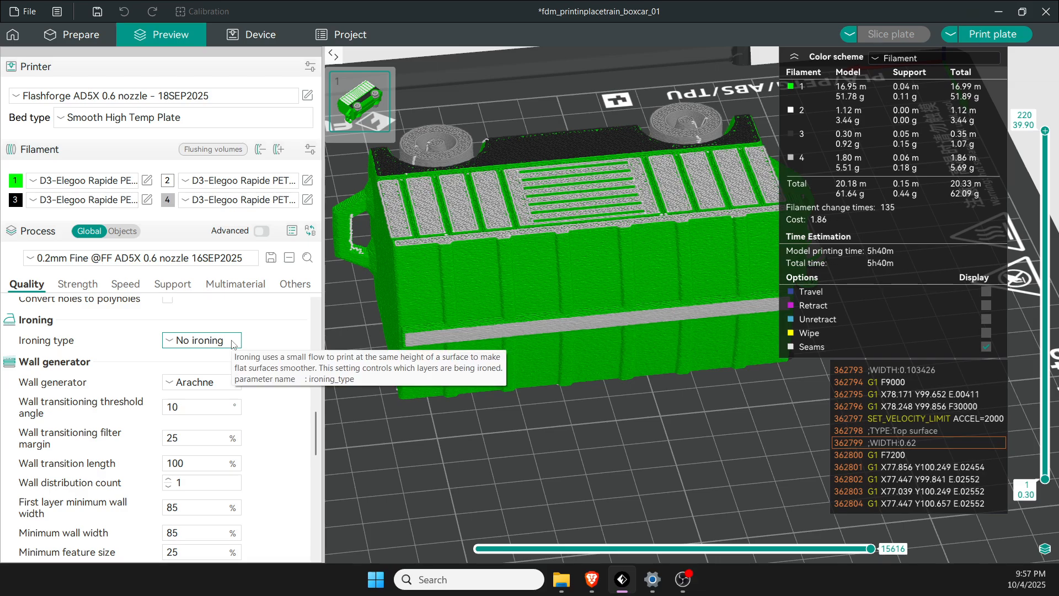
mouse_move(619, 224)
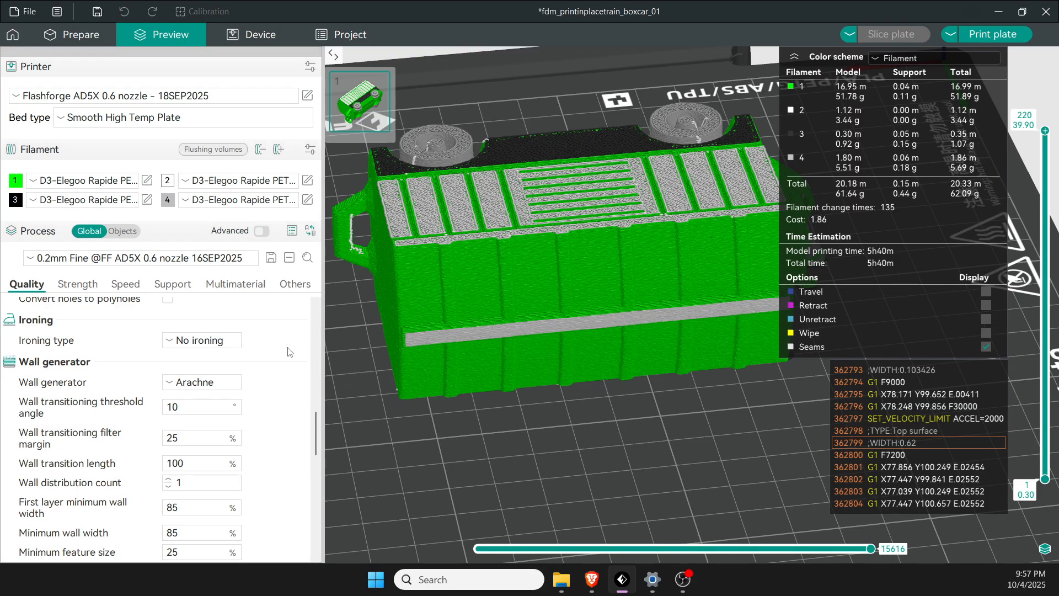
mouse_move(201, 382)
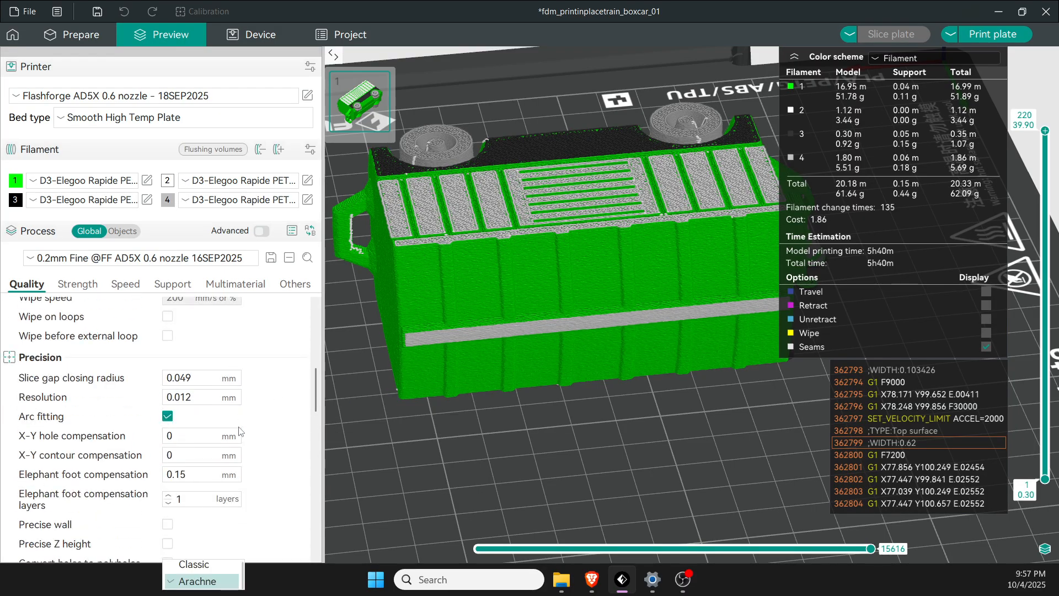
scroll("down", 3)
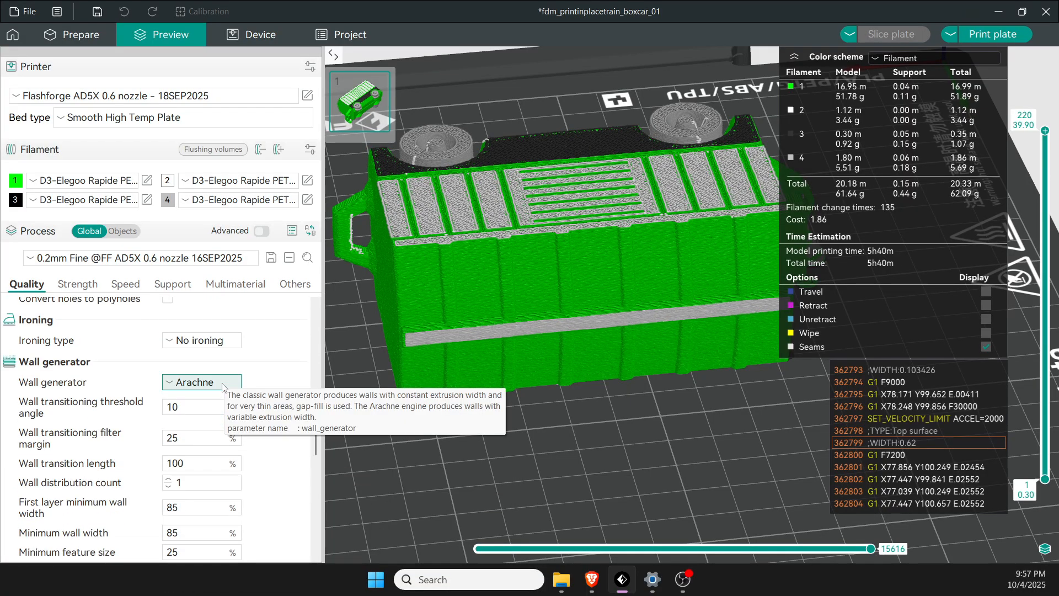
mouse_move(268, 374)
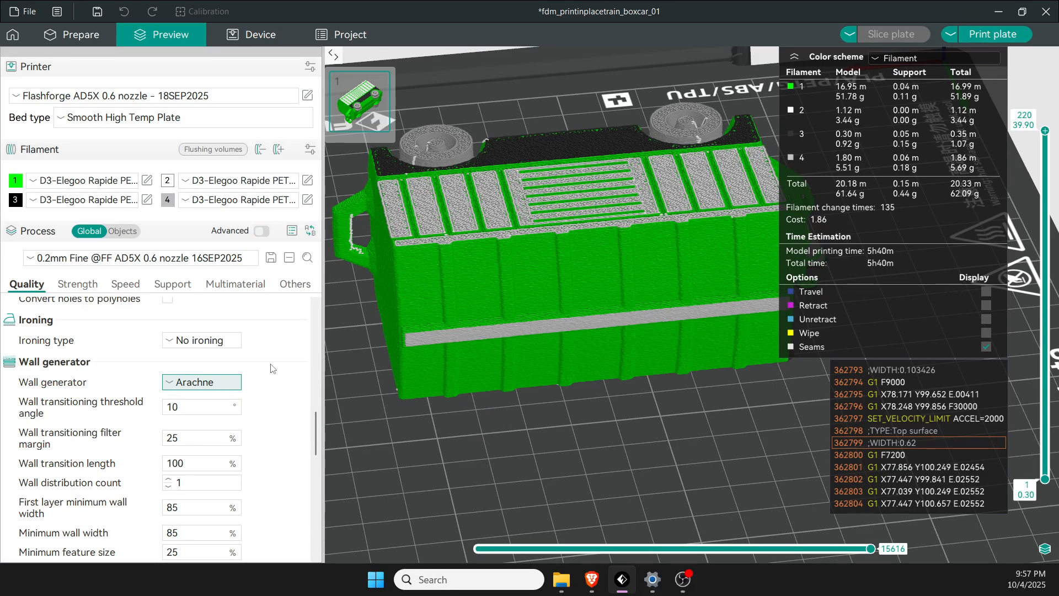
scroll("down", 3)
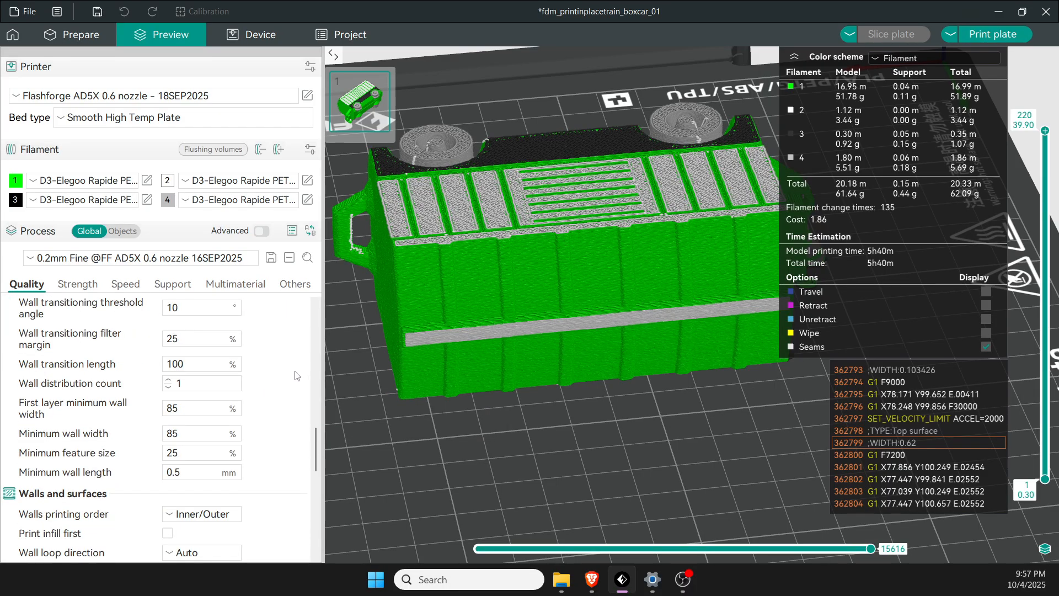
scroll("down", 3)
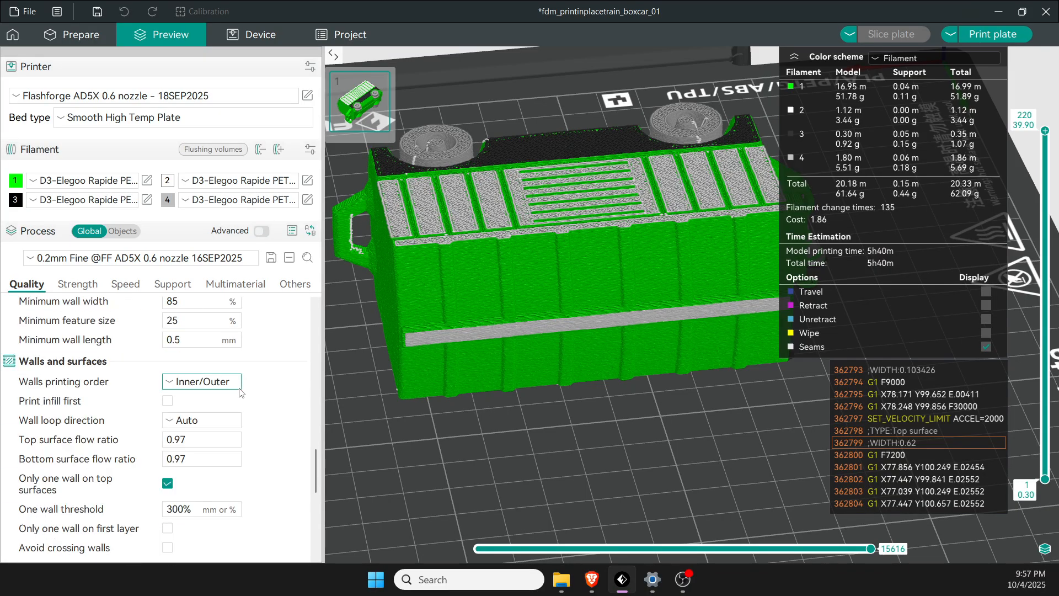
Change the walls printing order from Inner/Outer to Outer/Inner.
left_click(201, 381)
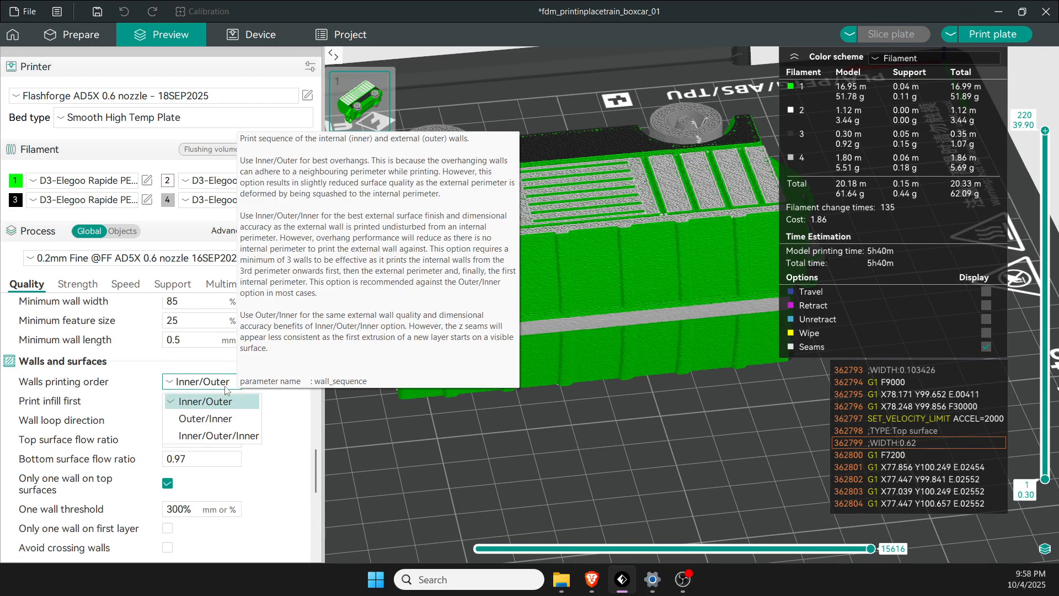
left_click(208, 400)
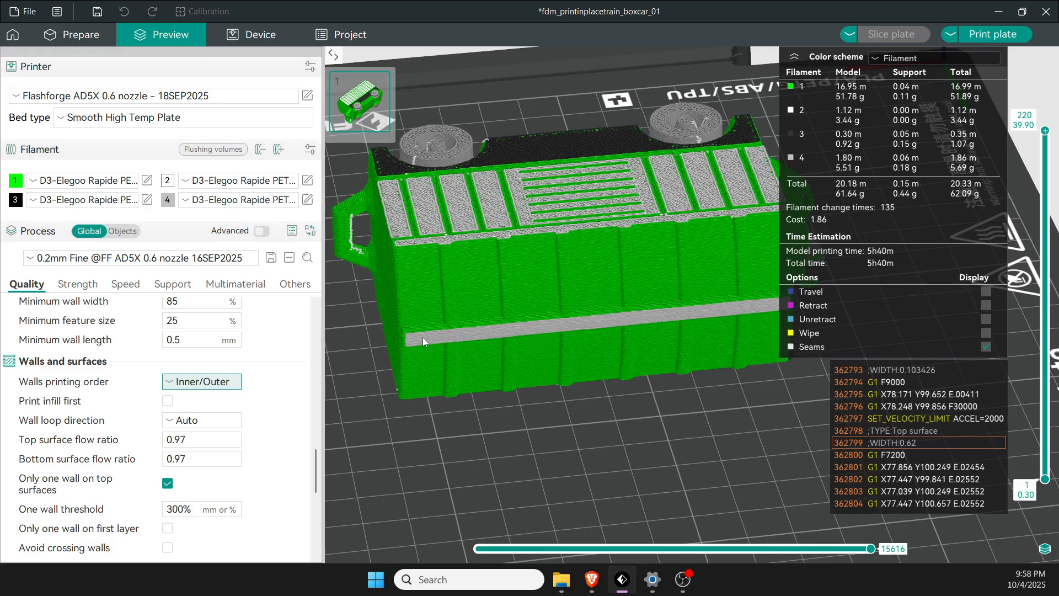
mouse_move(548, 358)
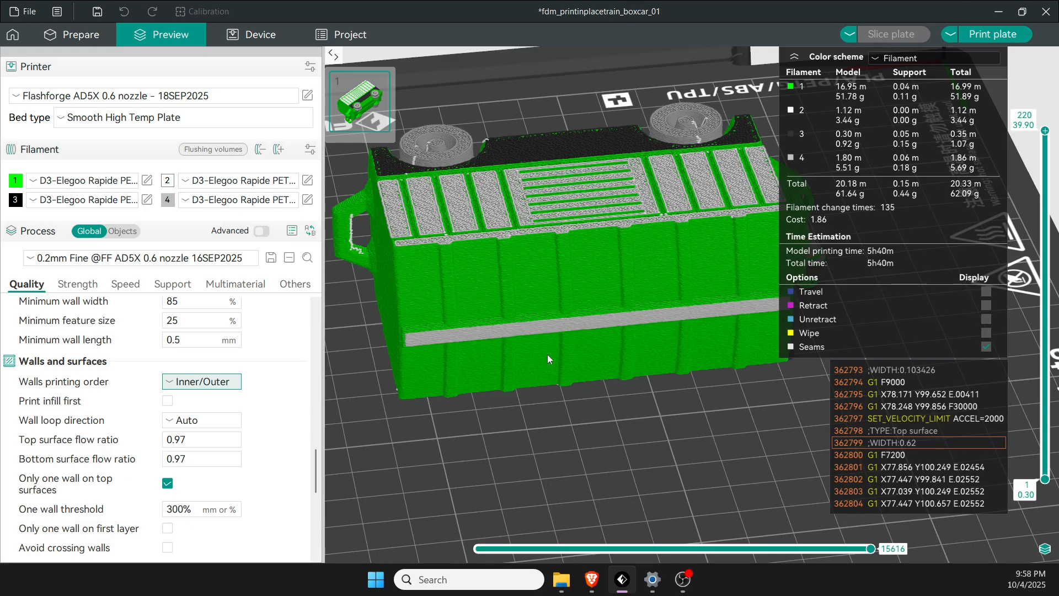
mouse_move(601, 362)
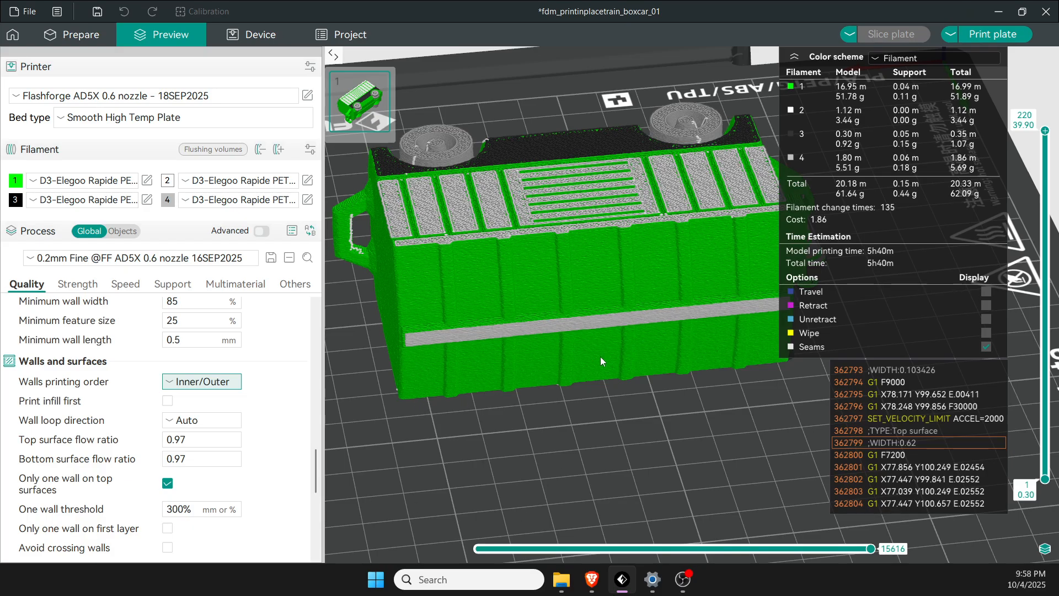
mouse_move(201, 382)
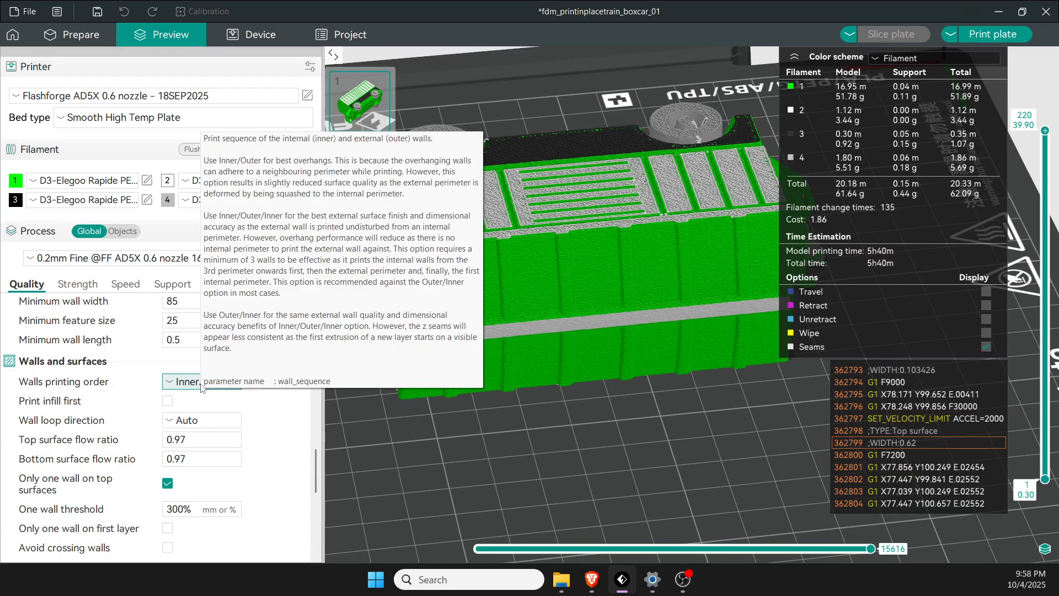
left_click(201, 381)
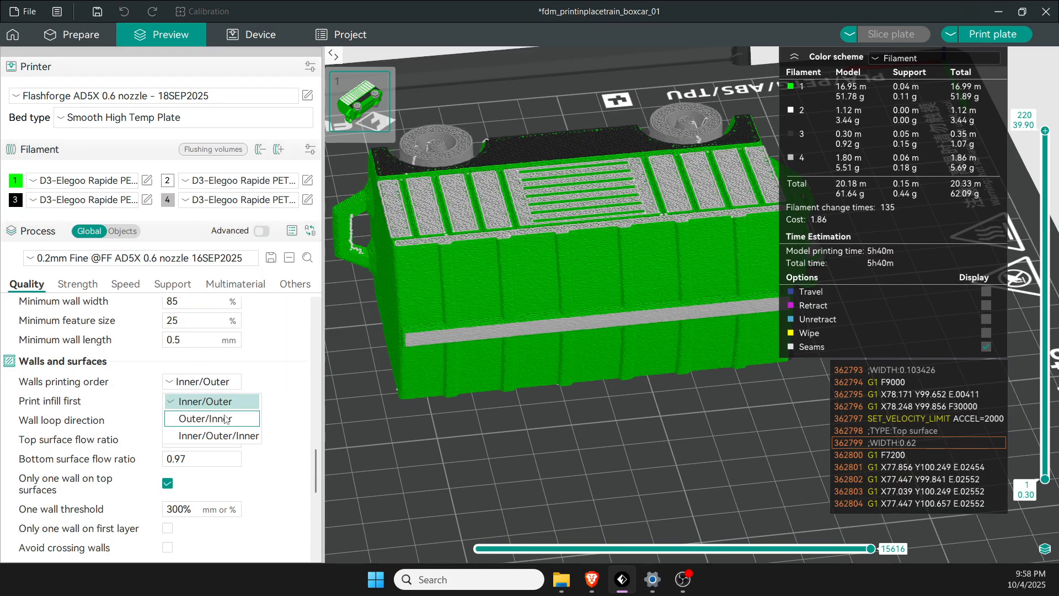
left_click(212, 418)
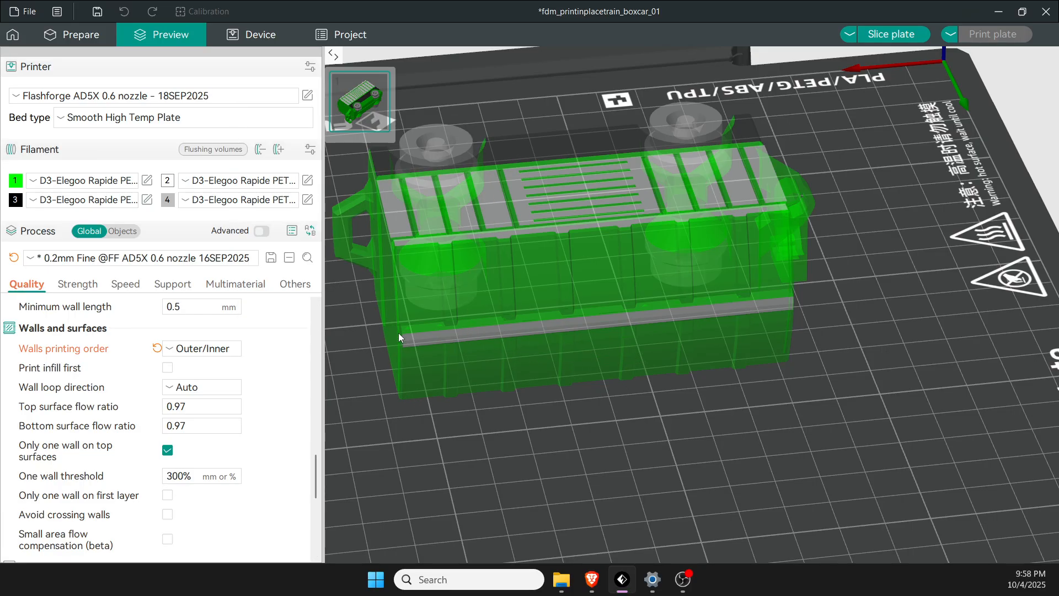
Revert walls printing order to the saved value and show the Strength page.
left_click(201, 347)
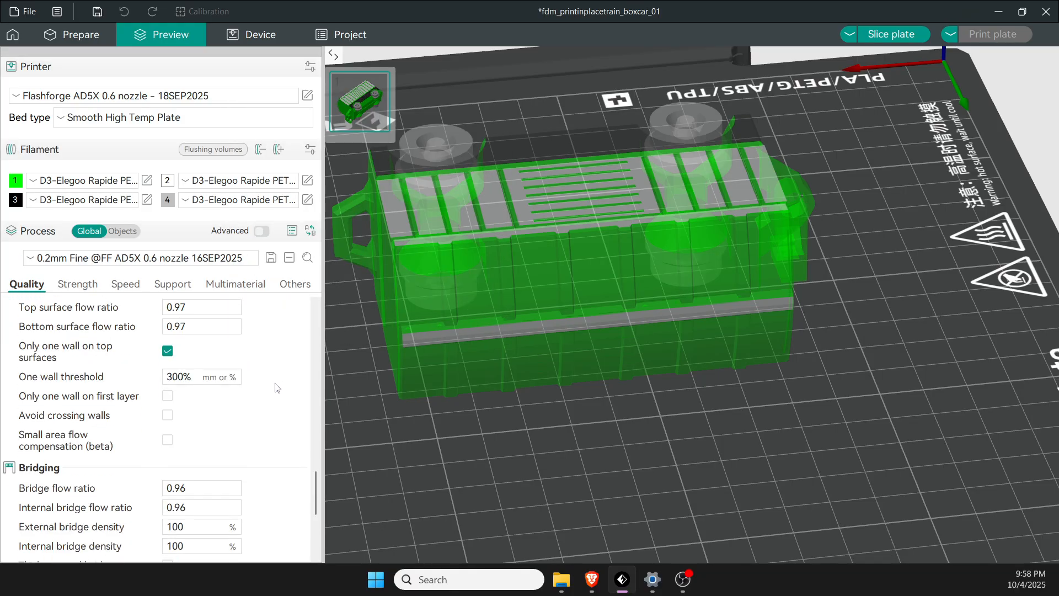
scroll("down", 3)
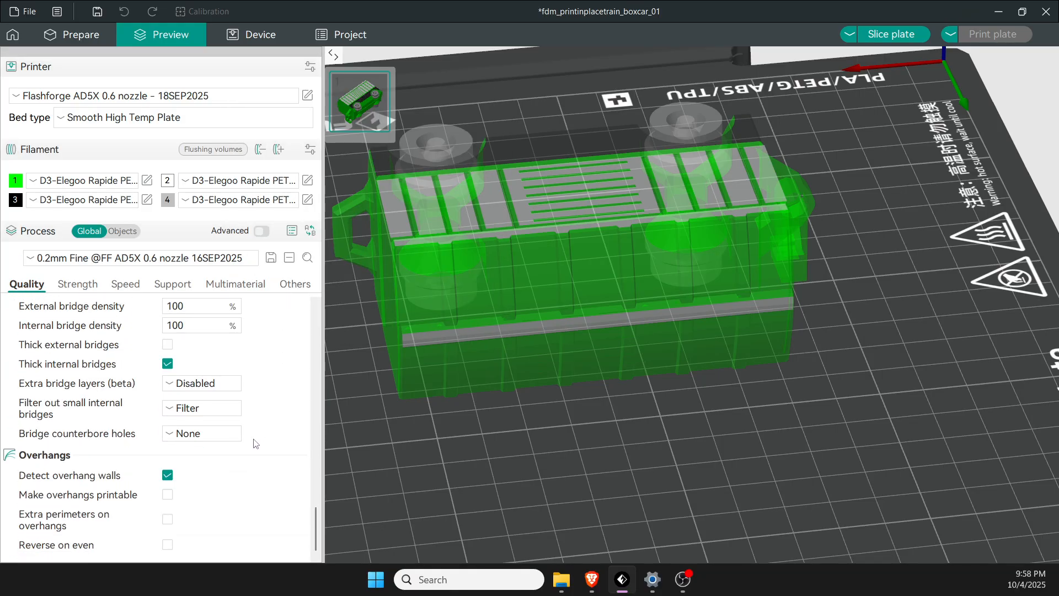
left_click(77, 283)
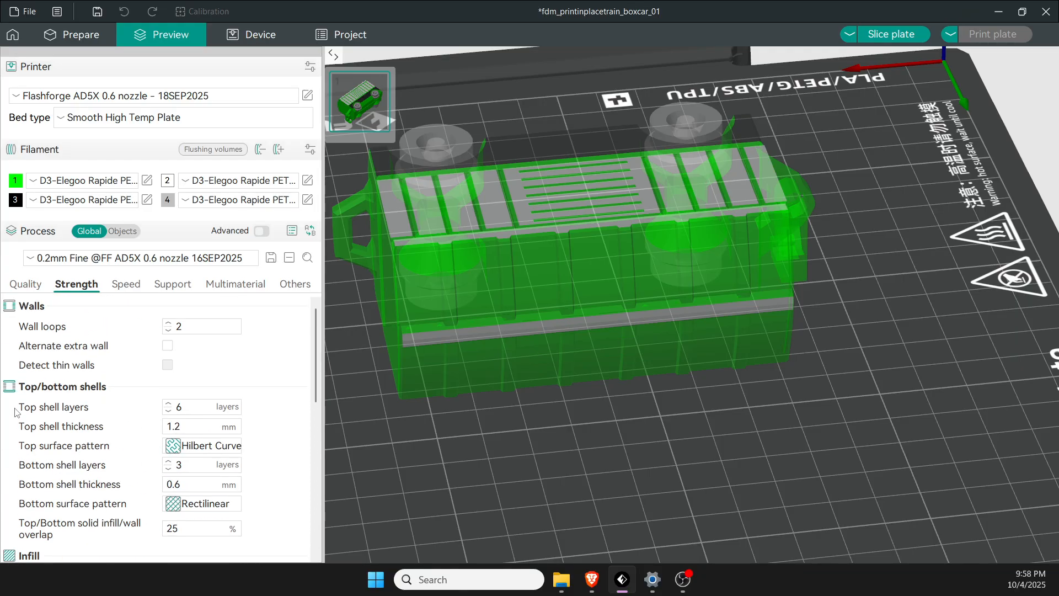
Review shell settings and return to the Prepare workspace showing 10% rectilinear infill.
left_click(201, 327)
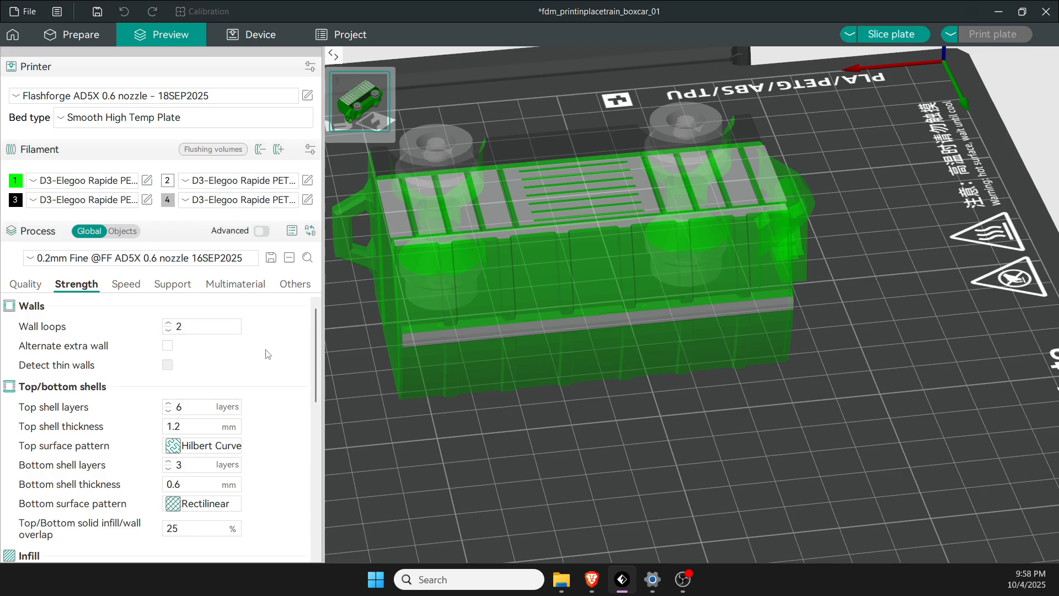
scroll("down", 3)
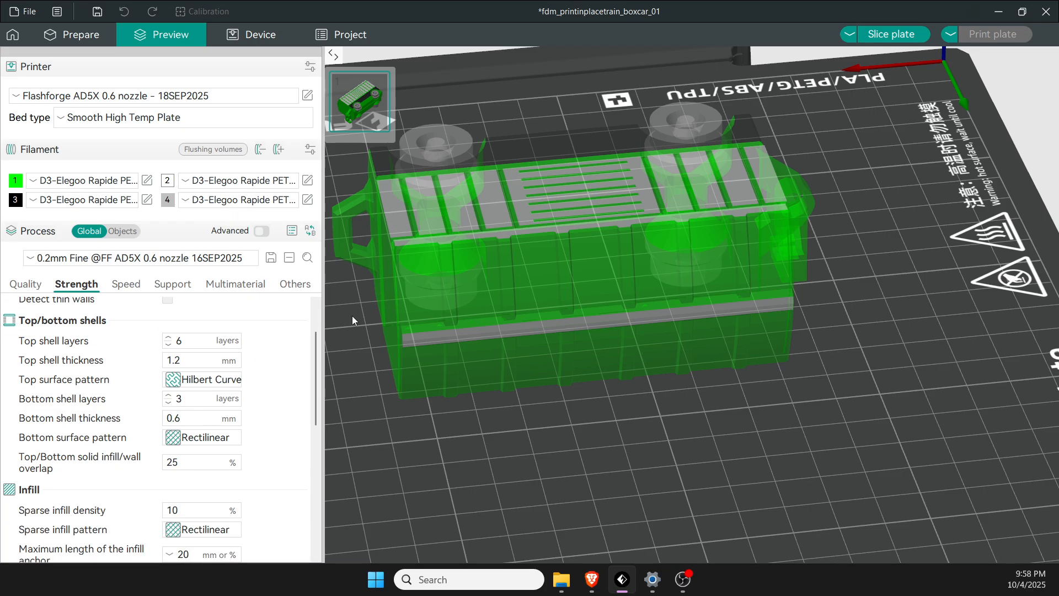
left_click(73, 34)
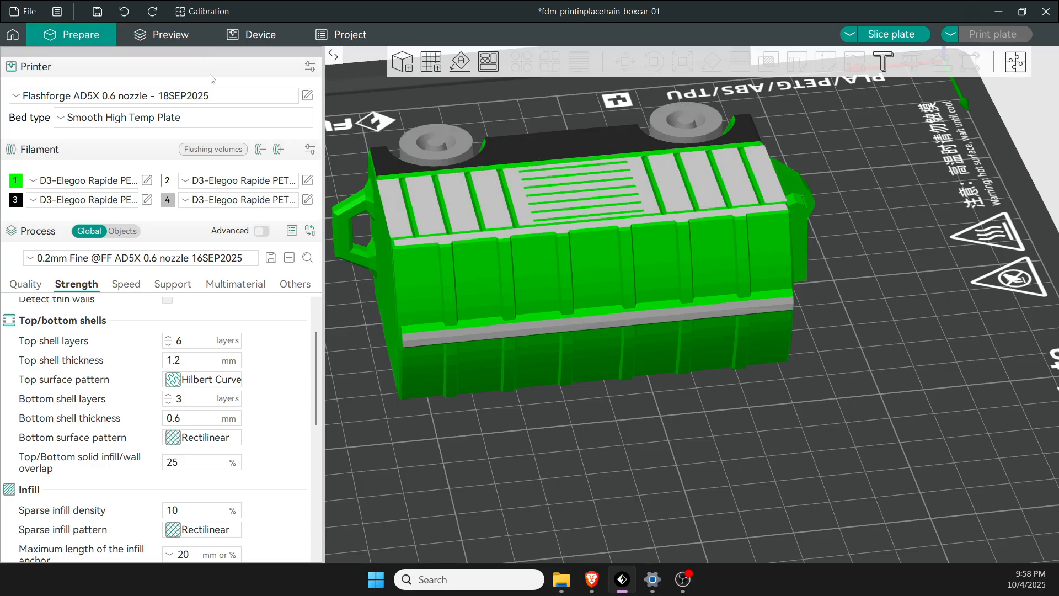
mouse_move(582, 216)
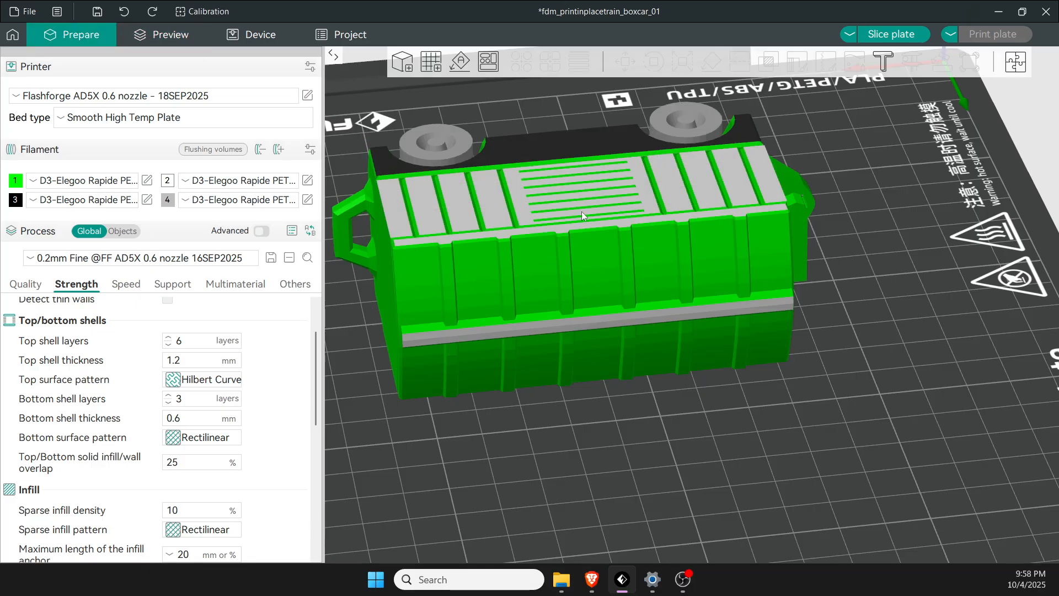
mouse_move(200, 340)
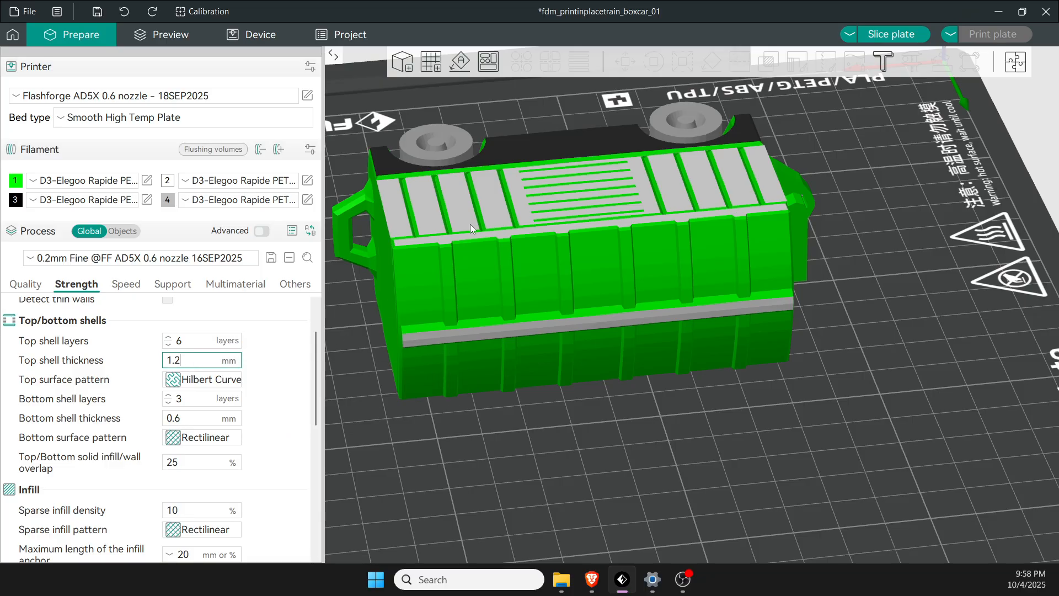
mouse_move(573, 244)
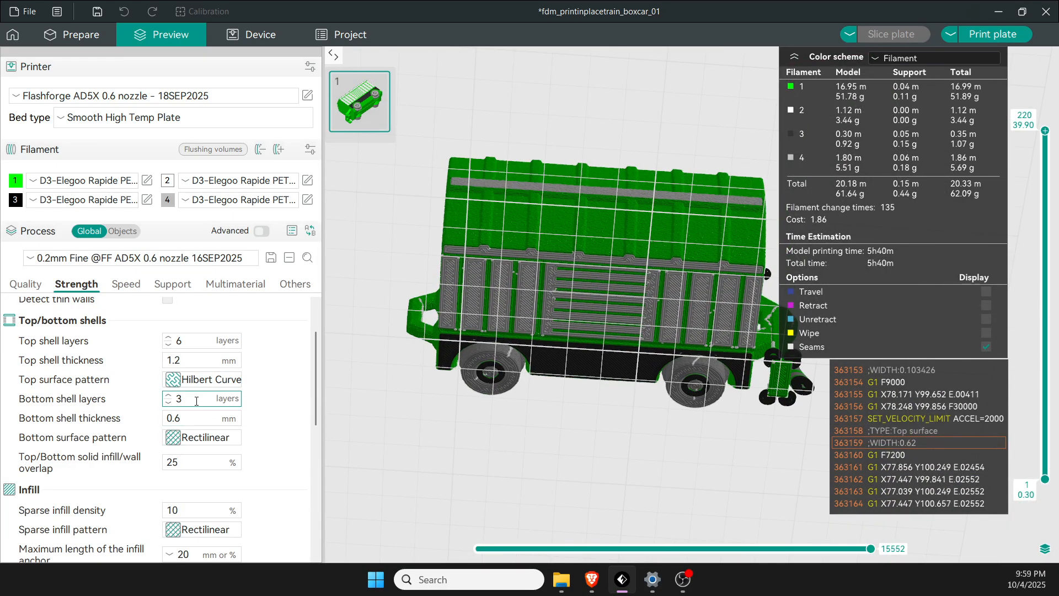
Check the top and bottom surface pattern choices, still Rectilinear.
left_click(201, 417)
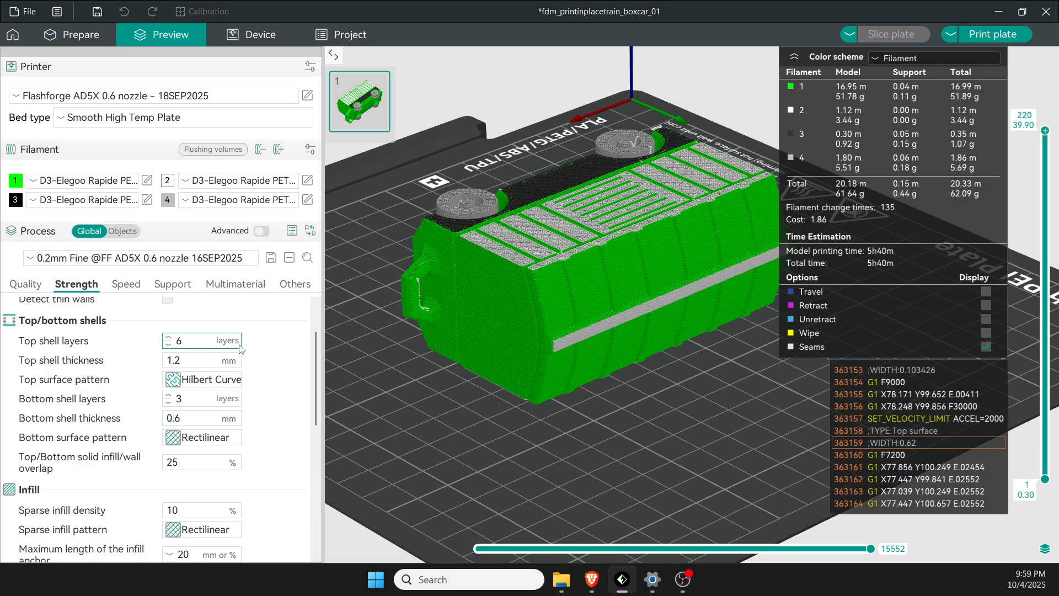
left_click(203, 378)
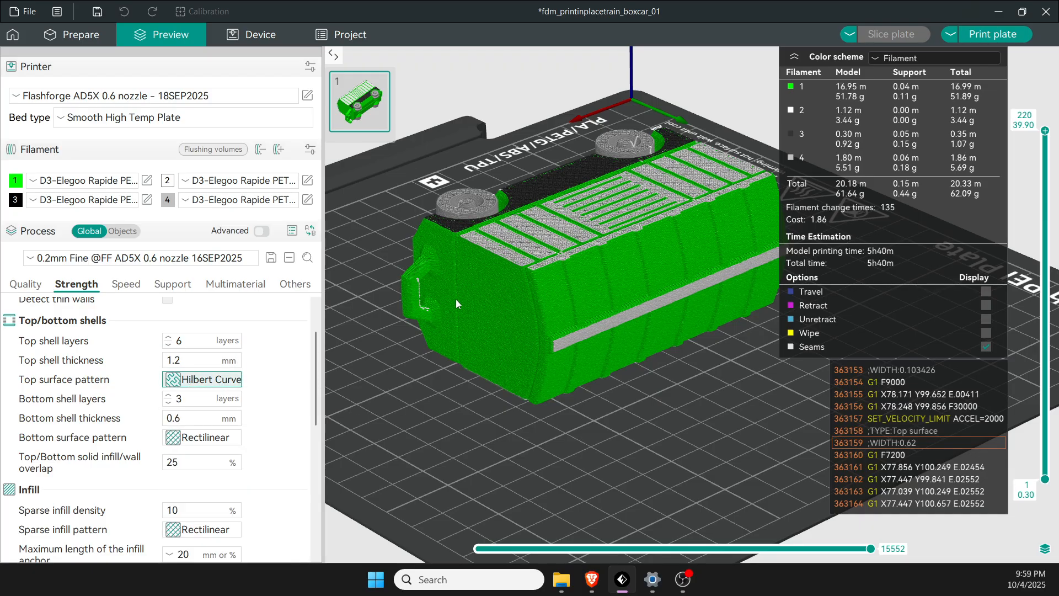
mouse_move(517, 407)
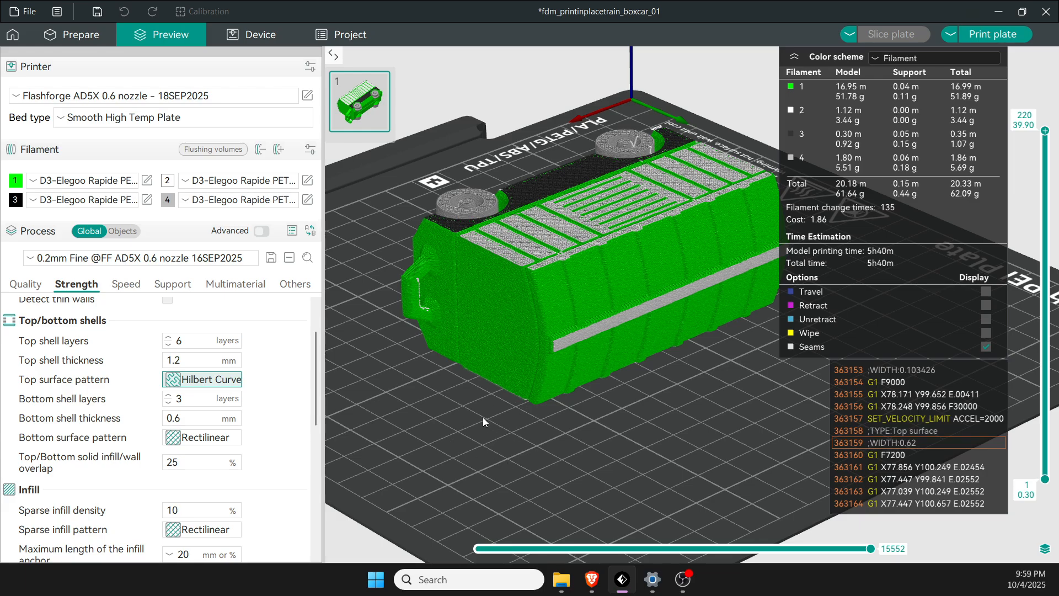
mouse_move(521, 424)
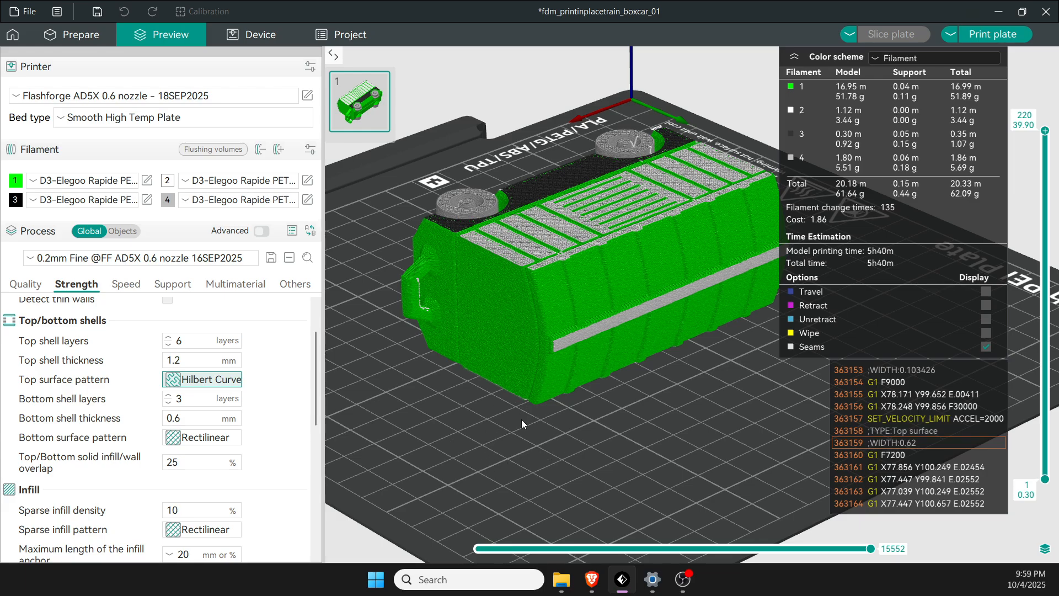
mouse_move(290, 440)
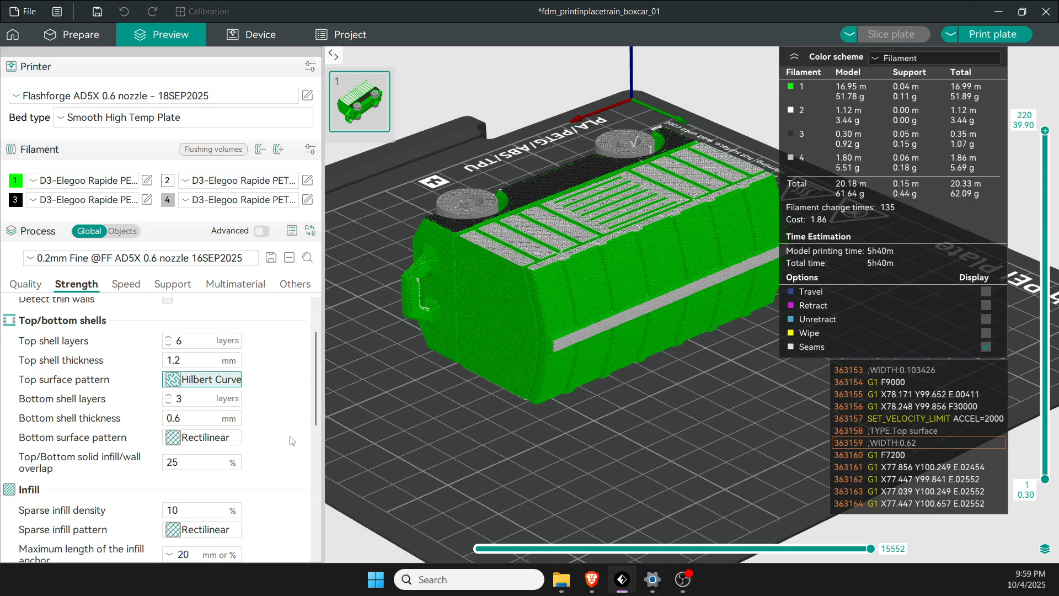
left_click(200, 436)
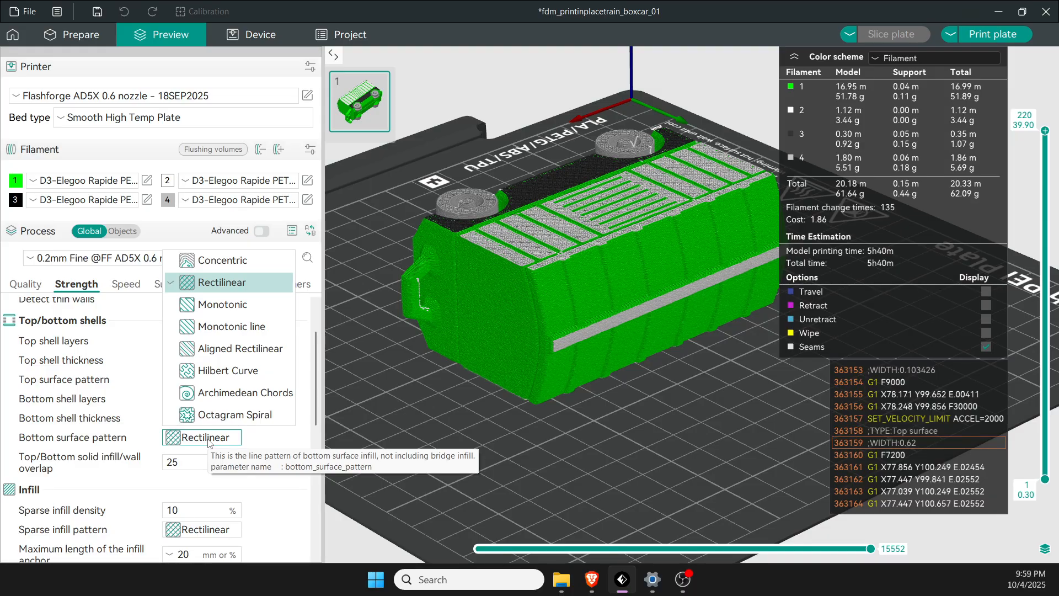
mouse_move(399, 459)
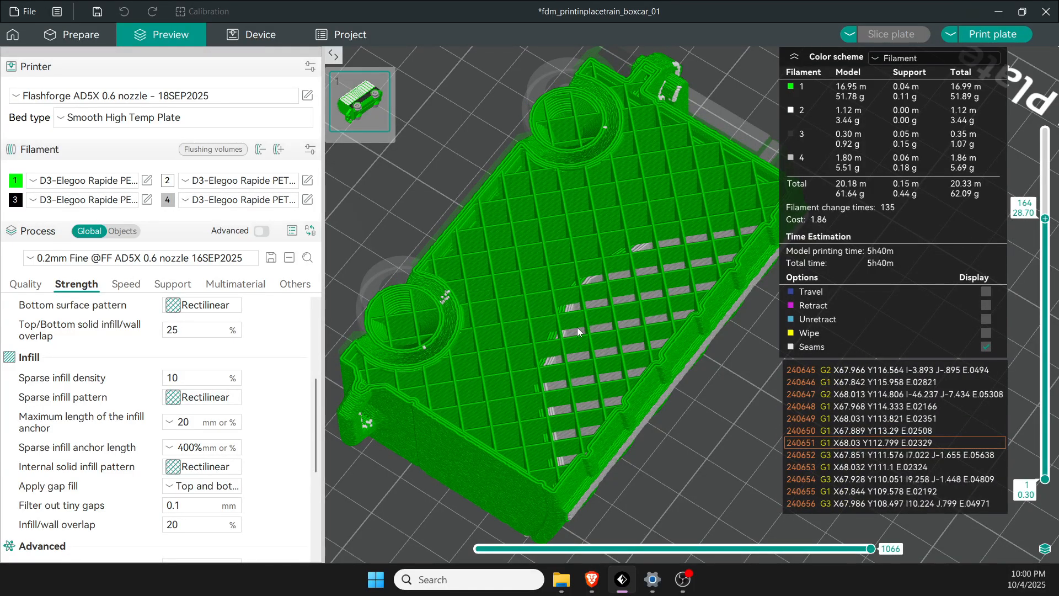
mouse_move(245, 389)
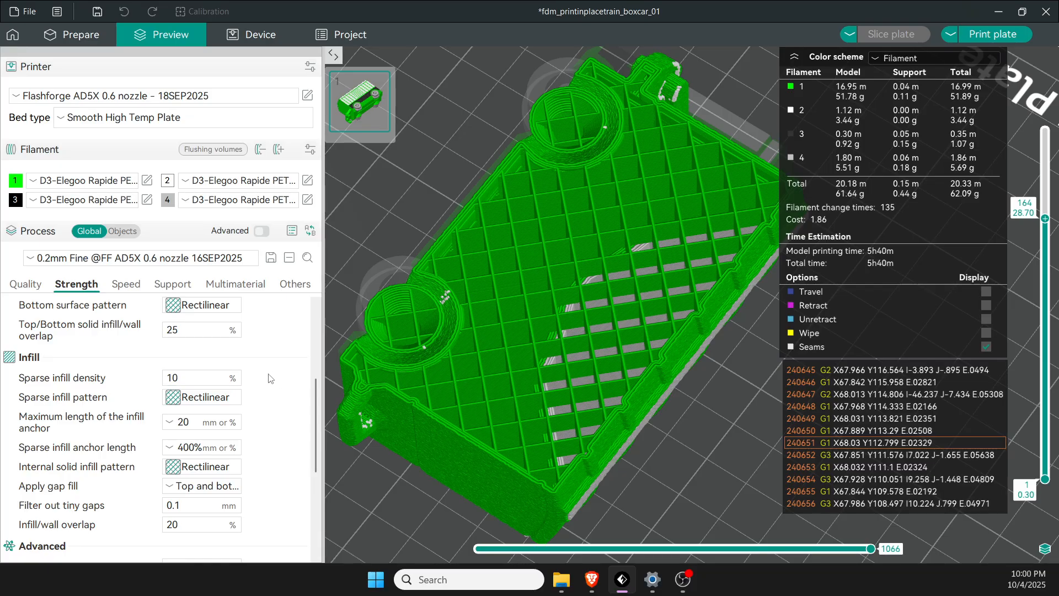
mouse_move(201, 412)
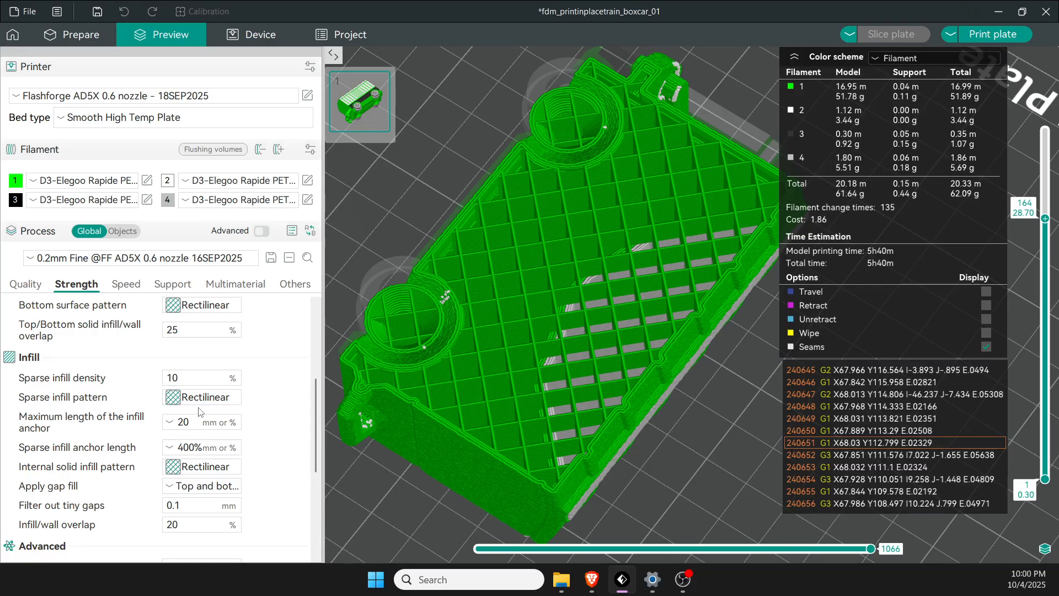
mouse_move(64, 396)
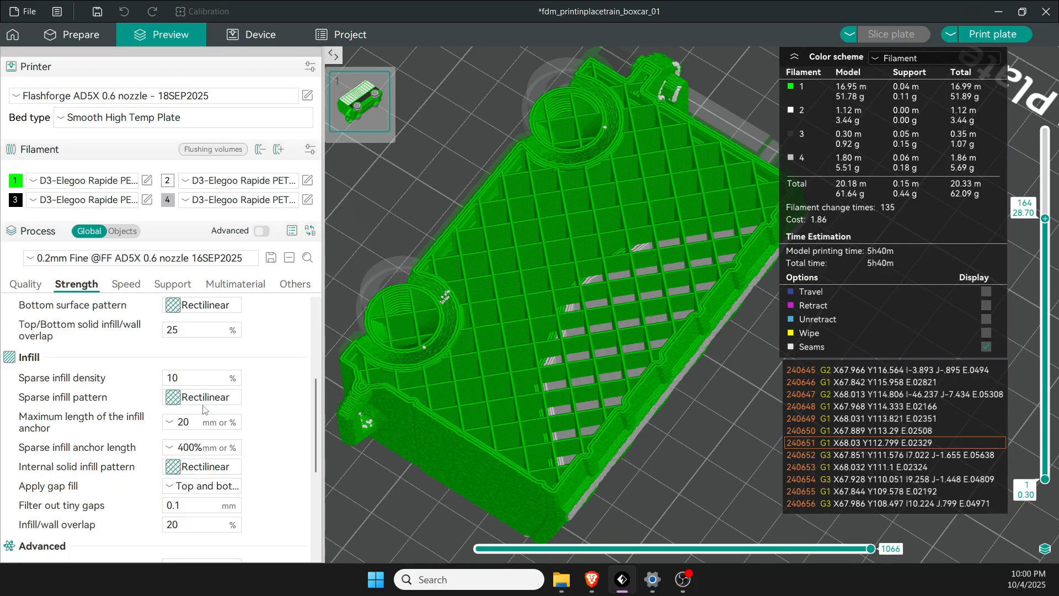
mouse_move(215, 391)
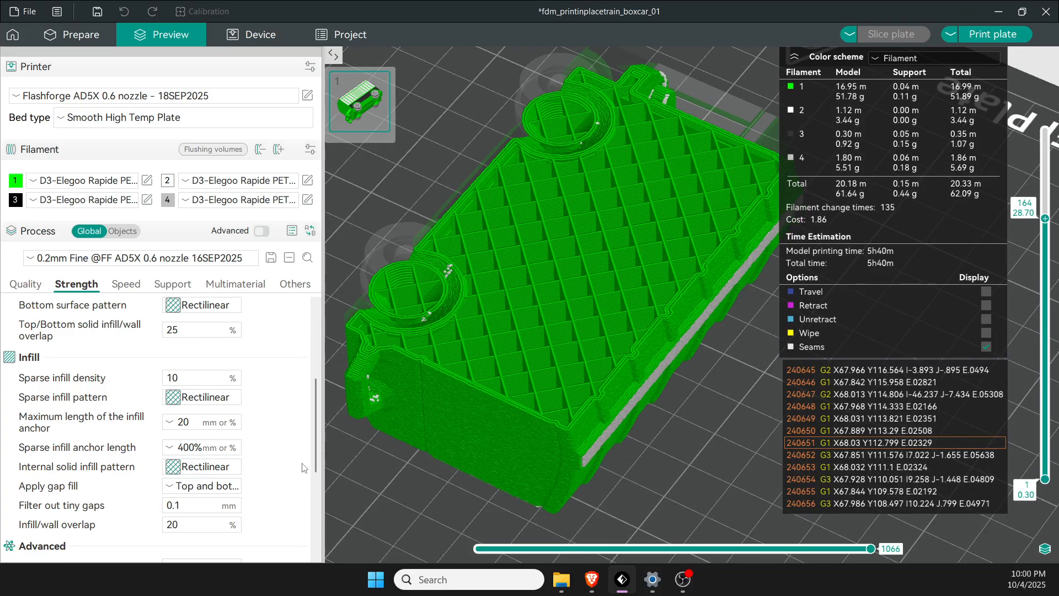
scroll("down", 3)
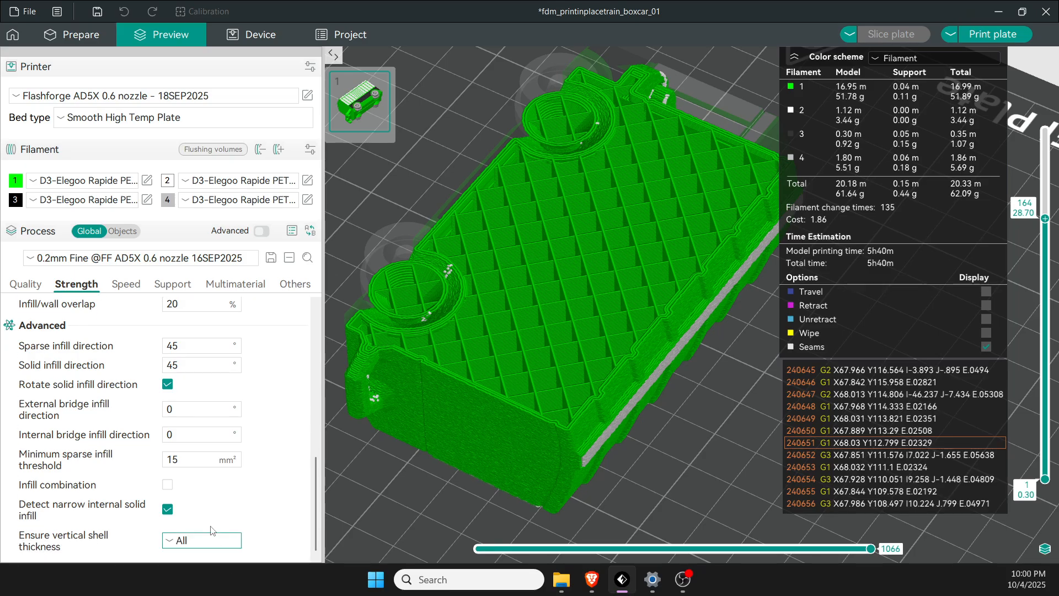
mouse_move(118, 293)
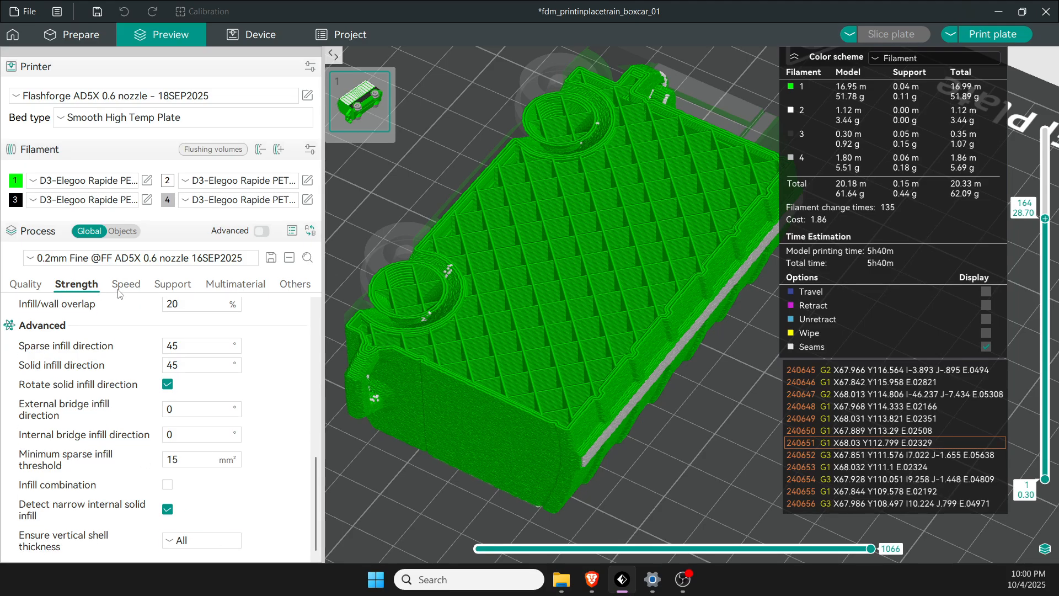
Review the process Speed page: first layer, other layers and travel speeds.
left_click(124, 283)
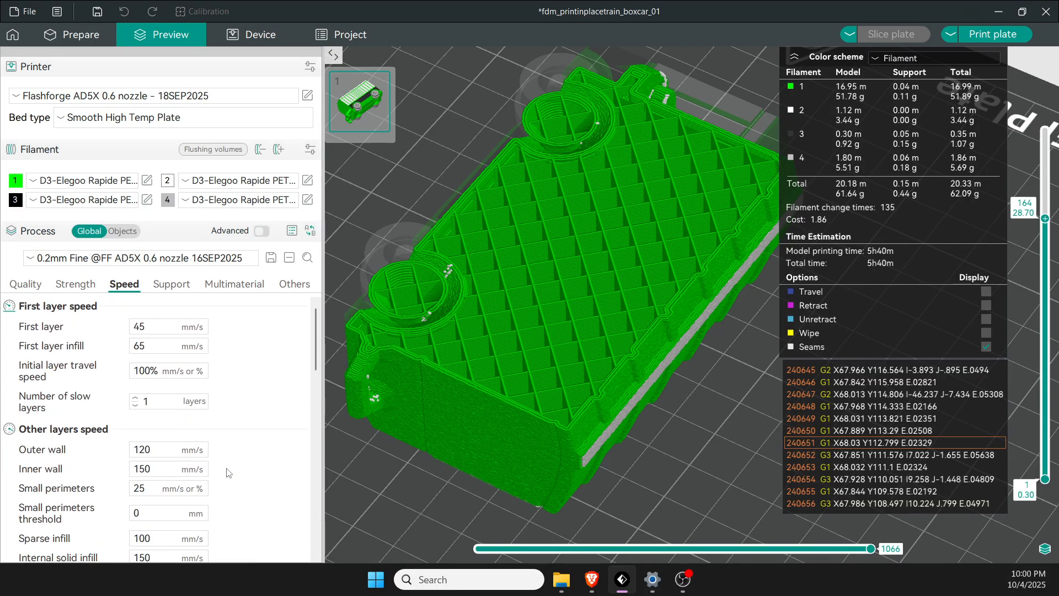
left_click(168, 326)
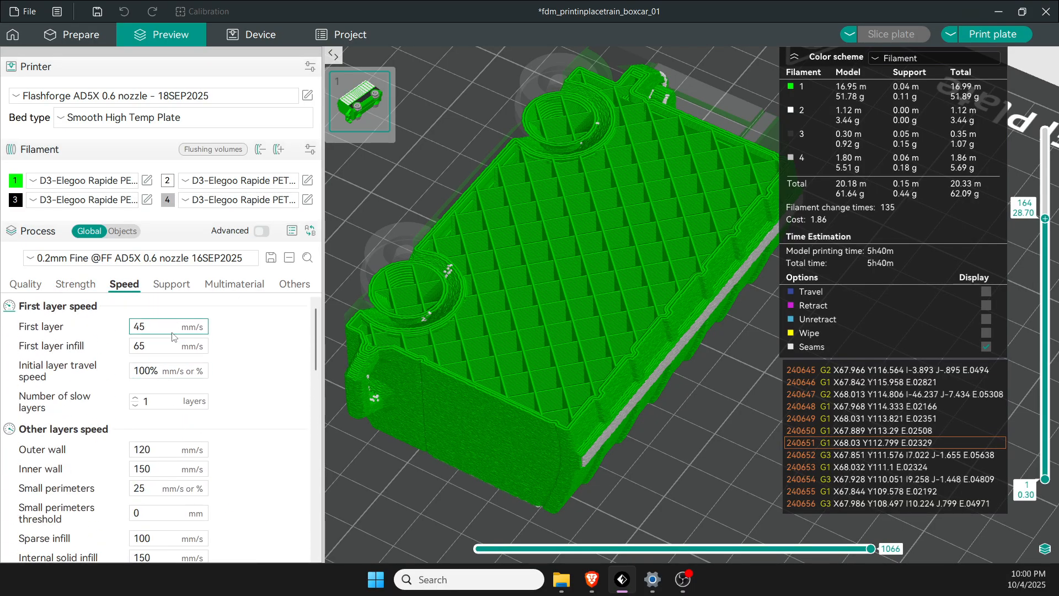
scroll("down", 3)
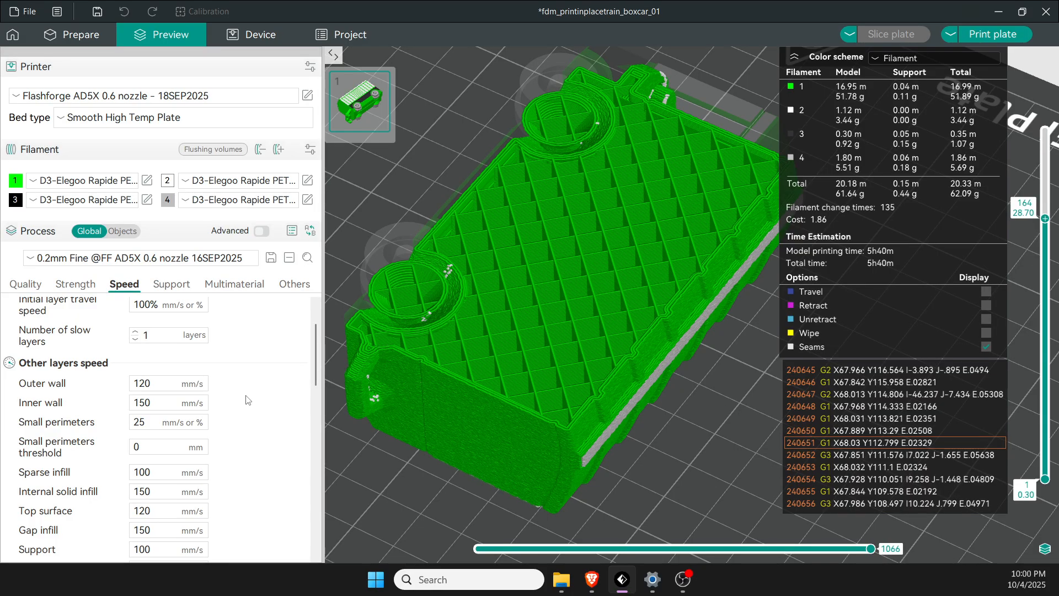
scroll("down", 3)
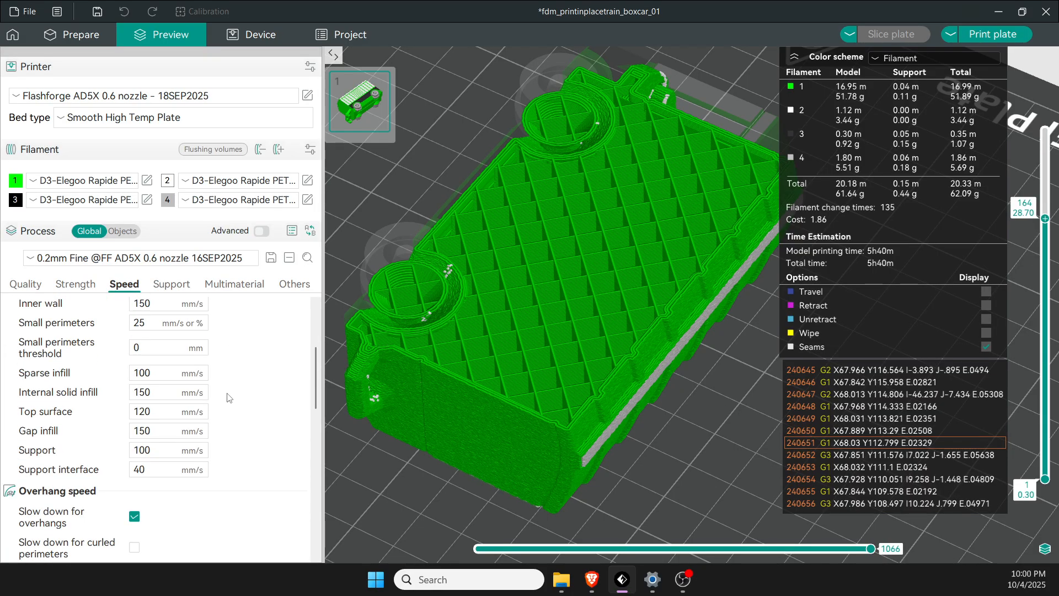
Review accelerations and jerk, ending on support settings: Tree(auto), Tree Slim, 30° threshold.
scroll("down", 3)
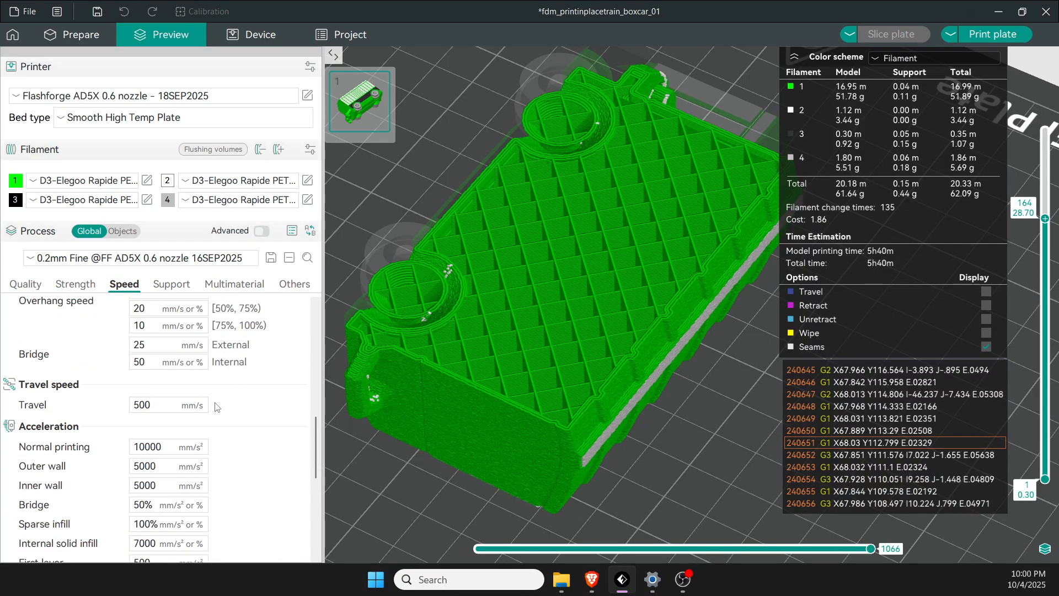
scroll("down", 3)
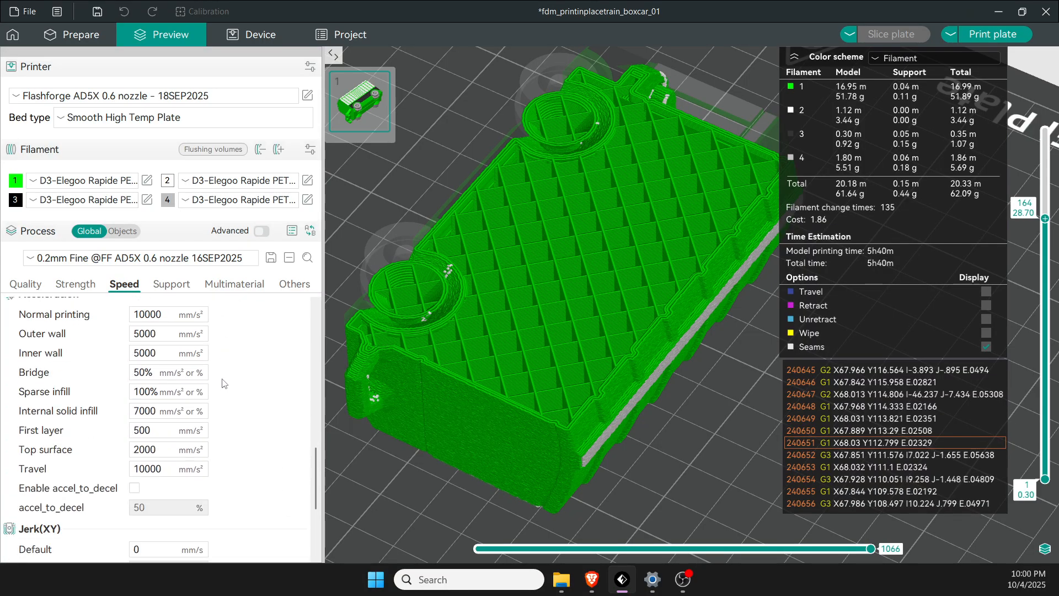
mouse_move(234, 397)
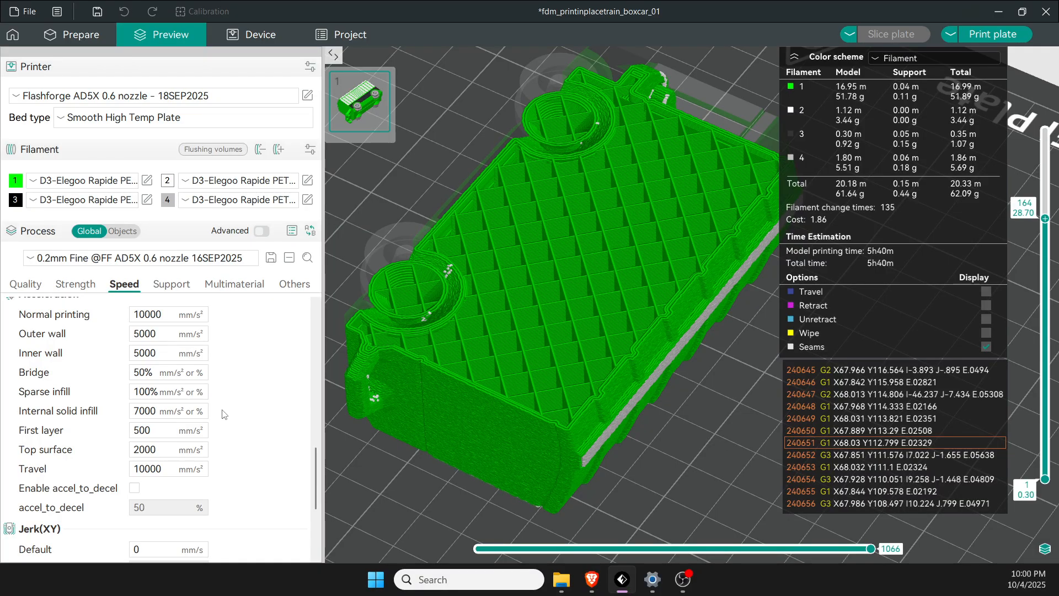
scroll("down", 3)
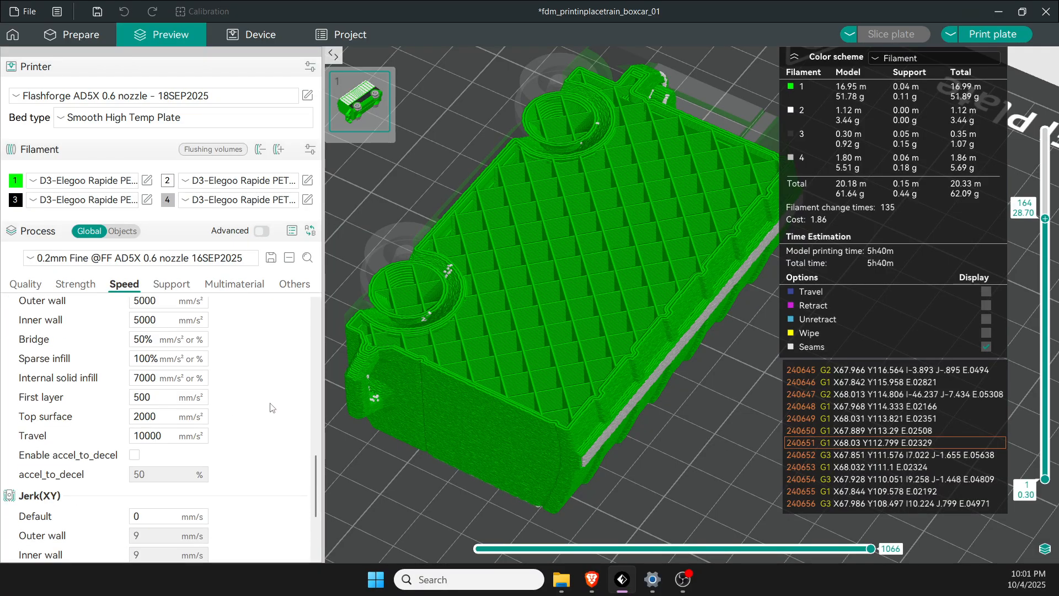
left_click(172, 283)
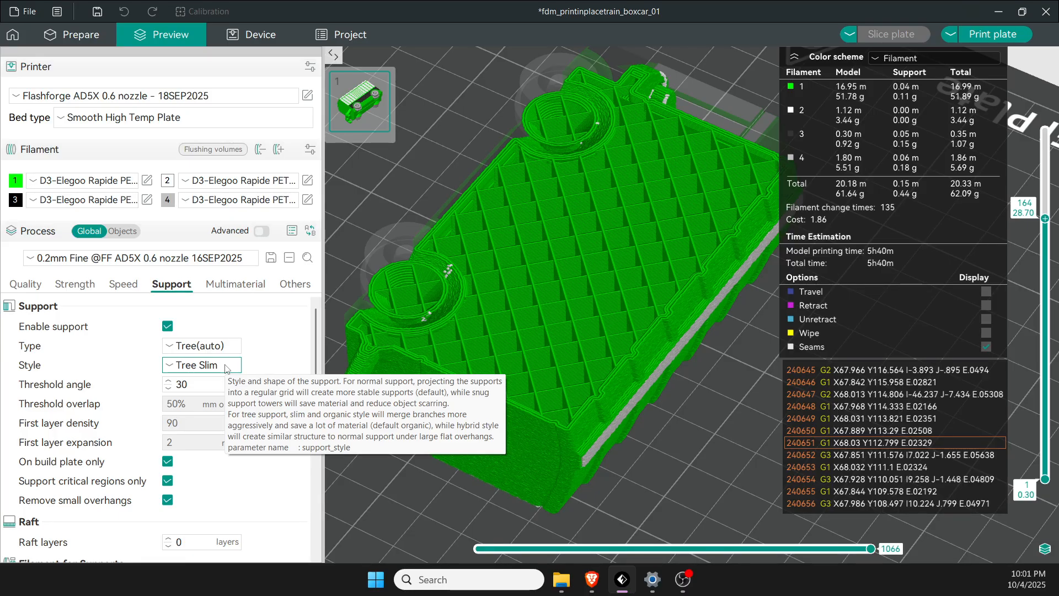
mouse_move(261, 378)
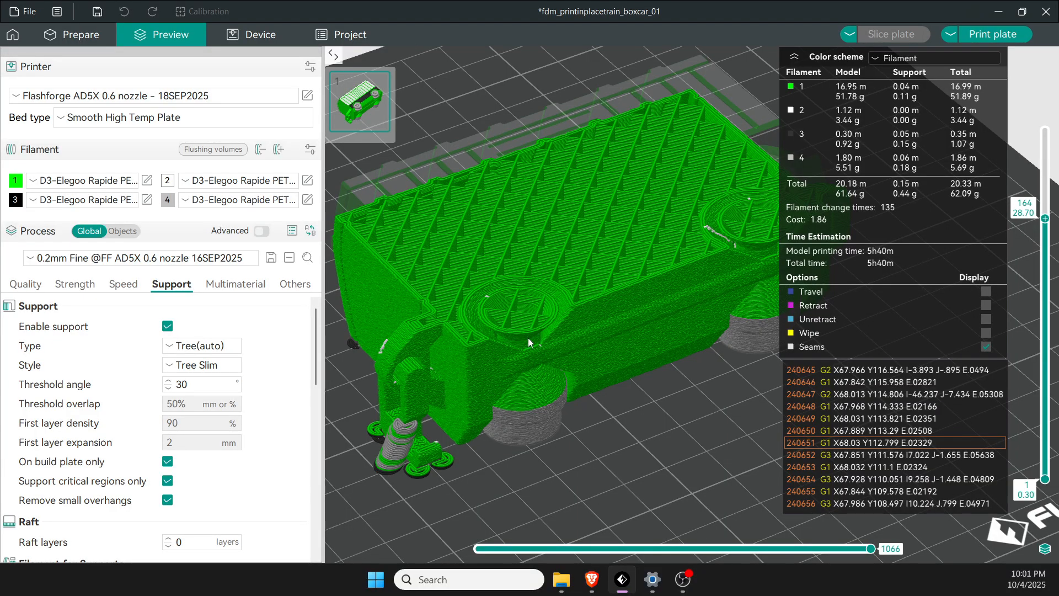
mouse_move(426, 480)
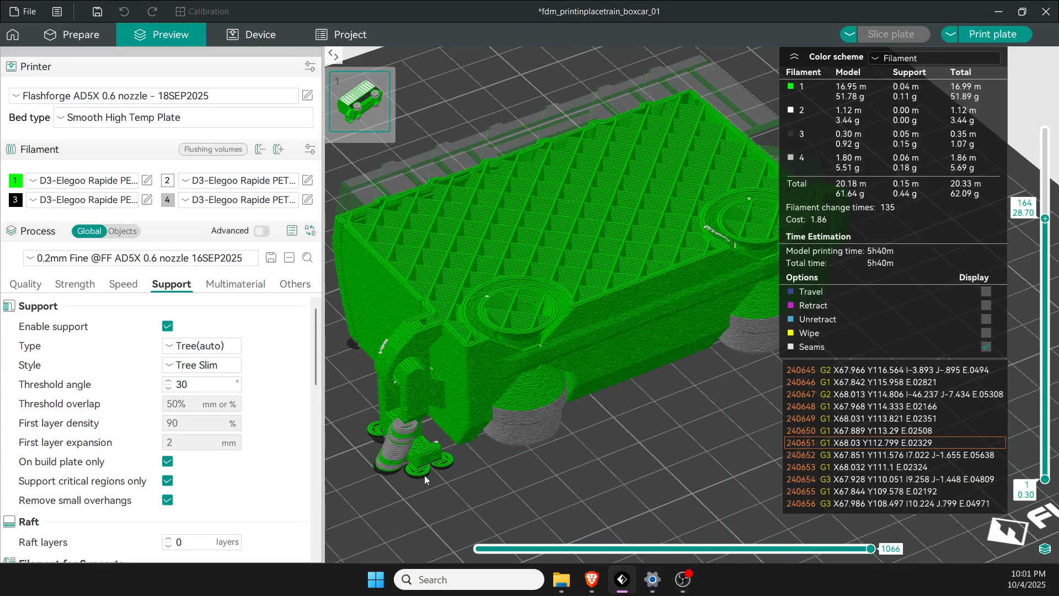
mouse_move(42, 478)
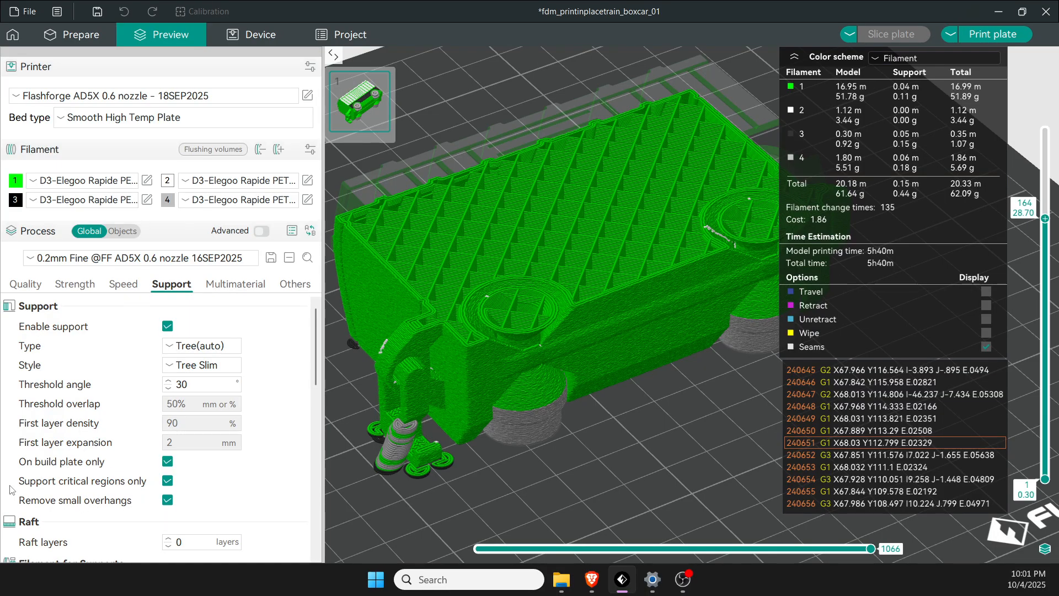
Review raft and advanced support options: 0.22 mm top/bottom Z distance, rectilinear base, 2 interface layers.
scroll("down", 3)
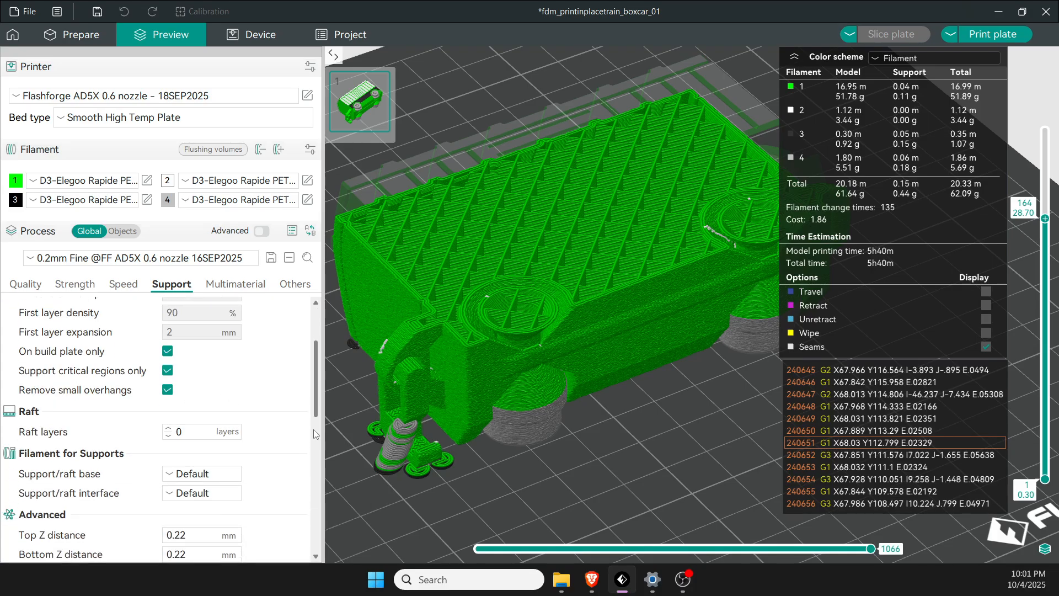
scroll("down", 3)
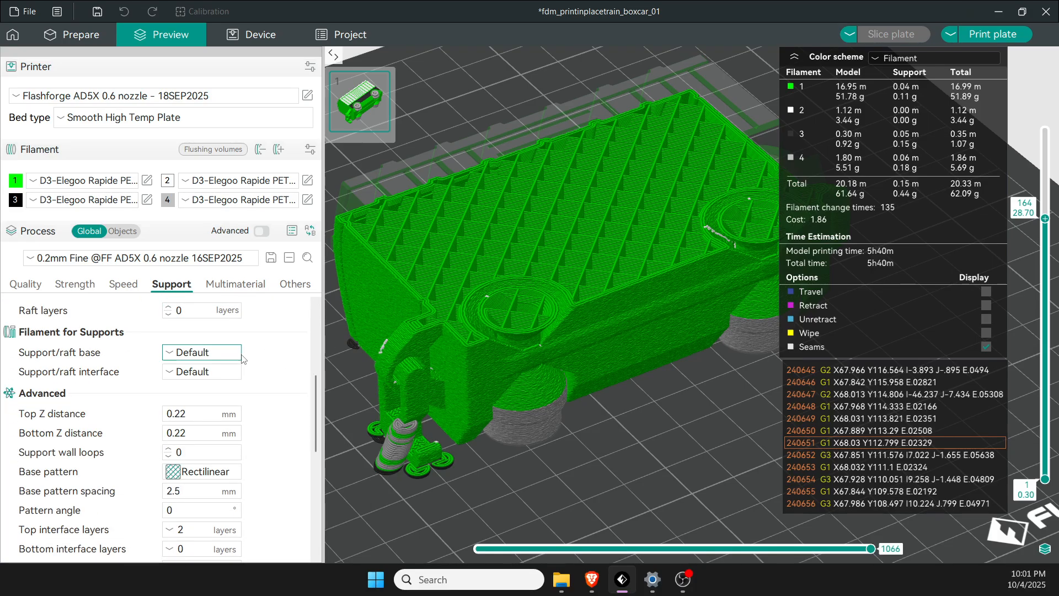
scroll("down", 3)
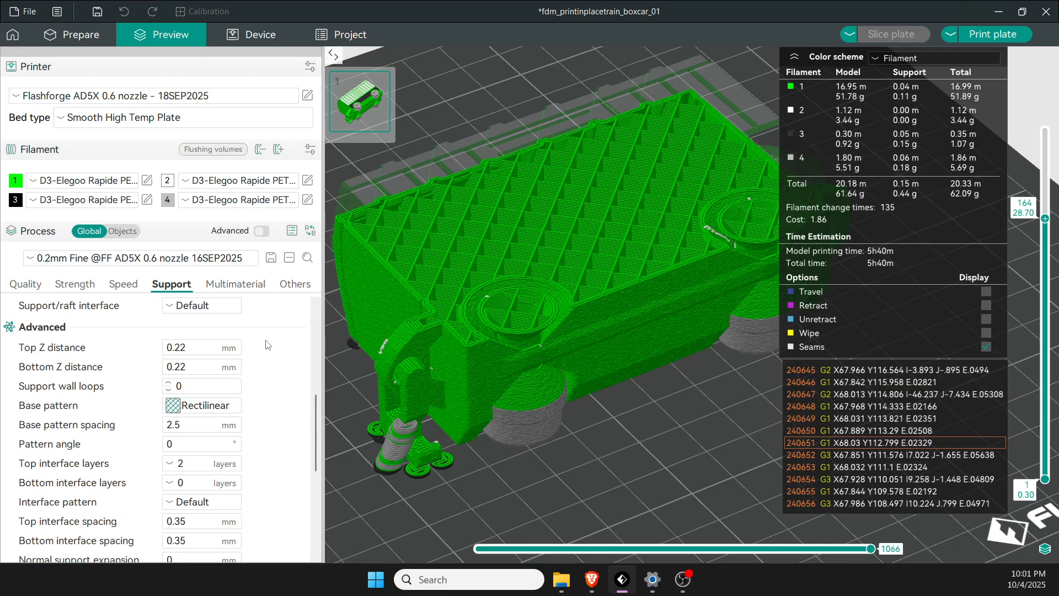
mouse_move(83, 337)
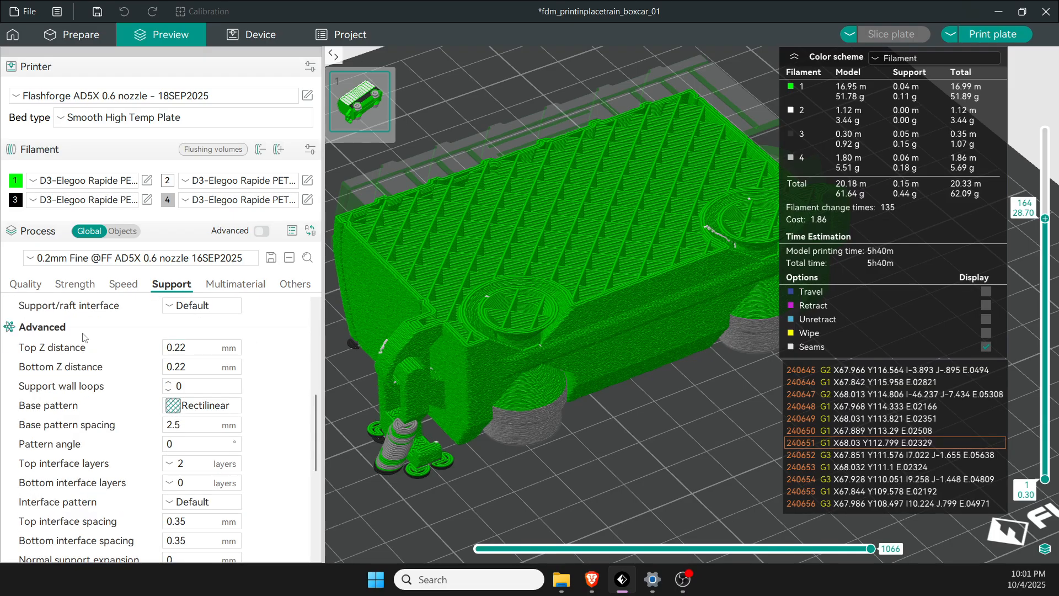
mouse_move(194, 362)
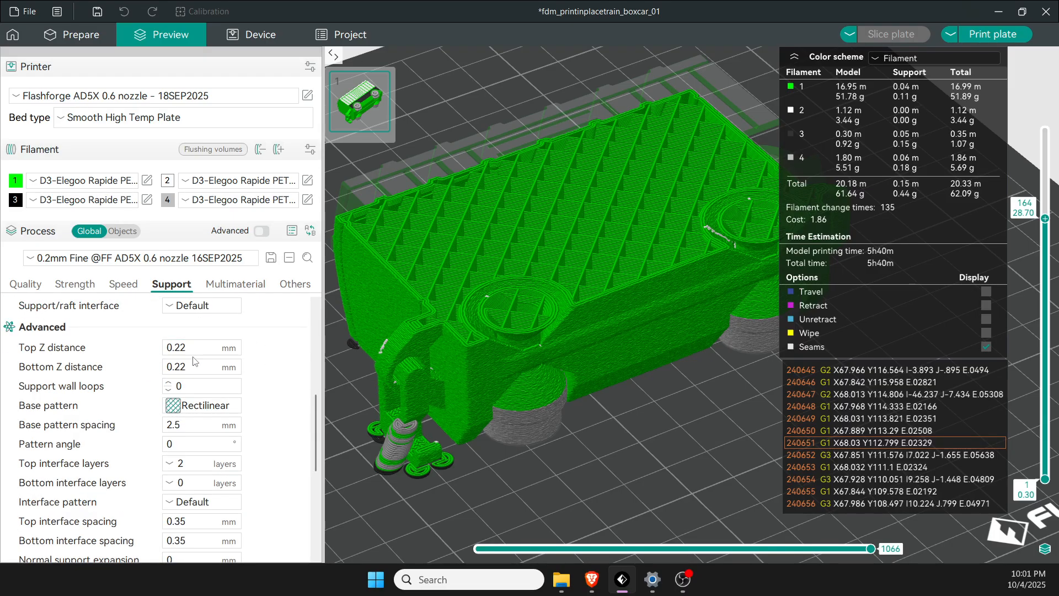
left_click(200, 347)
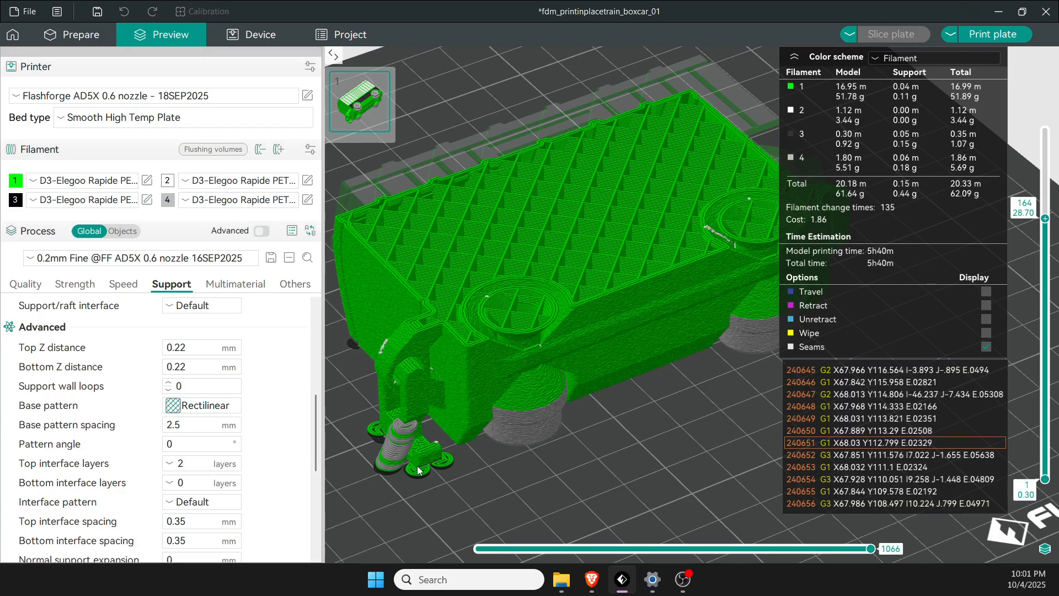
mouse_move(201, 405)
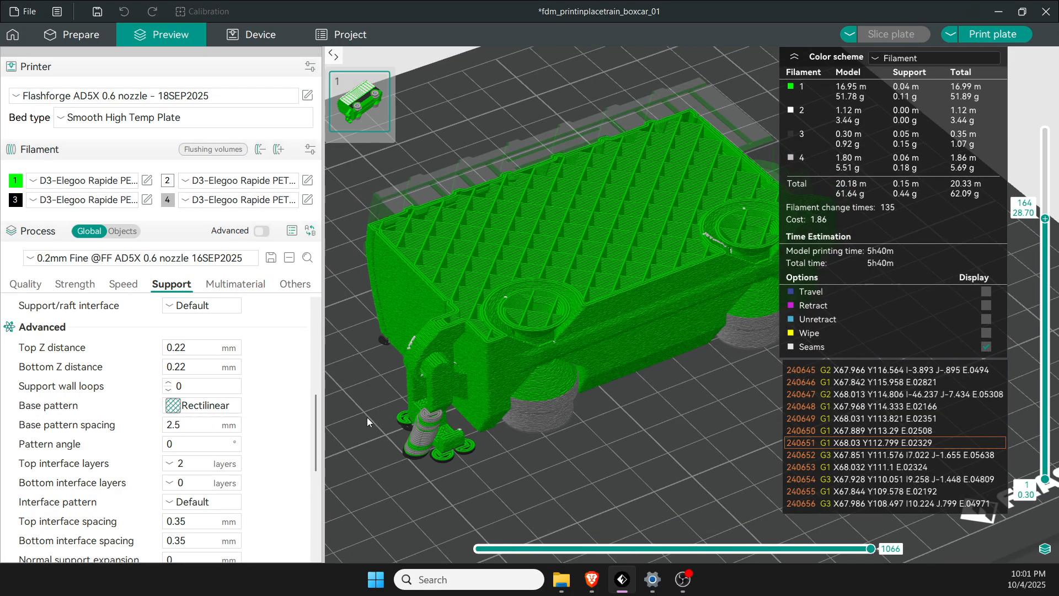
Review tree support settings: 5 mm branch distance and diameter, 45° branch angle.
scroll("down", 3)
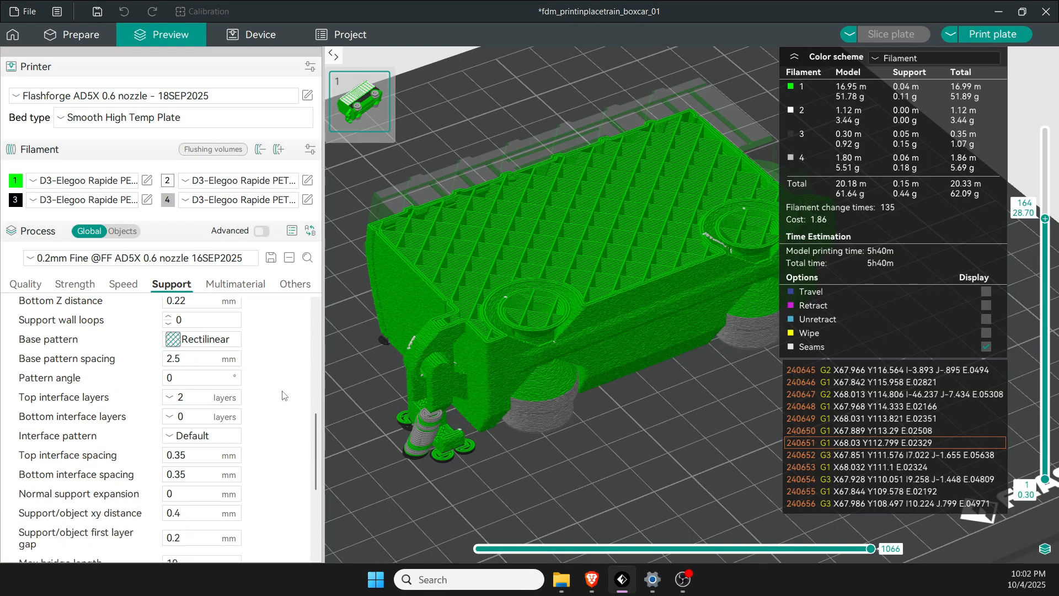
mouse_move(200, 396)
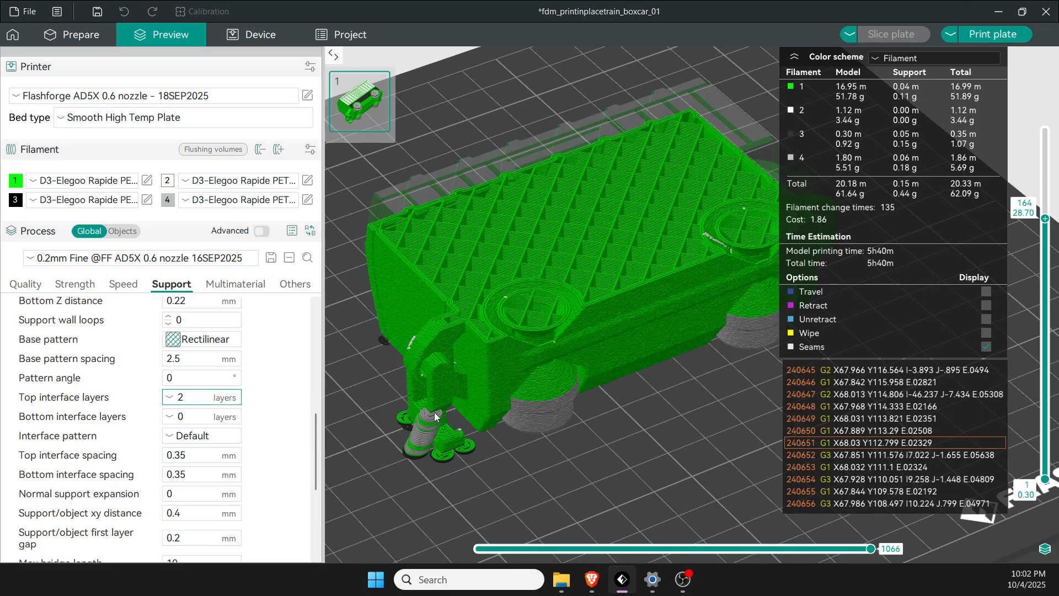
mouse_move(255, 425)
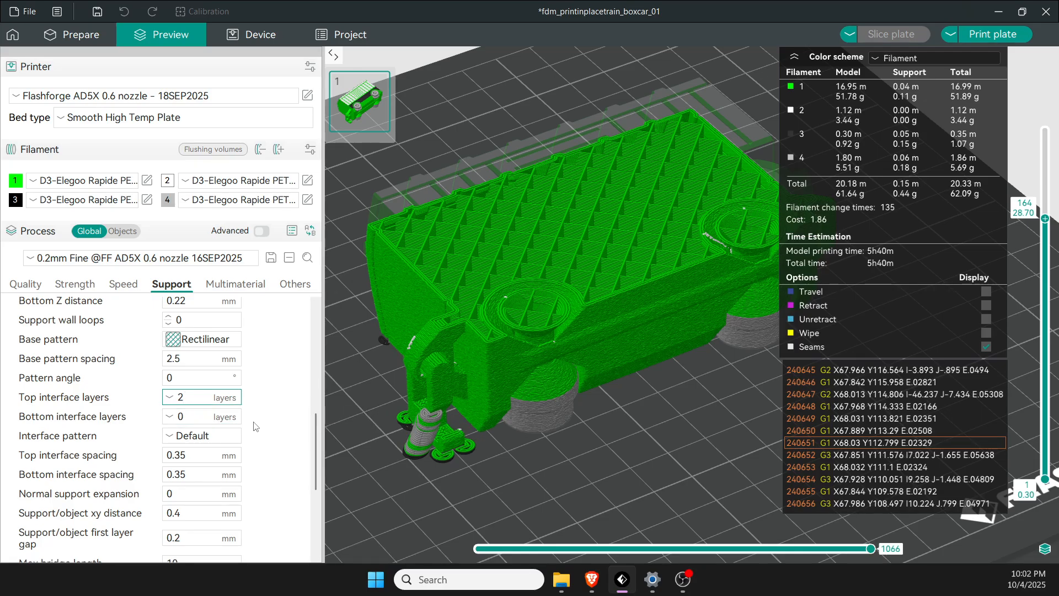
scroll("down", 3)
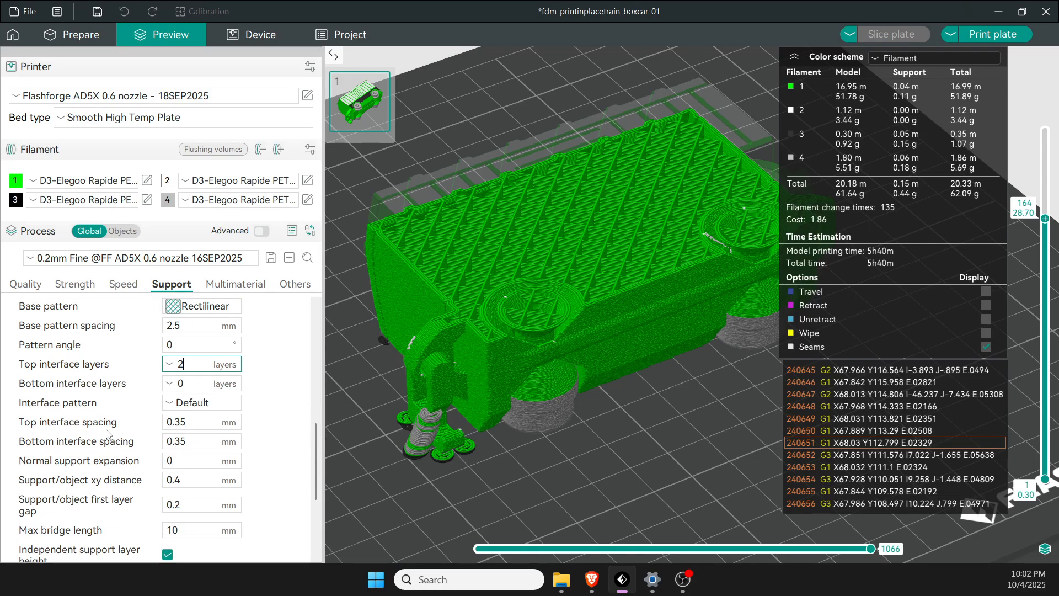
left_click(203, 422)
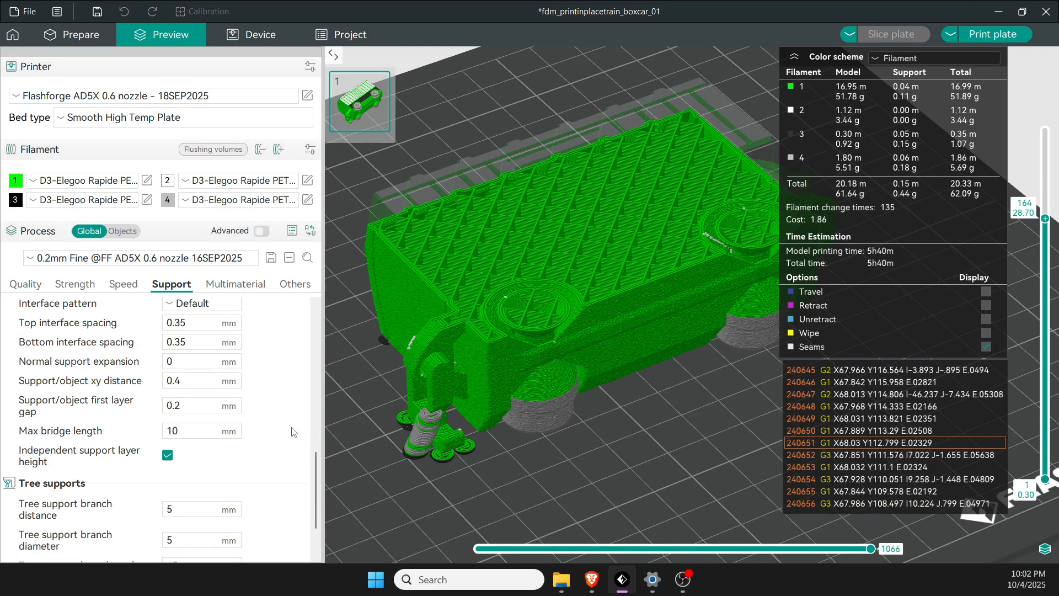
scroll("down", 3)
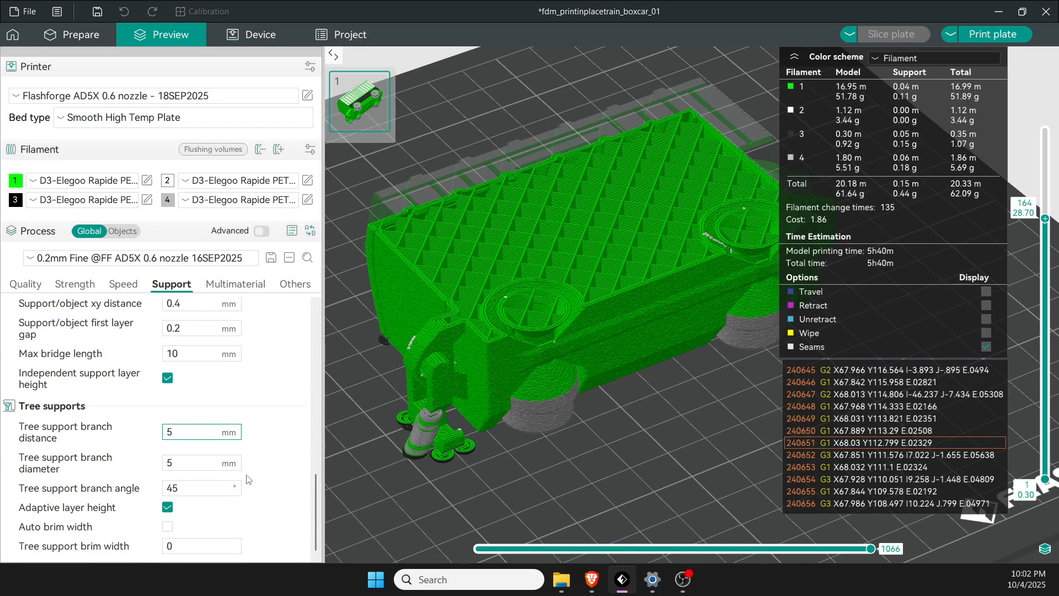
left_click(201, 462)
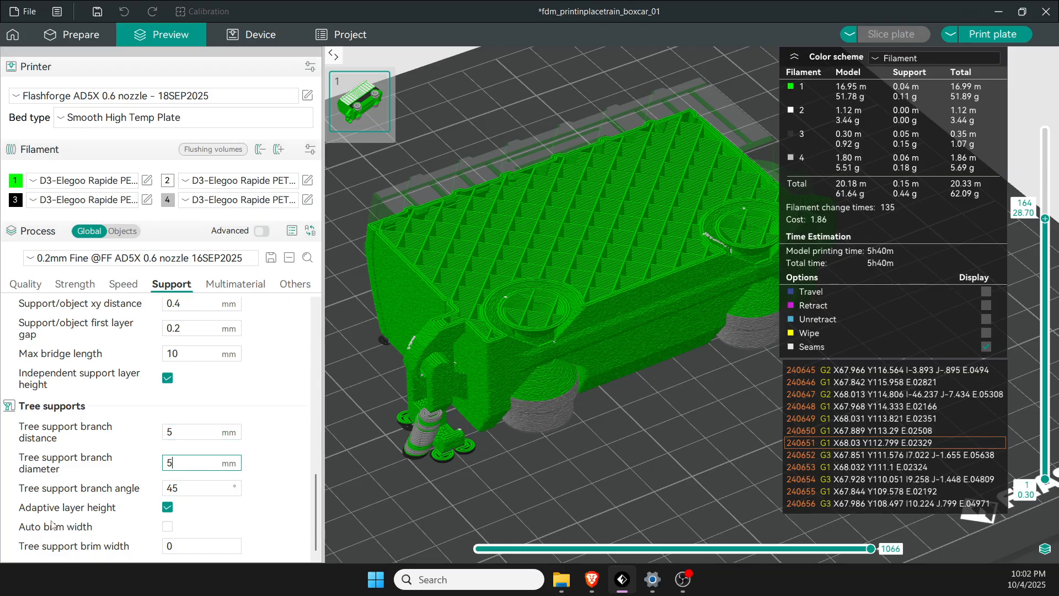
mouse_move(177, 523)
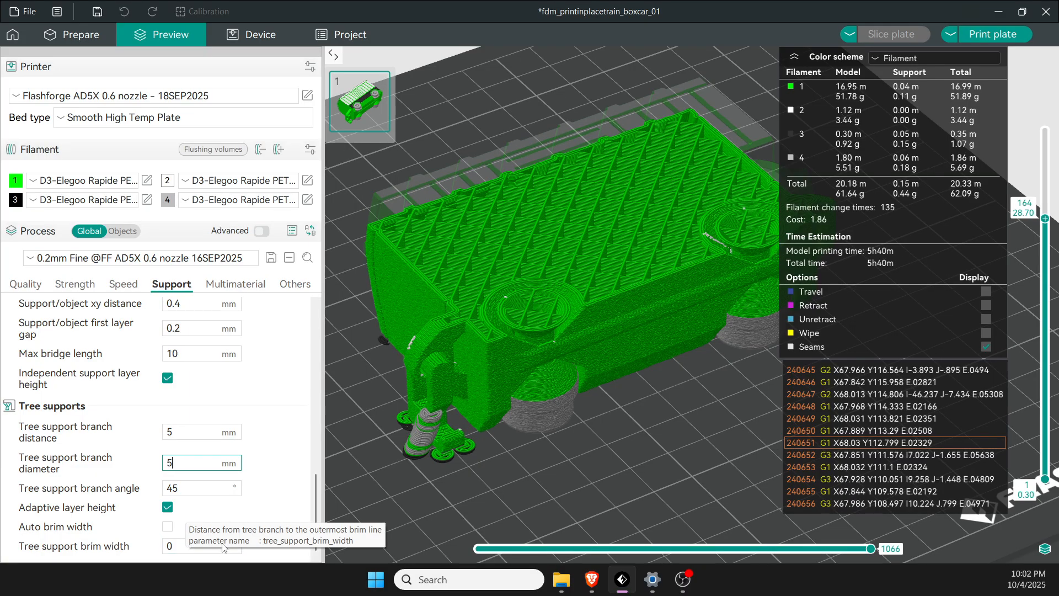
Show the Multimaterial settings with prime tower and ooze prevention disabled.
left_click(234, 284)
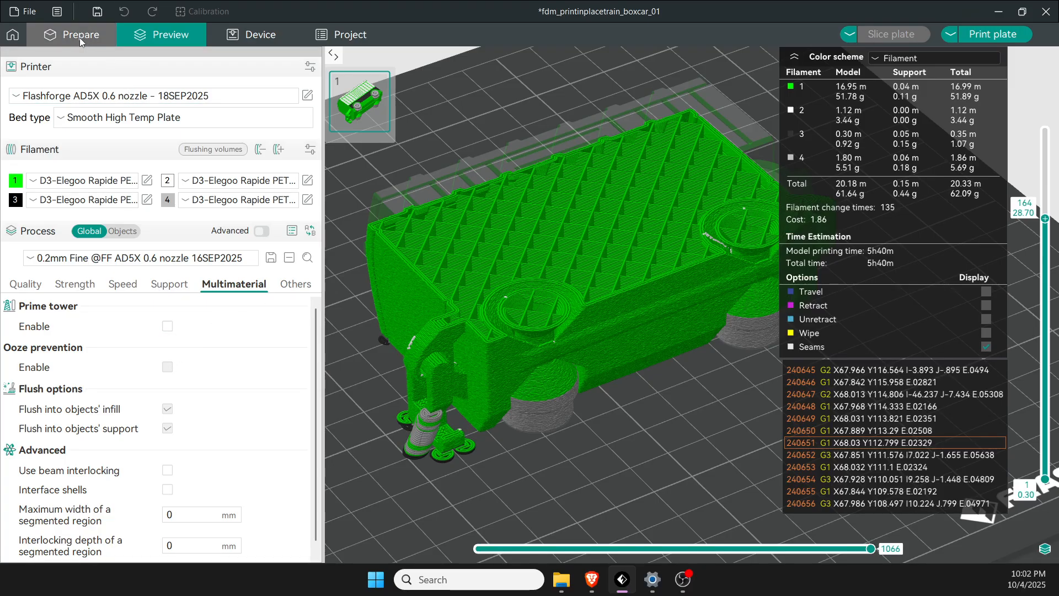
Enable the prime tower to reveal its 30 mm width and 40 mm³ prime volume, then disable it again.
left_click(72, 34)
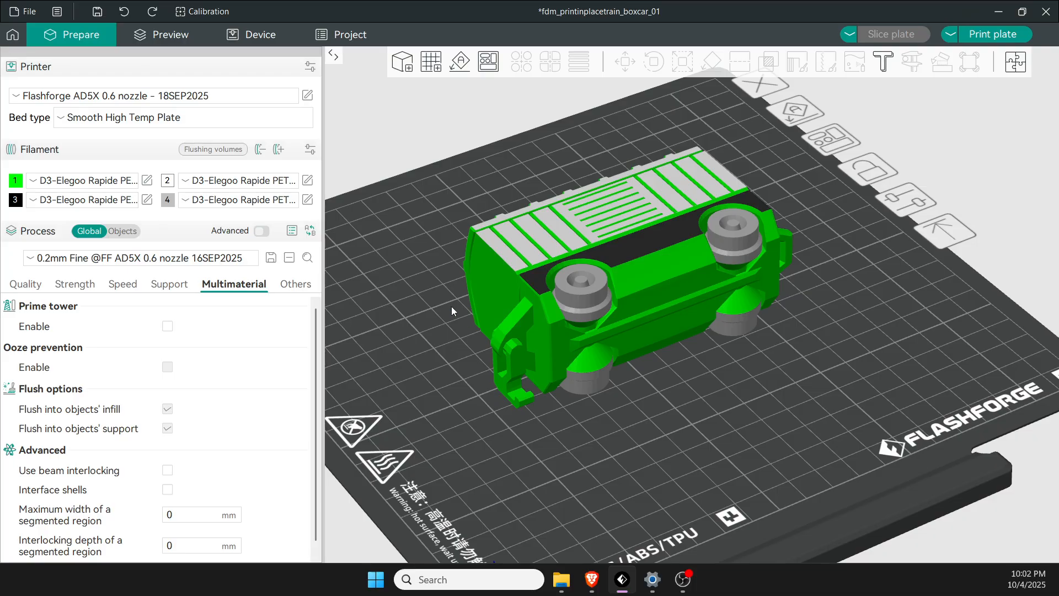
mouse_move(655, 131)
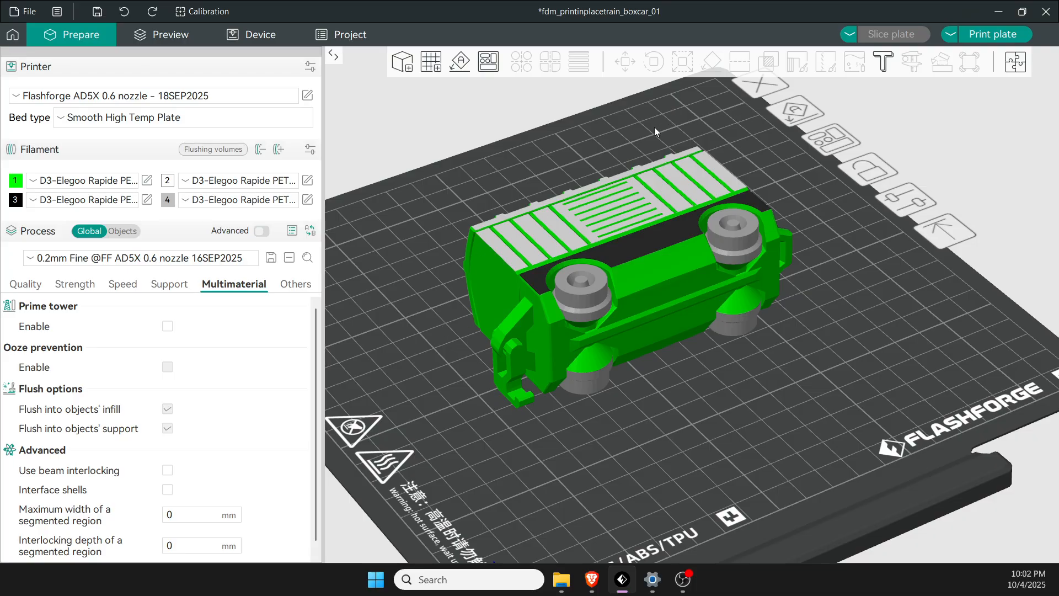
mouse_move(651, 368)
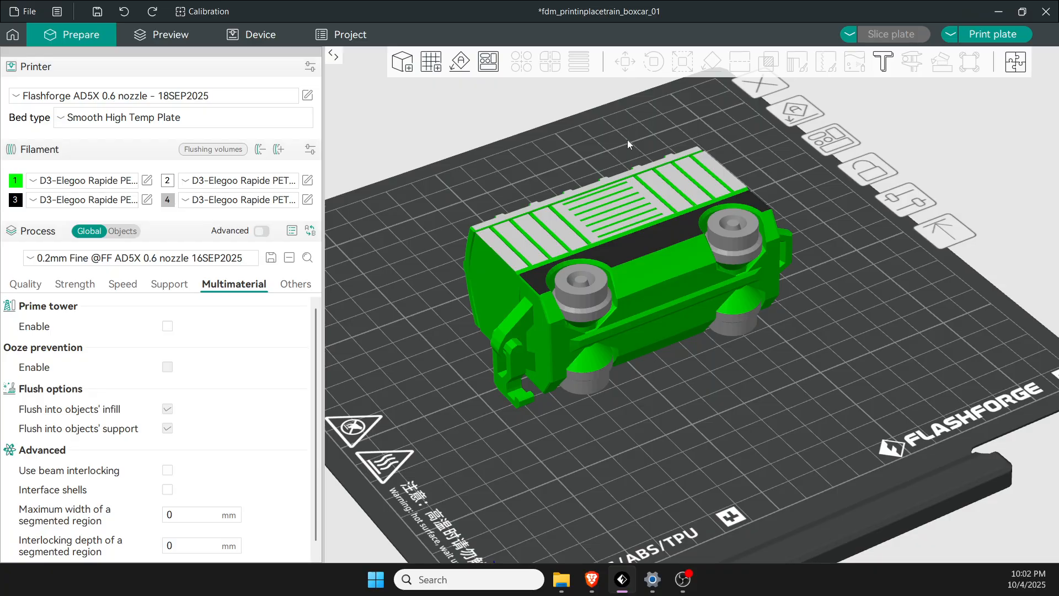
mouse_move(633, 311)
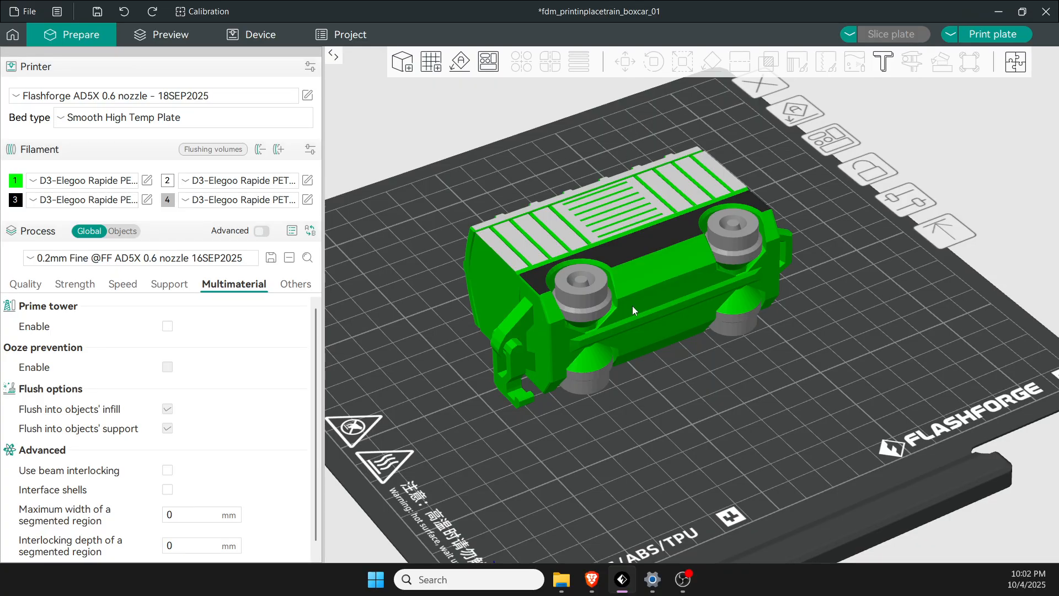
mouse_move(540, 335)
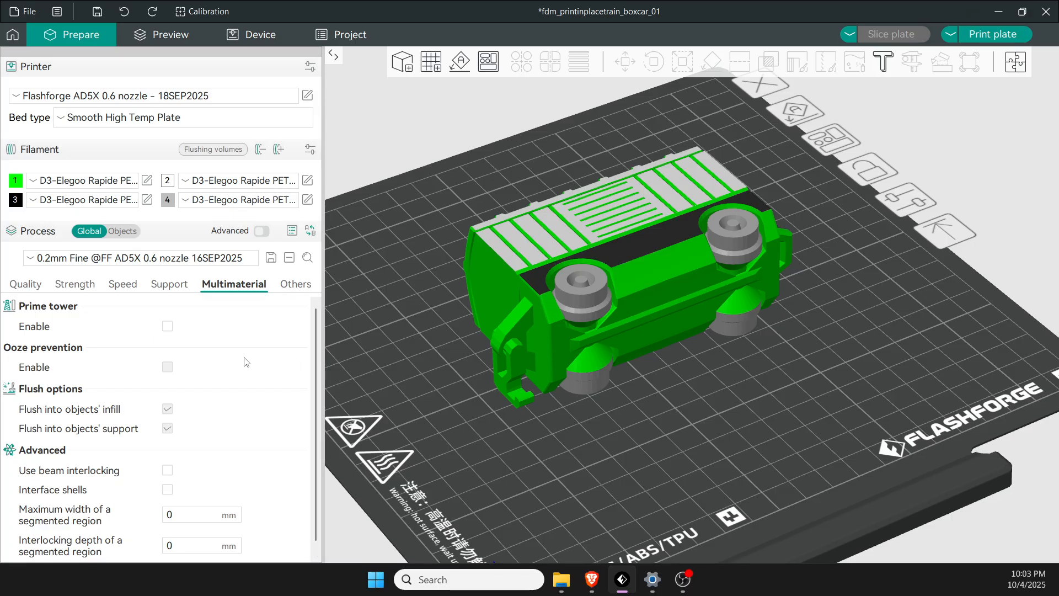
mouse_move(217, 369)
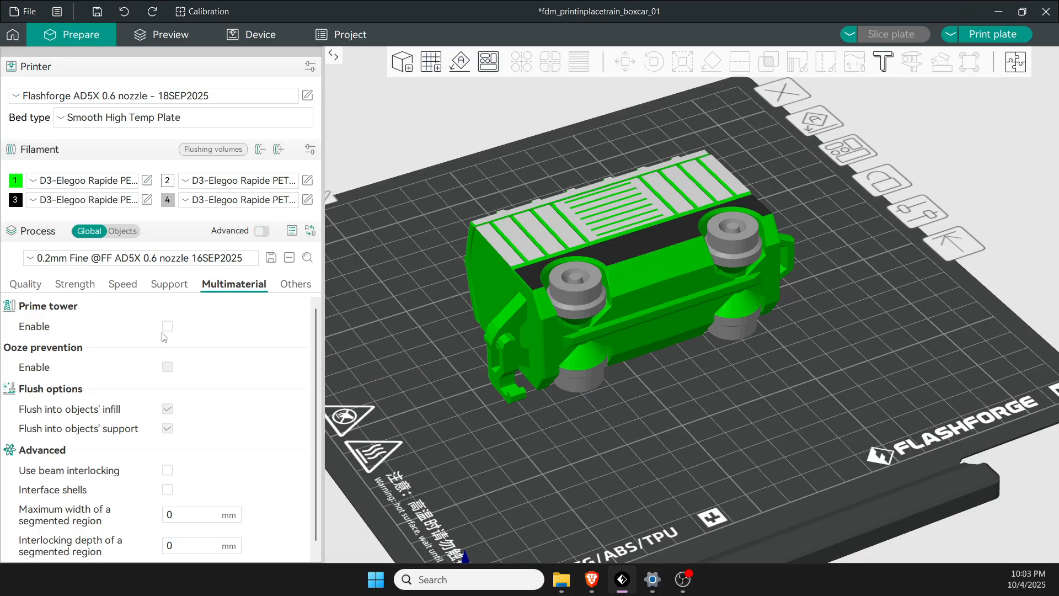
left_click(166, 327)
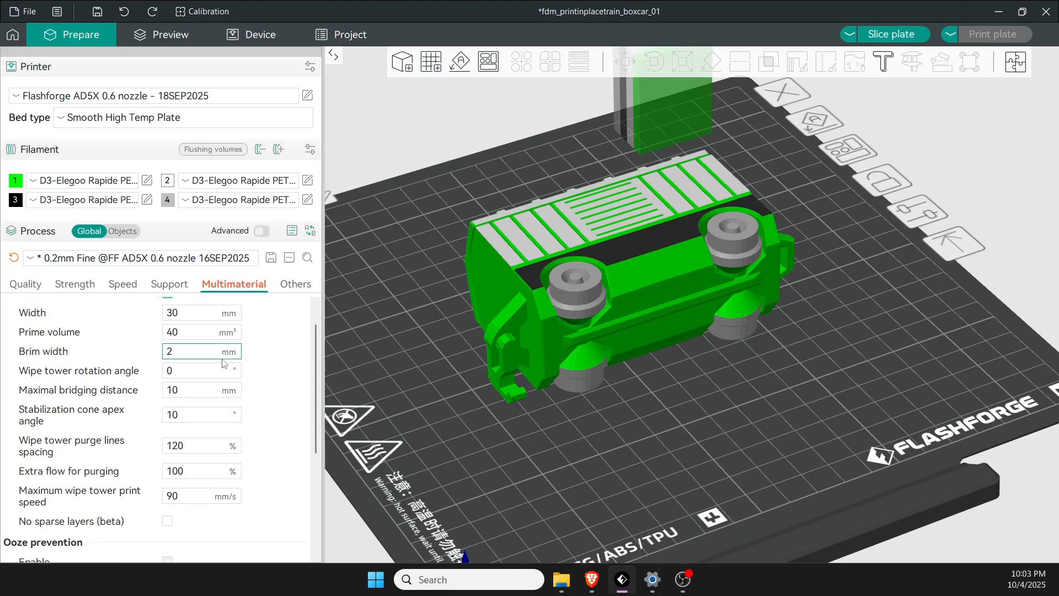
scroll("down", 3)
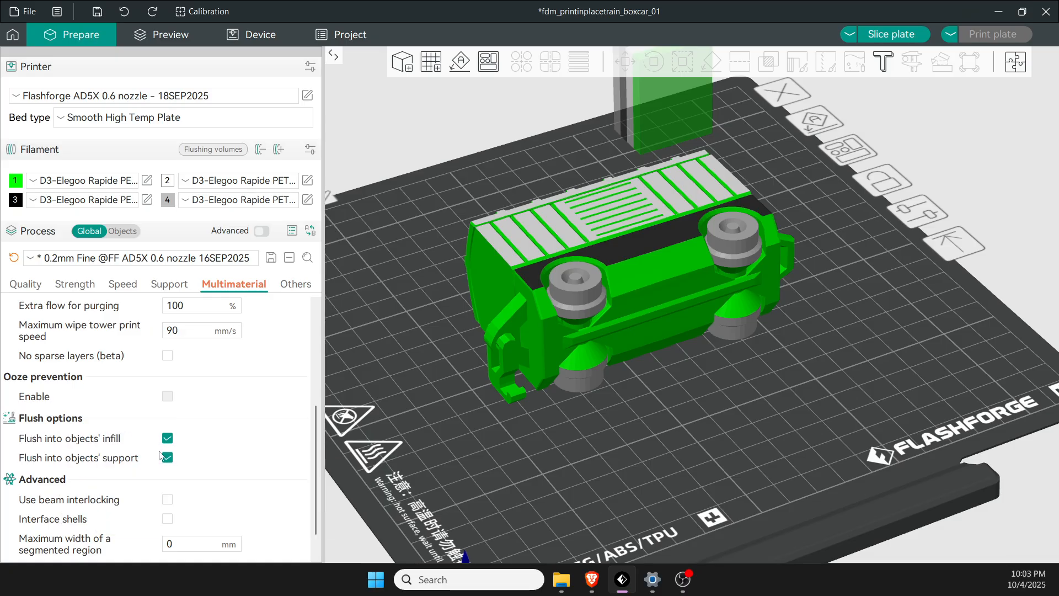
left_click(167, 327)
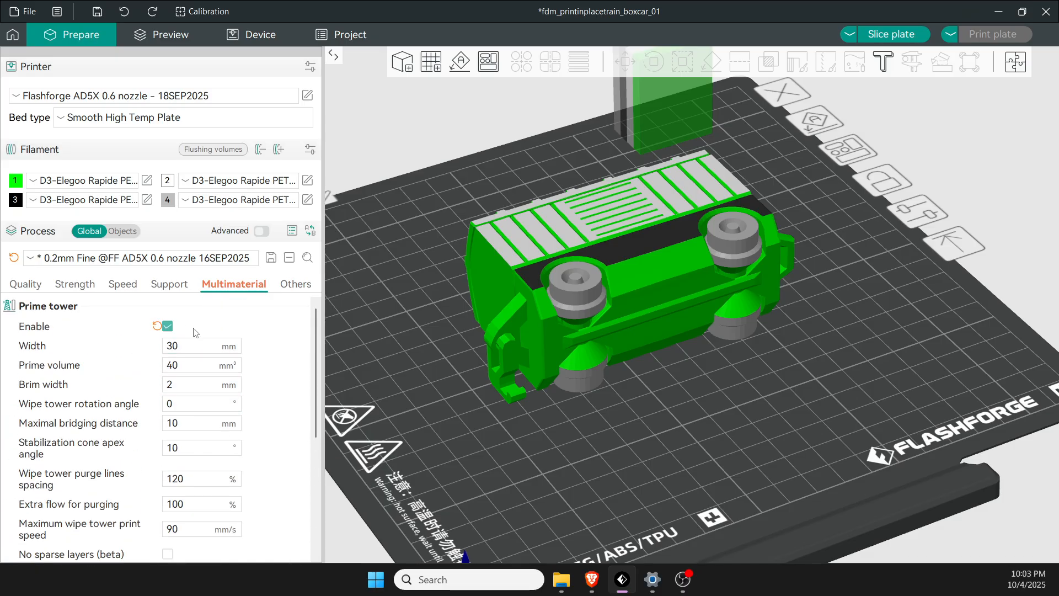
left_click(167, 327)
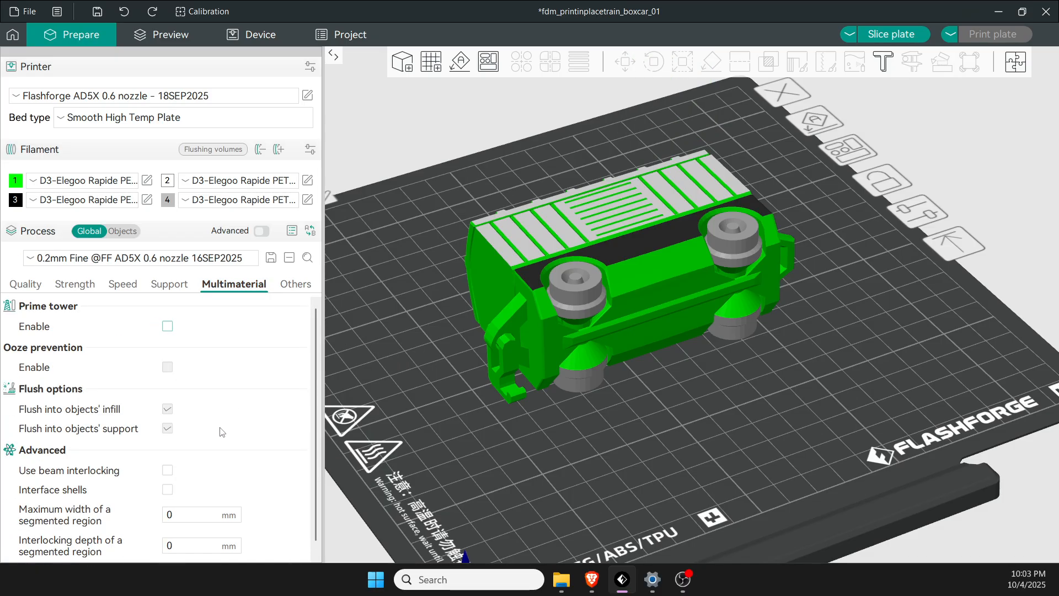
mouse_move(206, 421)
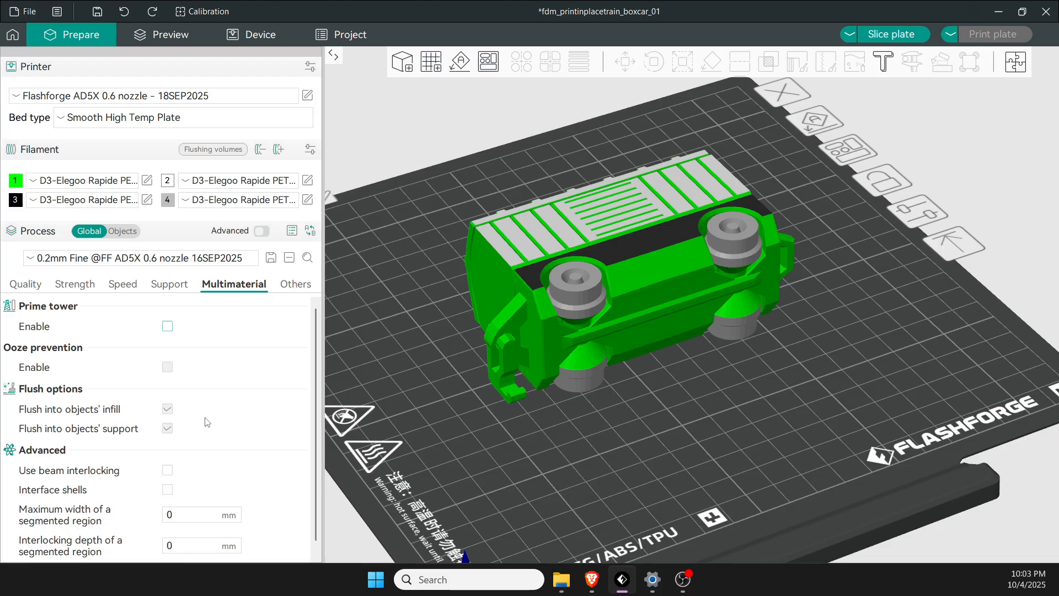
scroll("down", 3)
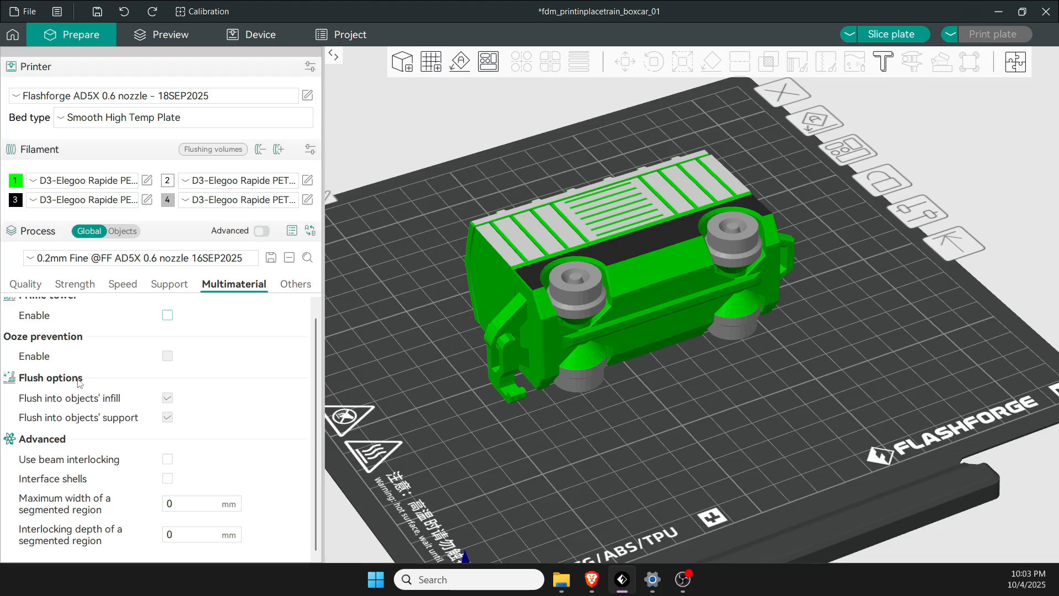
mouse_move(228, 373)
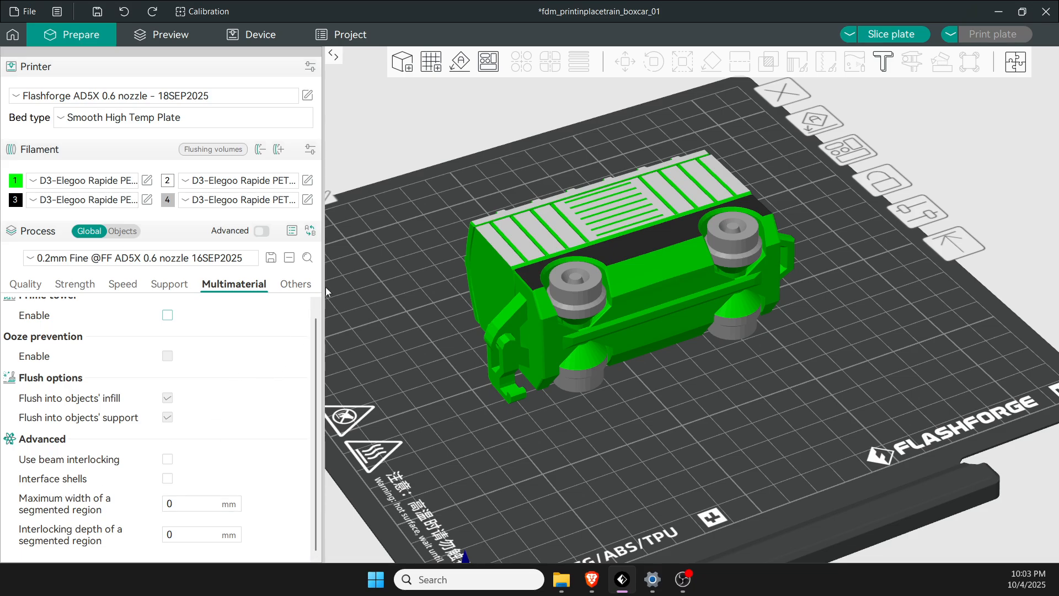
Review the Others settings: no skirt loops, no brim, Contour fuzzy skin at 0.5 mm point distance.
left_click(294, 283)
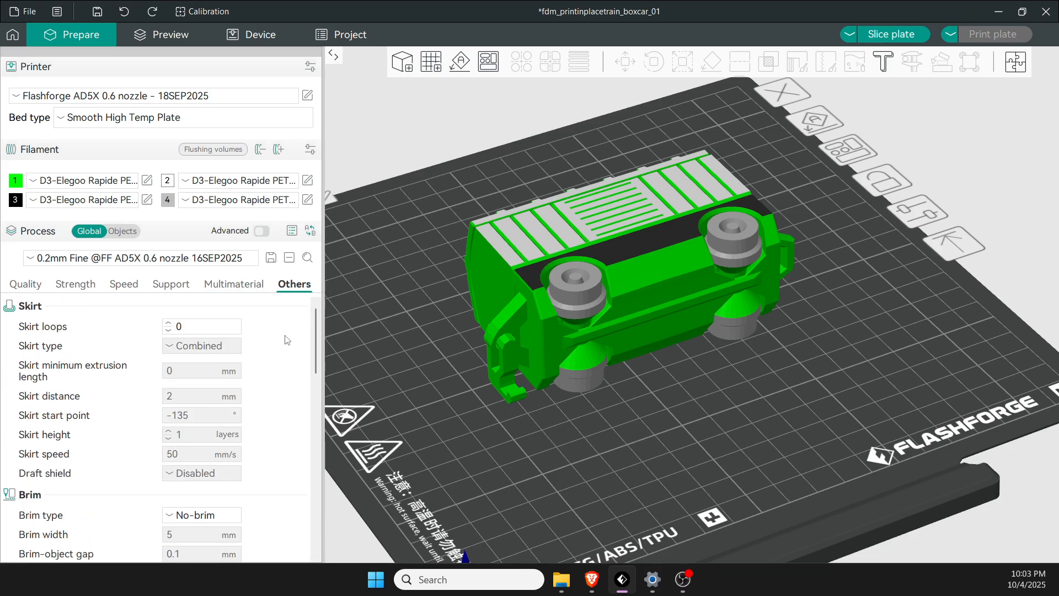
left_click(200, 327)
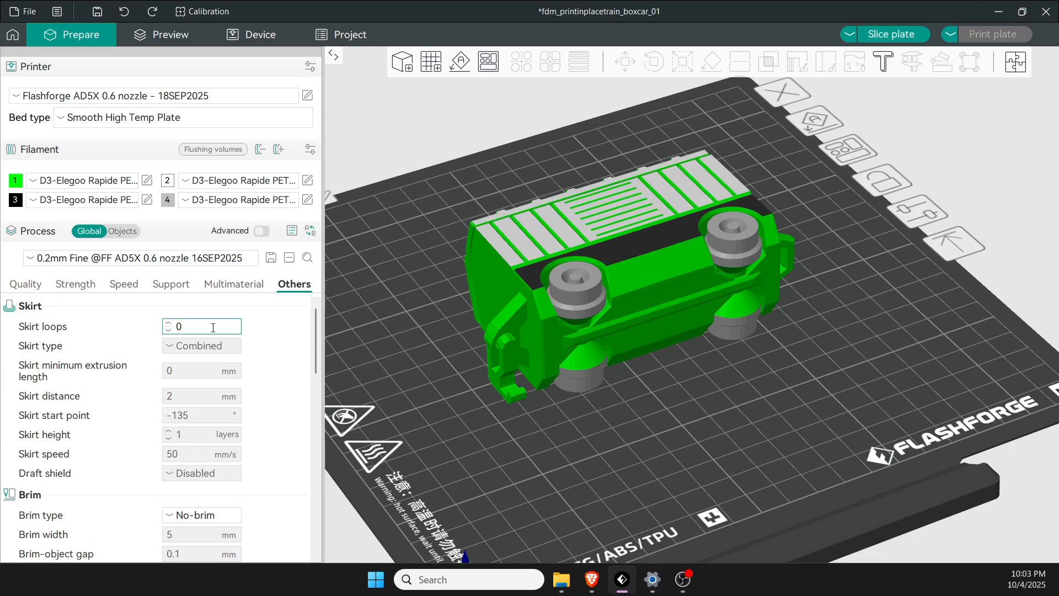
scroll("down", 3)
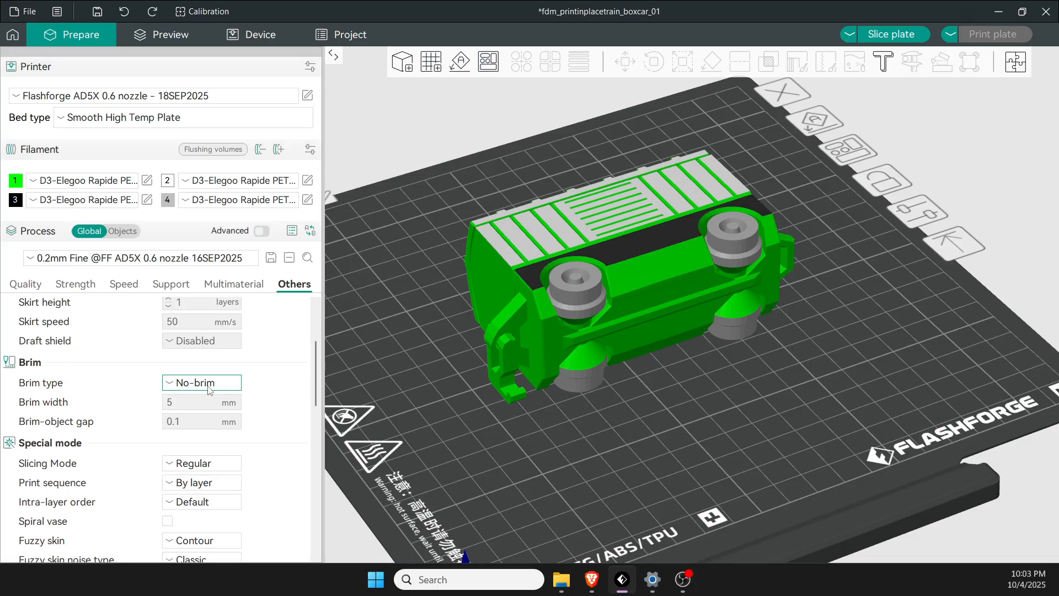
scroll("down", 3)
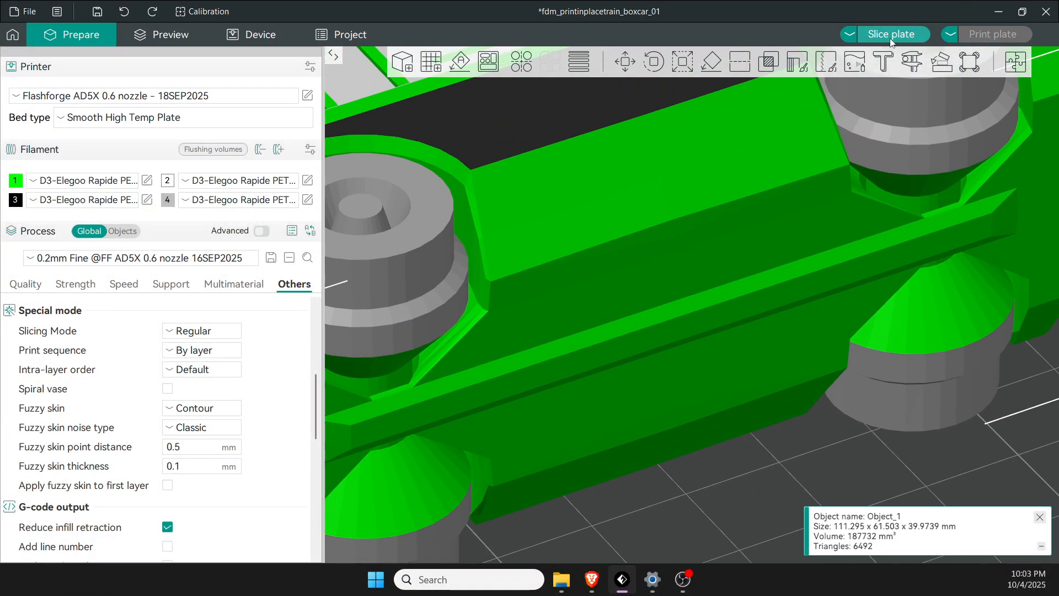
Re-slice the boxcar plate, giving a 5h40m, 62.09 g preview with fuzzy-skin textured walls.
left_click(891, 34)
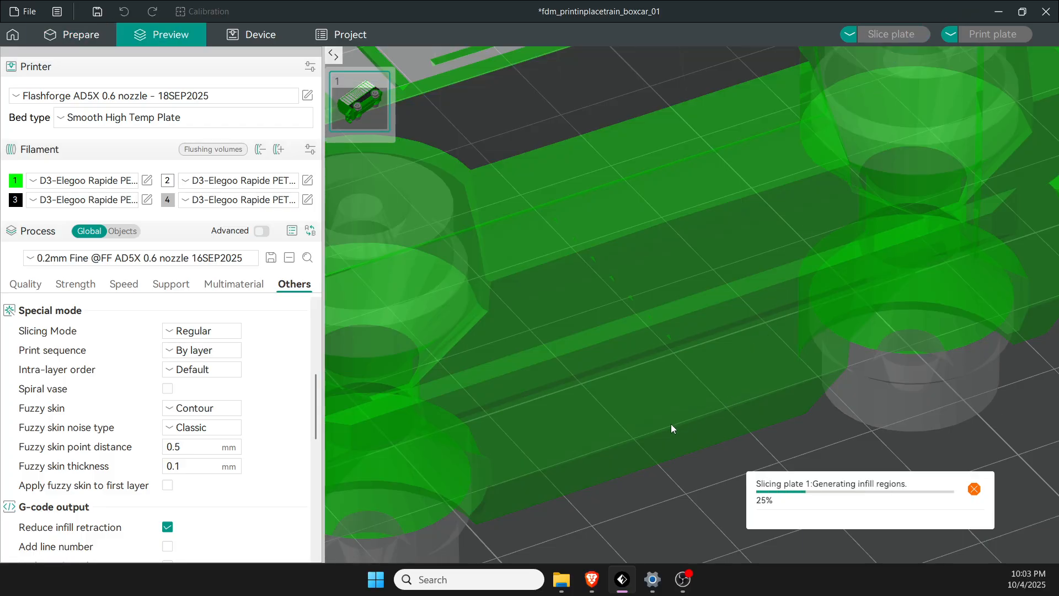
left_click(200, 407)
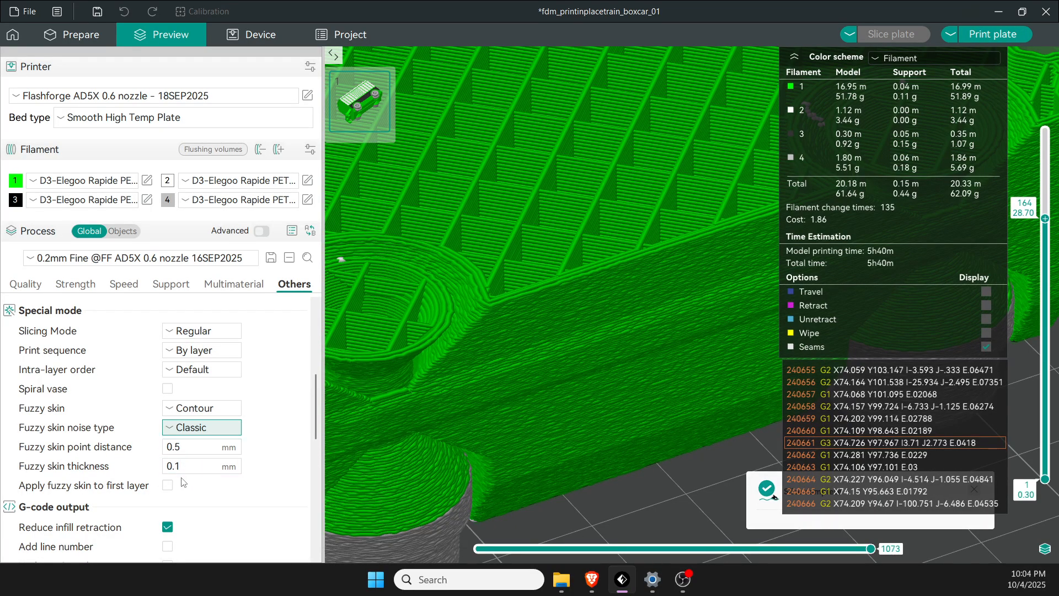
mouse_move(196, 468)
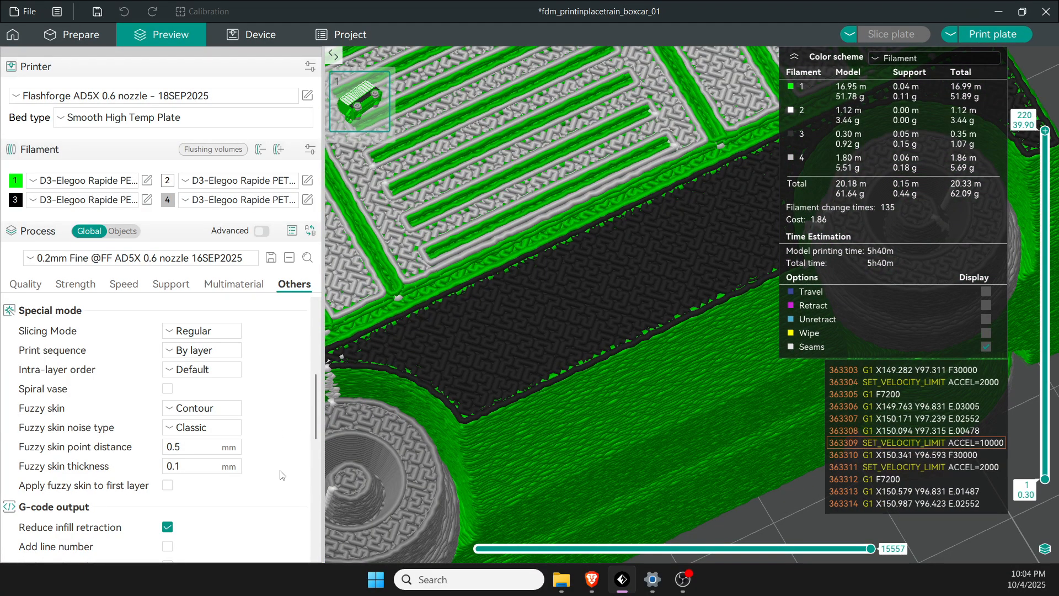
scroll("down", 3)
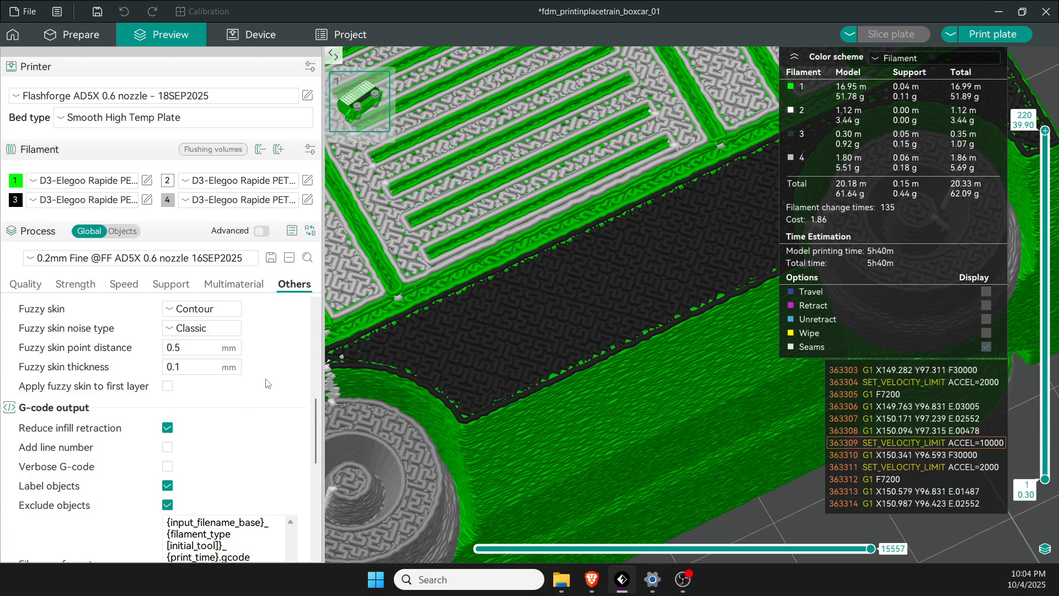
mouse_move(250, 433)
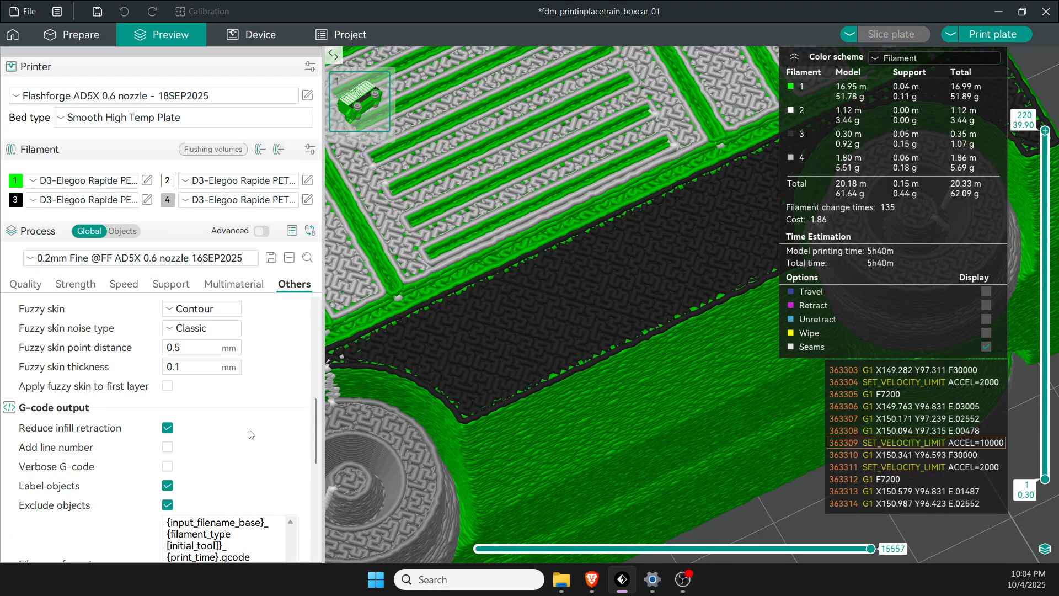